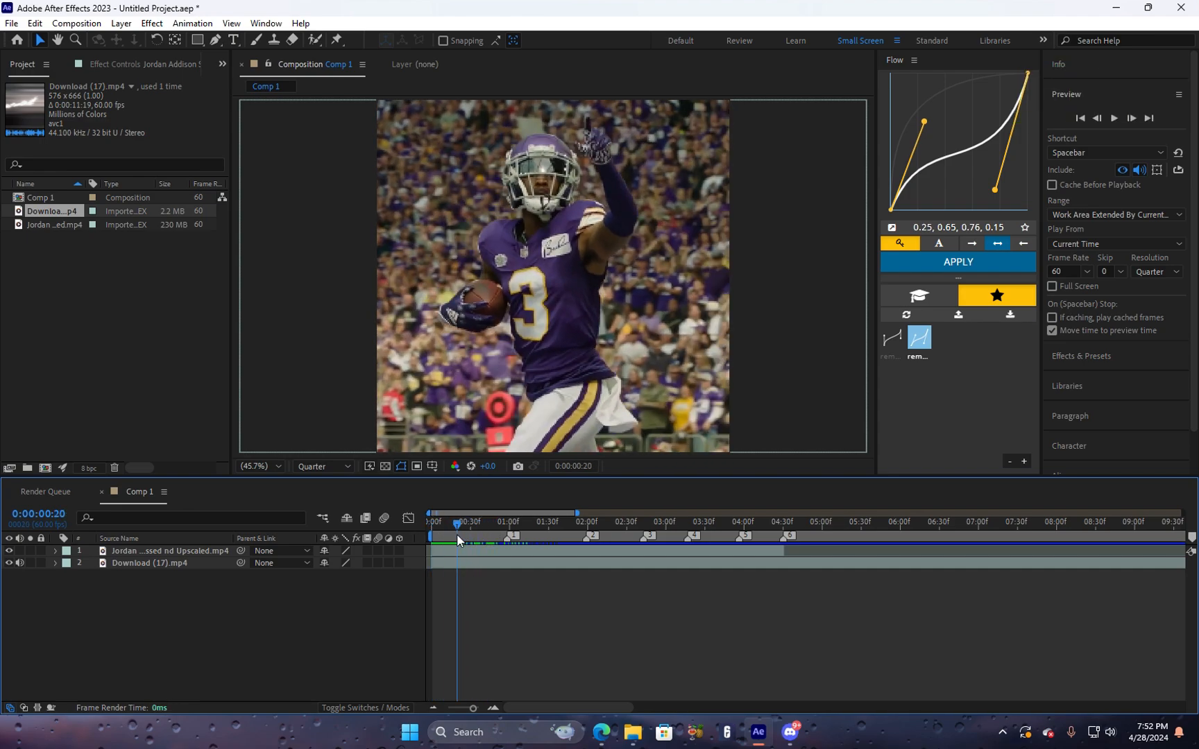
Scrub to the first beat, select the top football clip and start keyframing its Position.
click(431, 521)
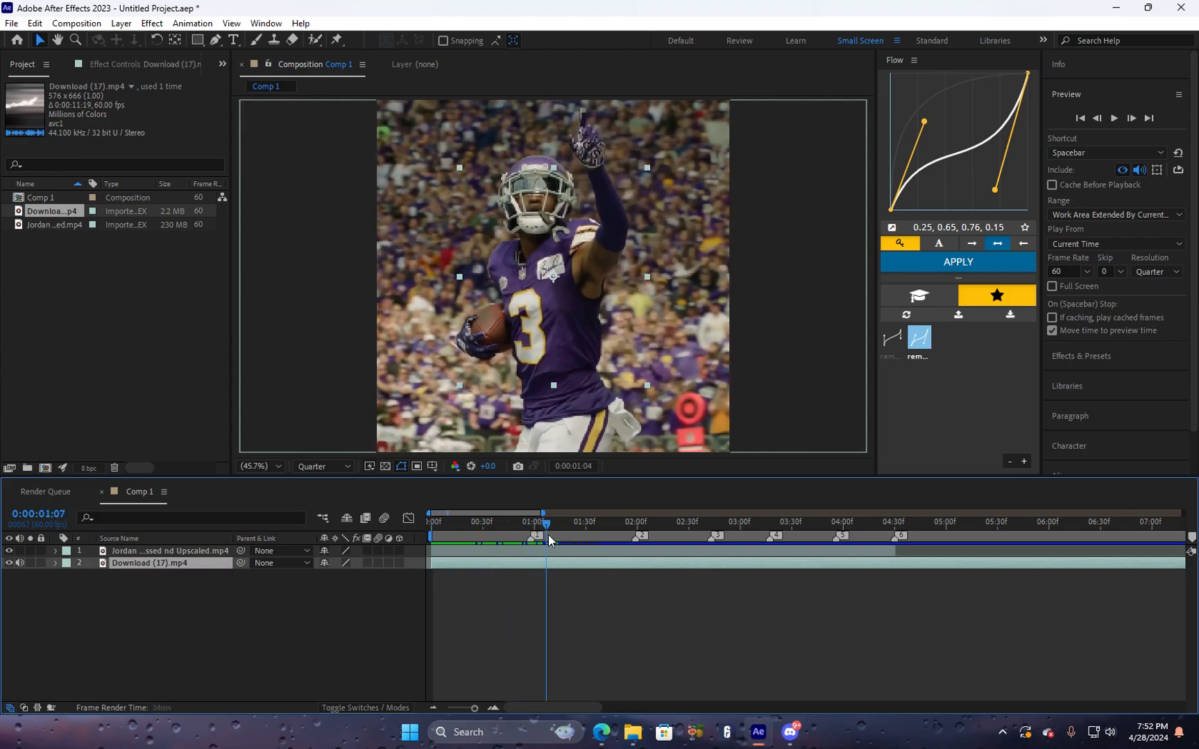
drag(547, 526, 447, 526)
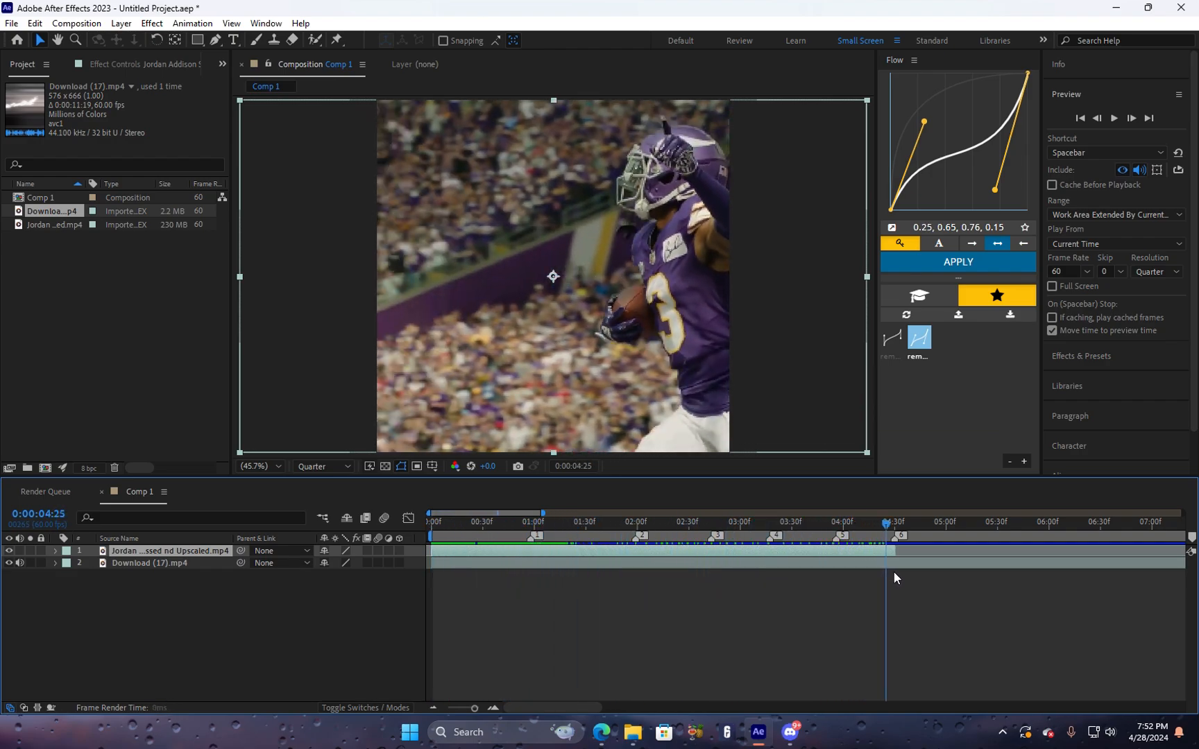
click(451, 524)
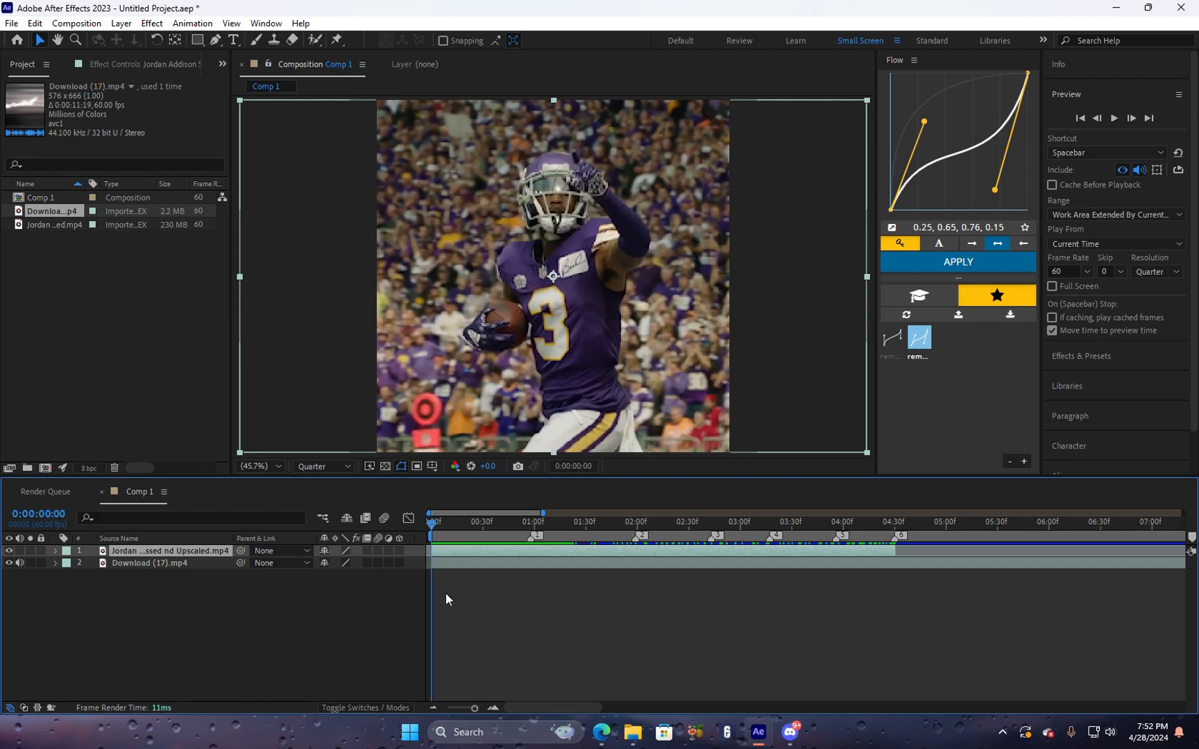
click(55, 550)
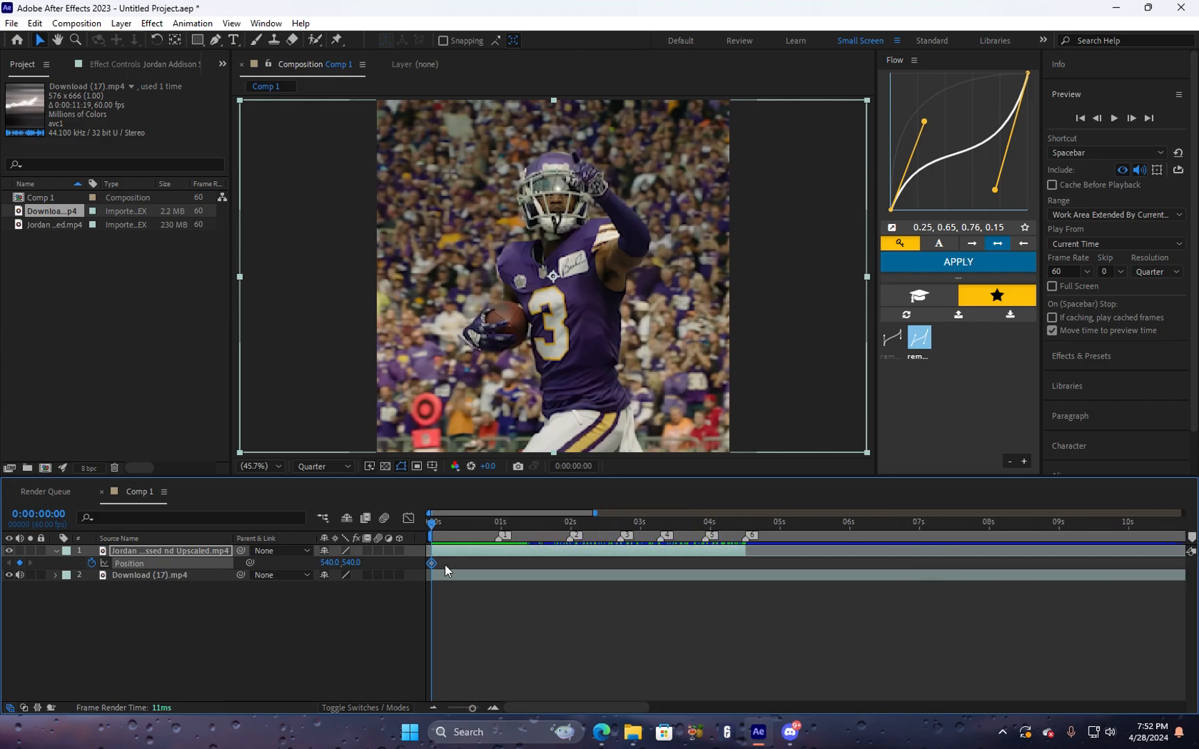
click(507, 522)
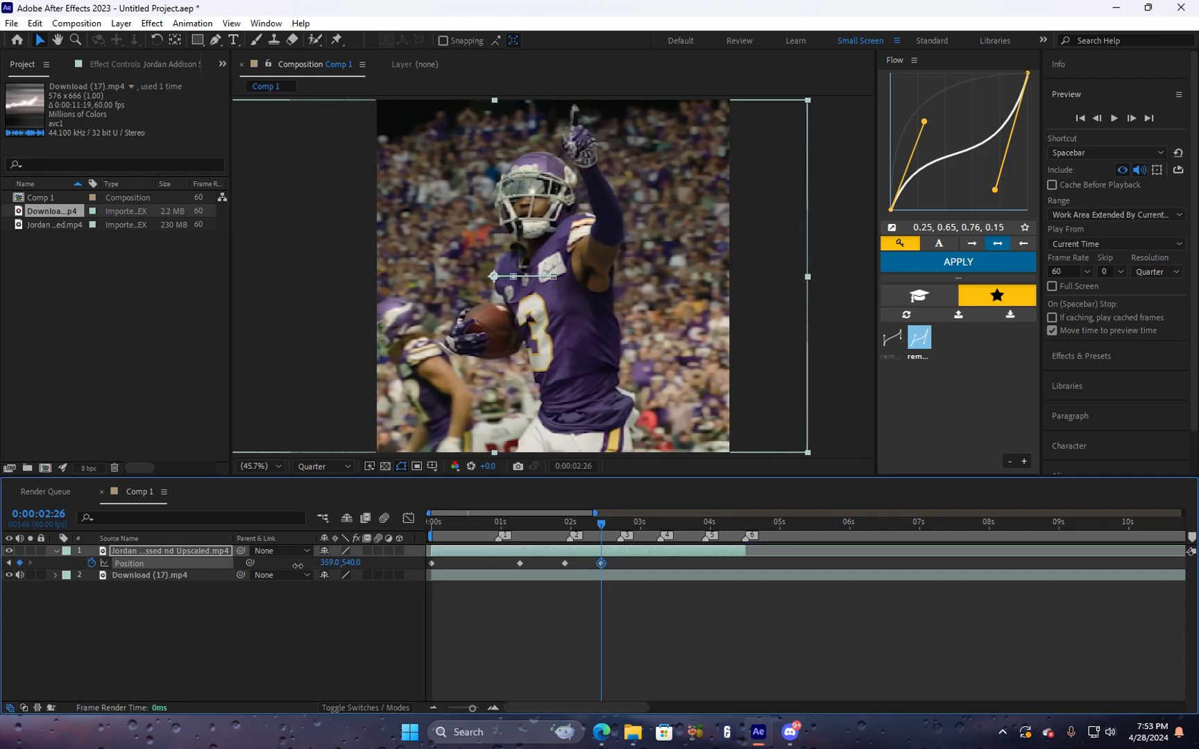
Add Position keyframes with shifted X values at the following beats and preview the sideways jolt.
click(645, 526)
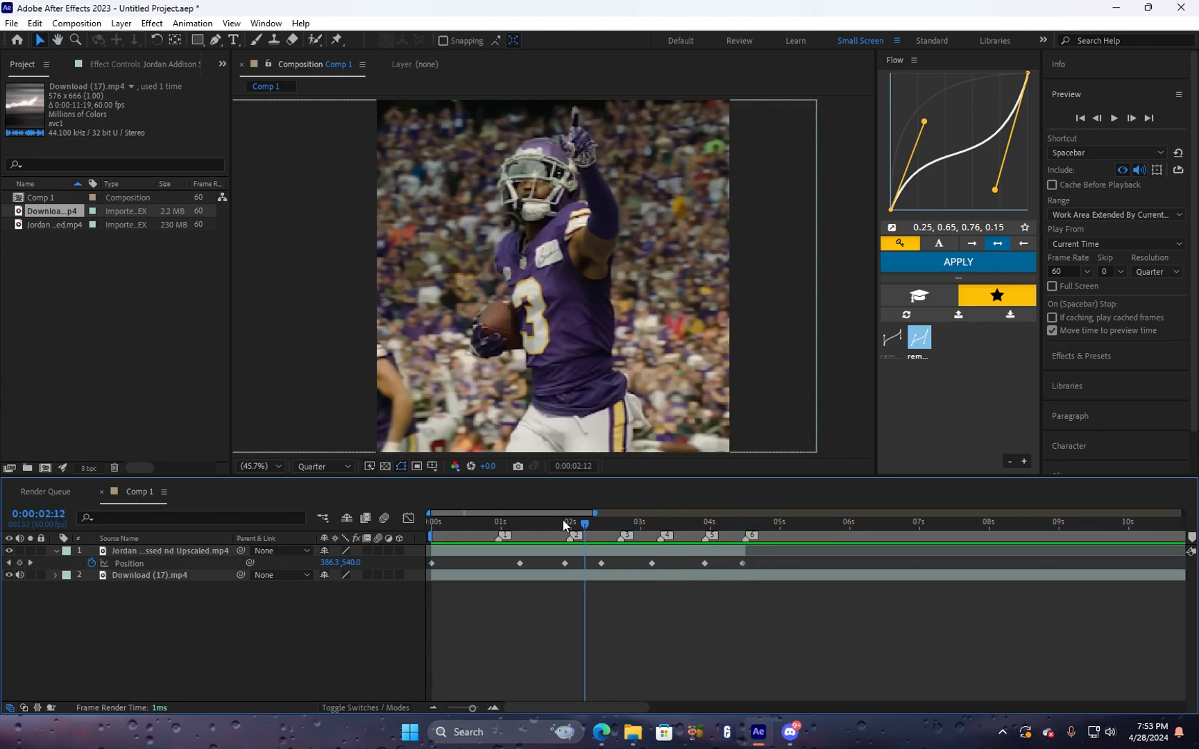
click(1117, 117)
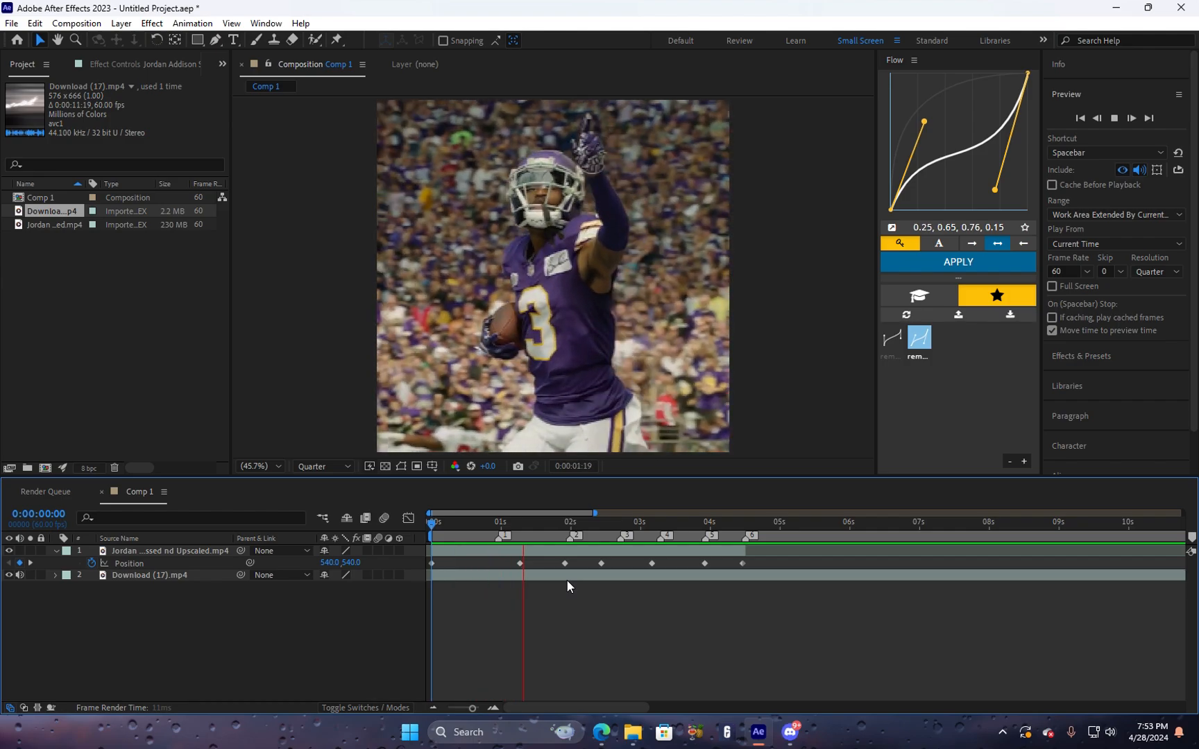
click(489, 522)
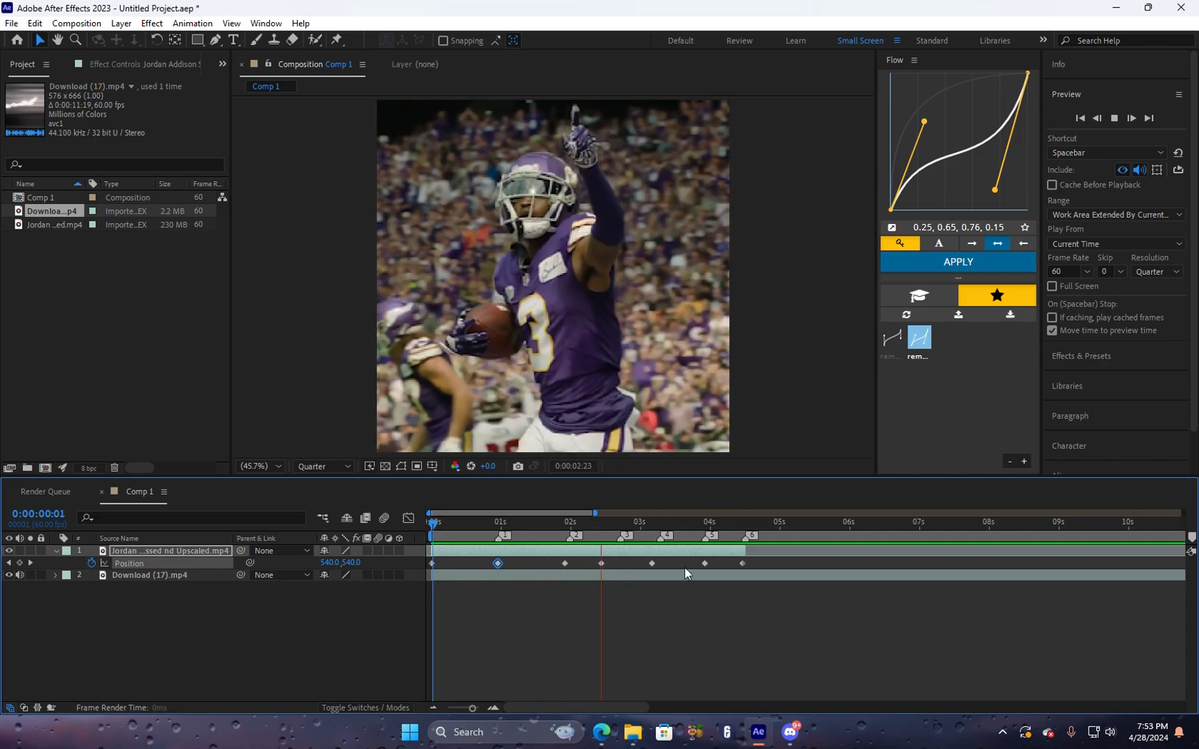
drag(600, 512, 734, 512)
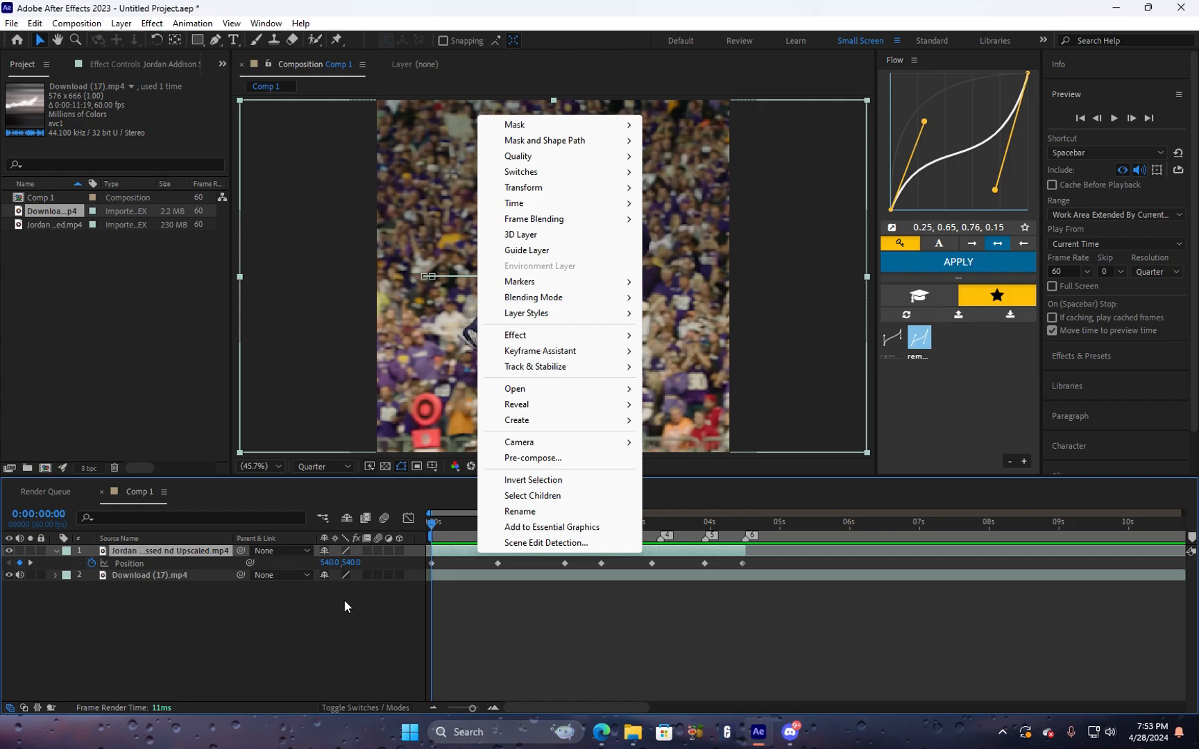
Pre-compose the keyframed clip into a new composition, keeping Move all attributes.
click(433, 523)
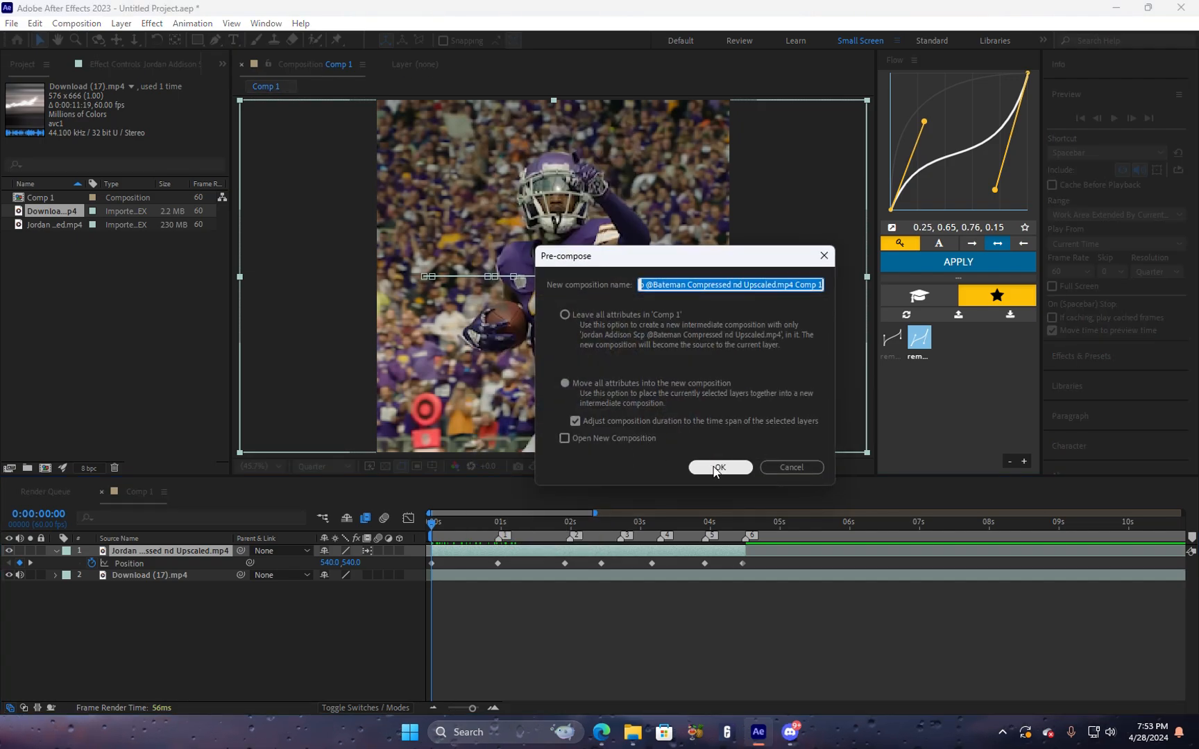
click(719, 467)
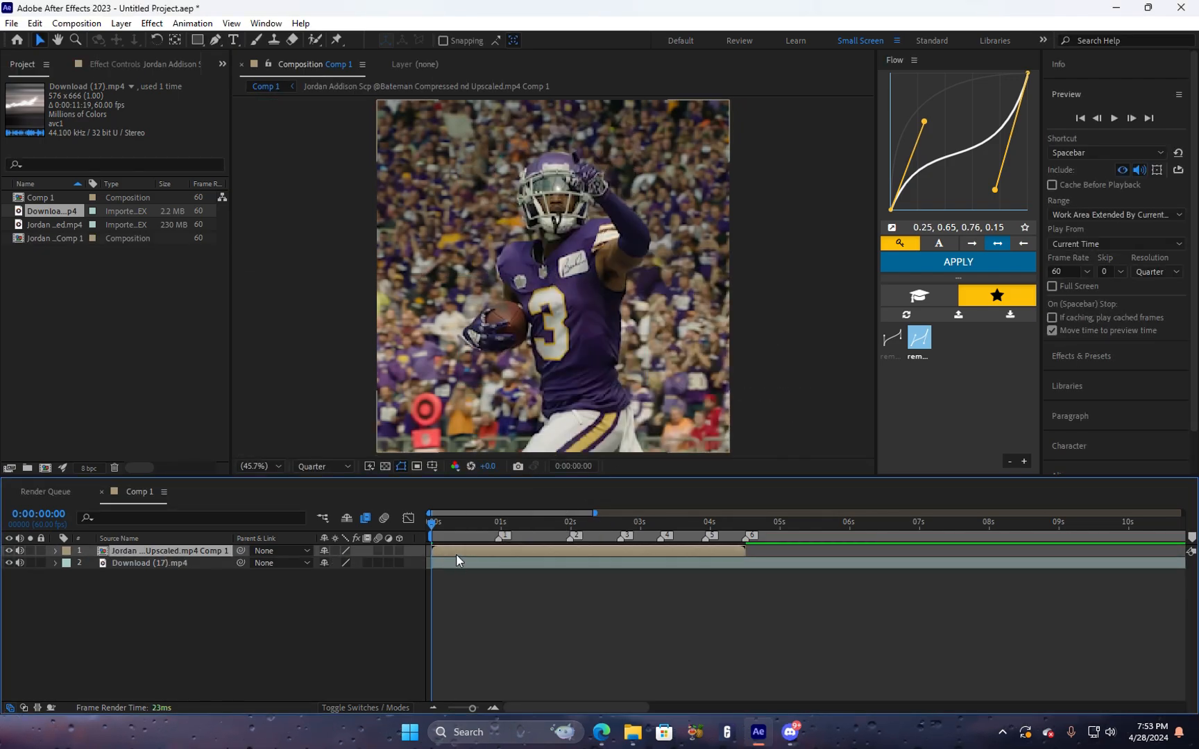
Enable Time Remapping on the pre-comp layer and set Time Remap keyframes at the beat markers.
right_click(459, 560)
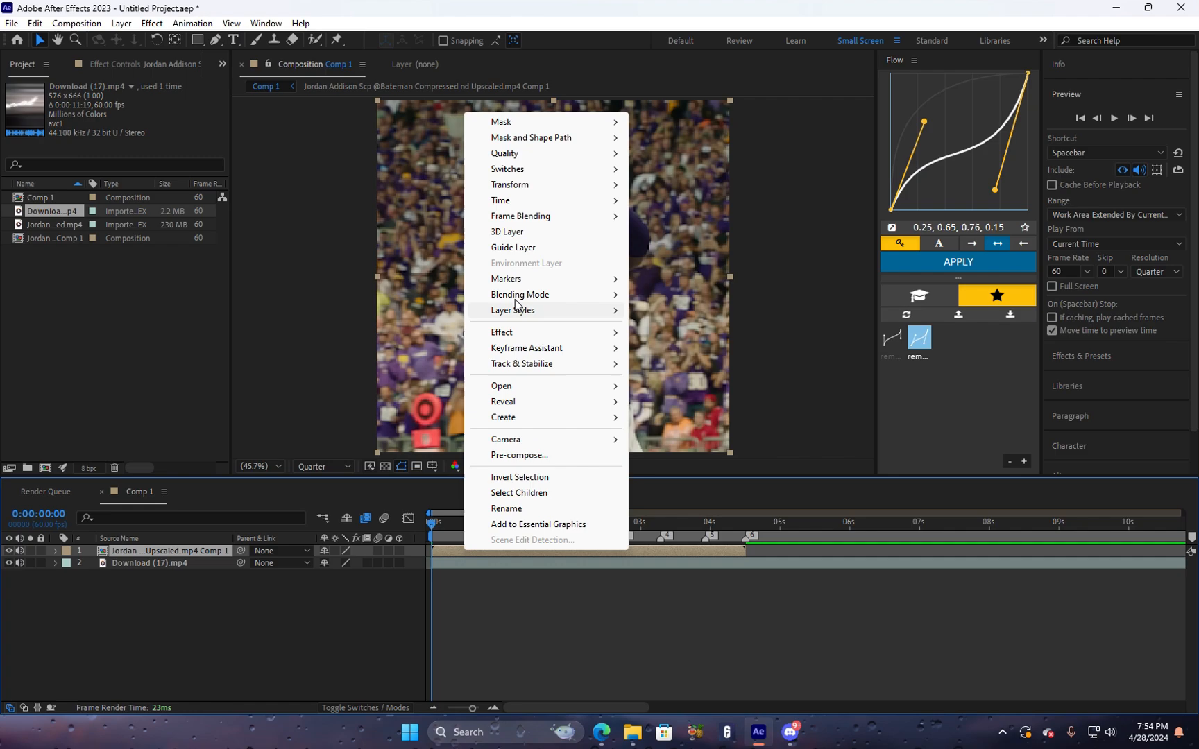
mouse_move(500, 201)
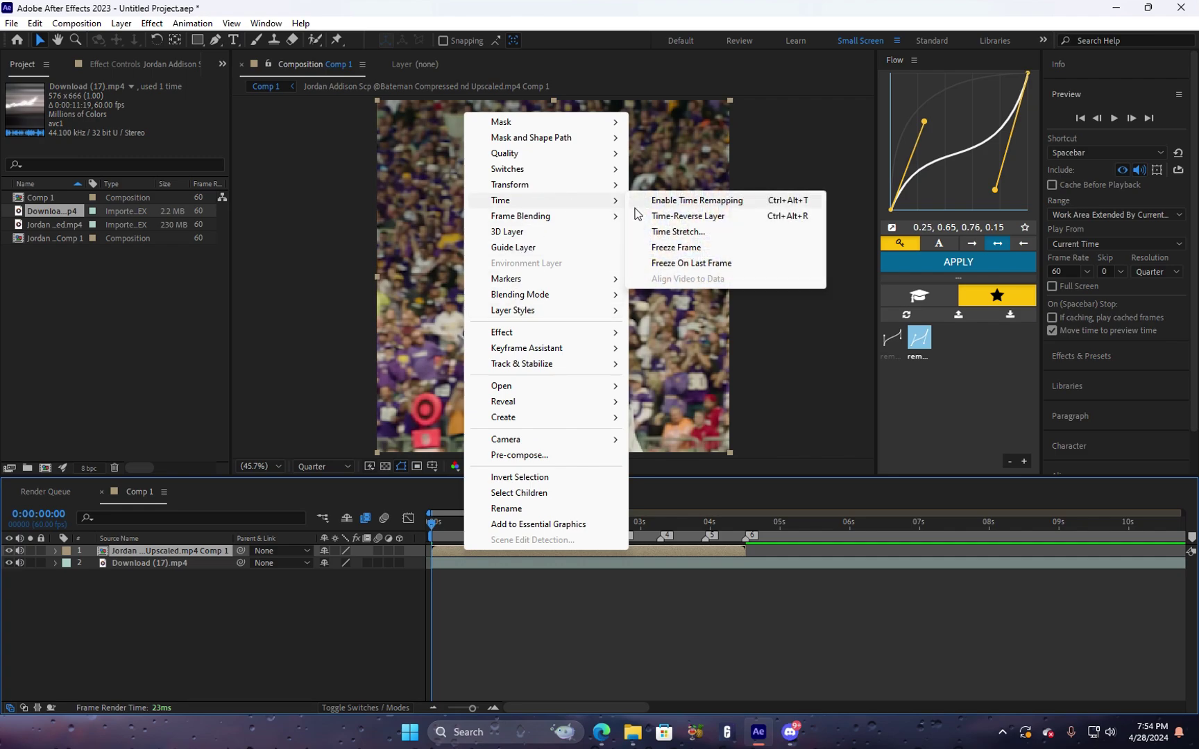
mouse_move(676, 247)
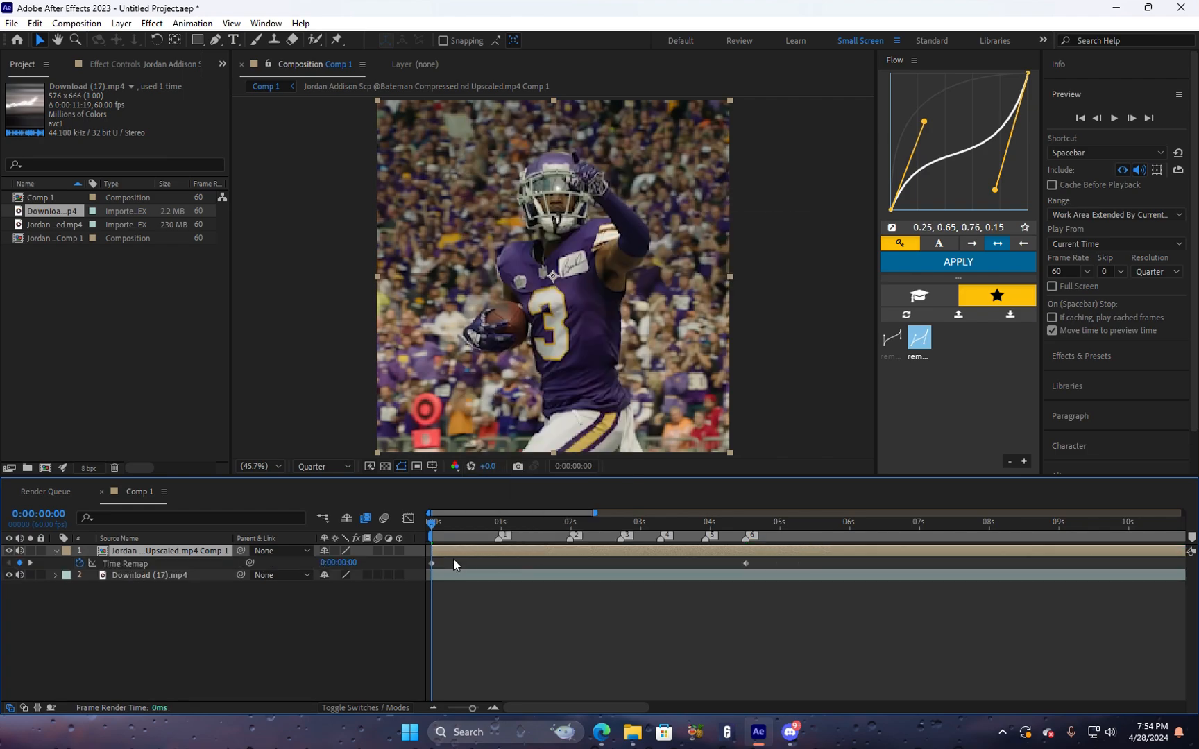
click(741, 523)
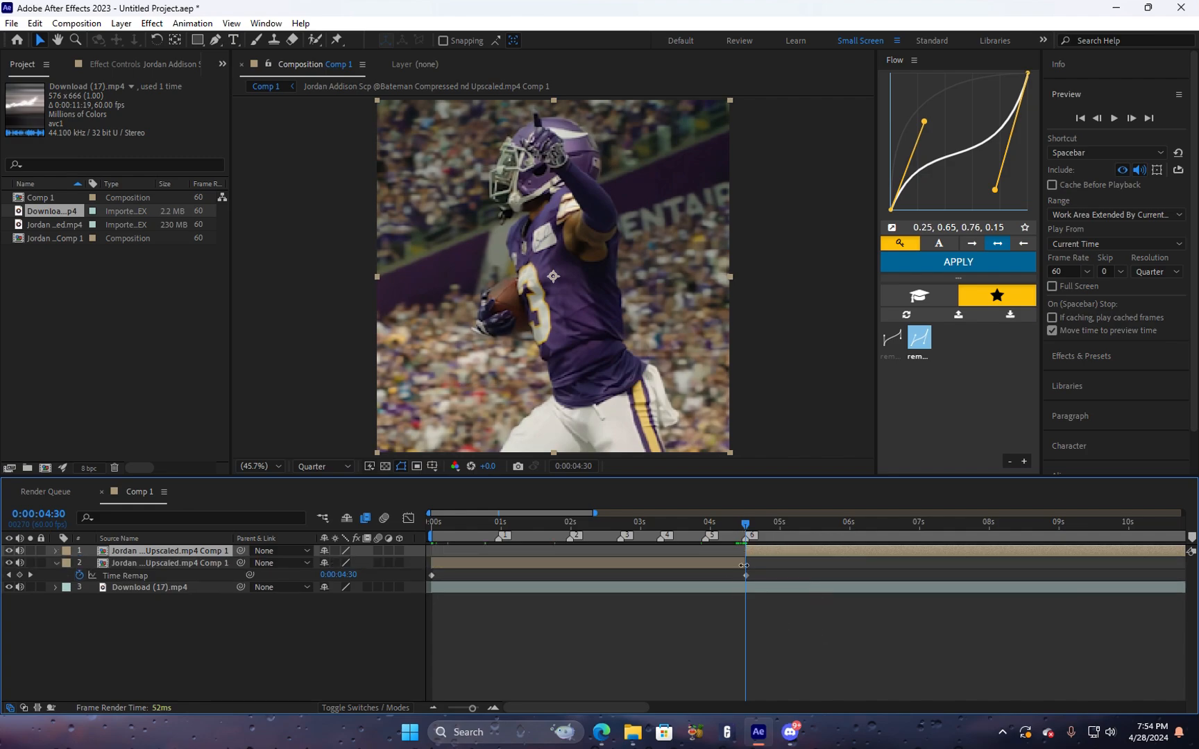
mouse_move(768, 559)
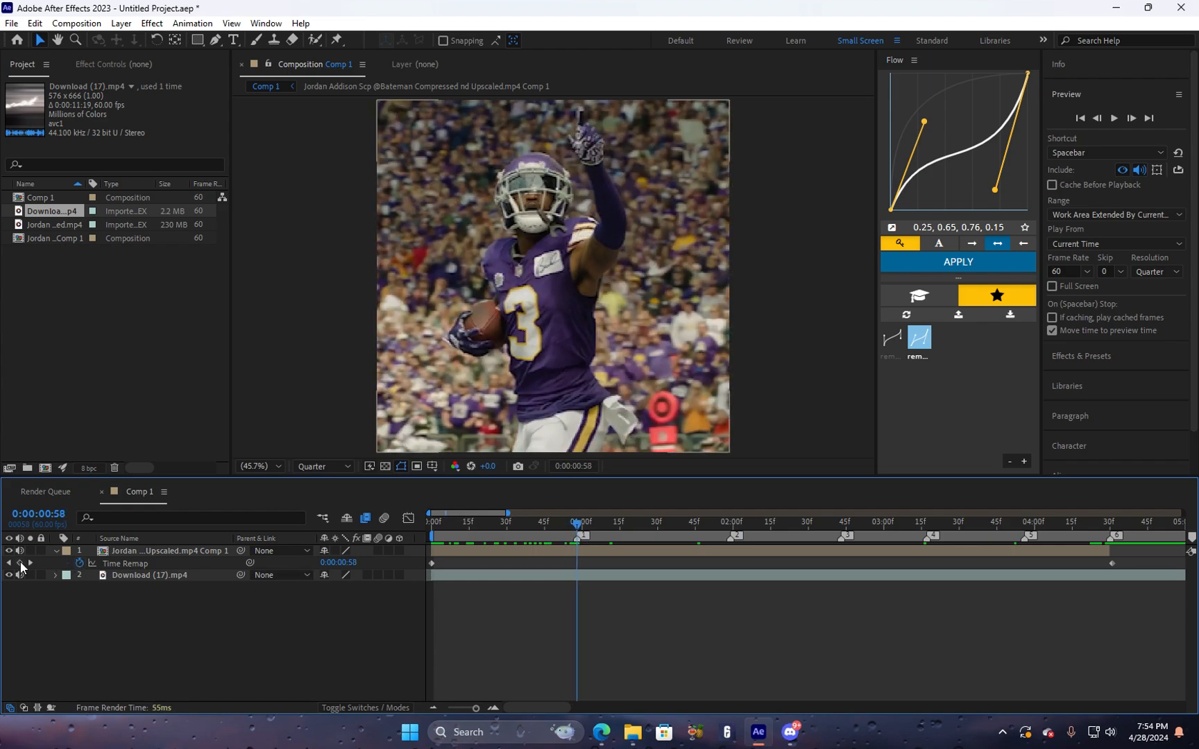
click(167, 551)
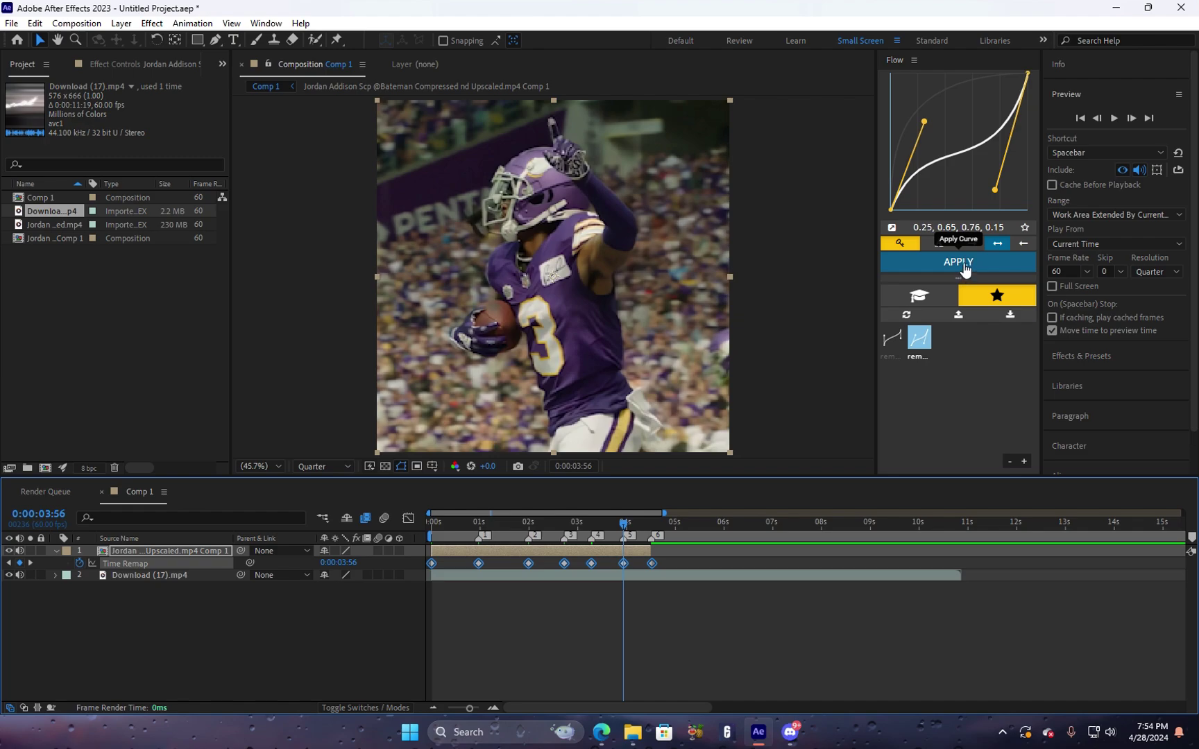
Ease the Time Remap keyframes with the 0.25, 0.65, 0.76, 0.15 Flow curve, then nest the footage again as Comp 2.
click(958, 261)
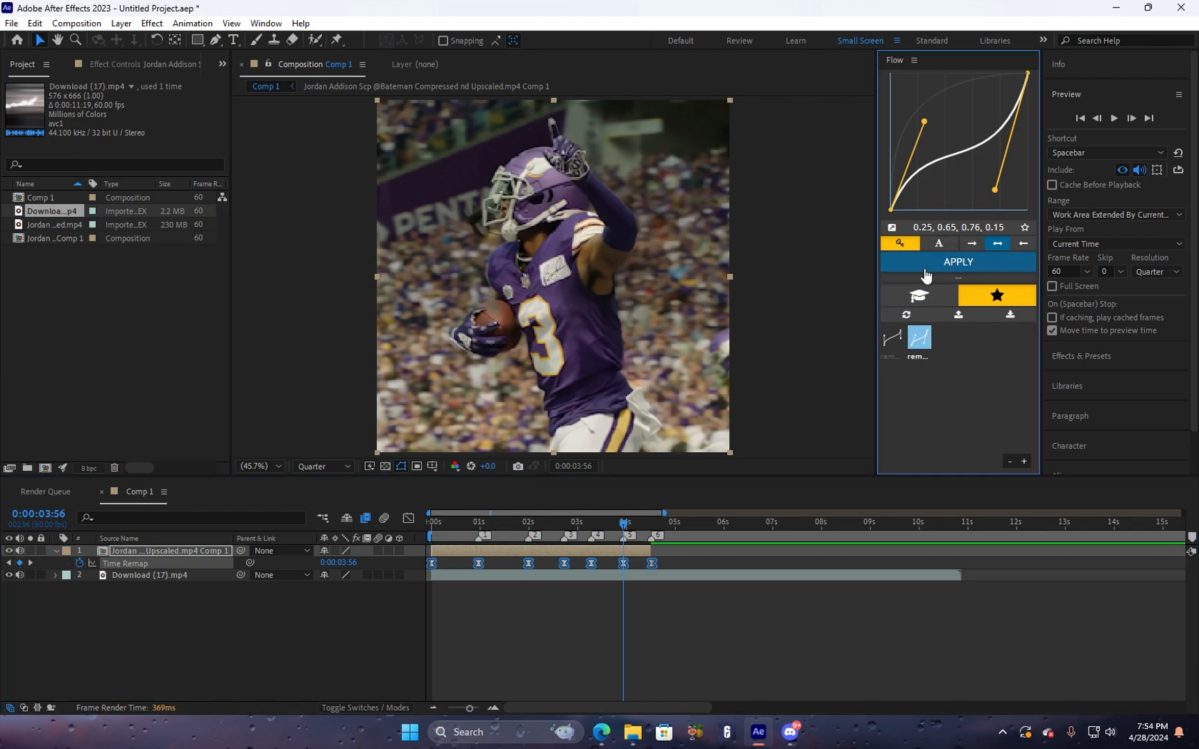
mouse_move(513, 595)
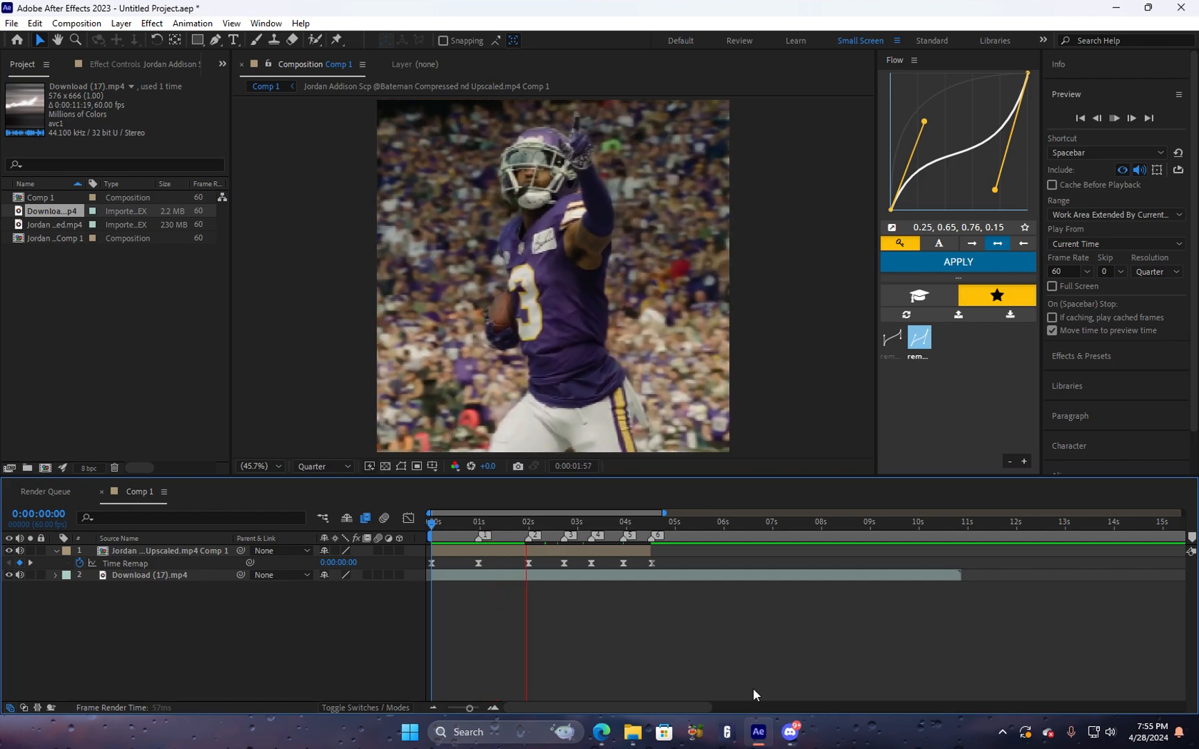
click(568, 522)
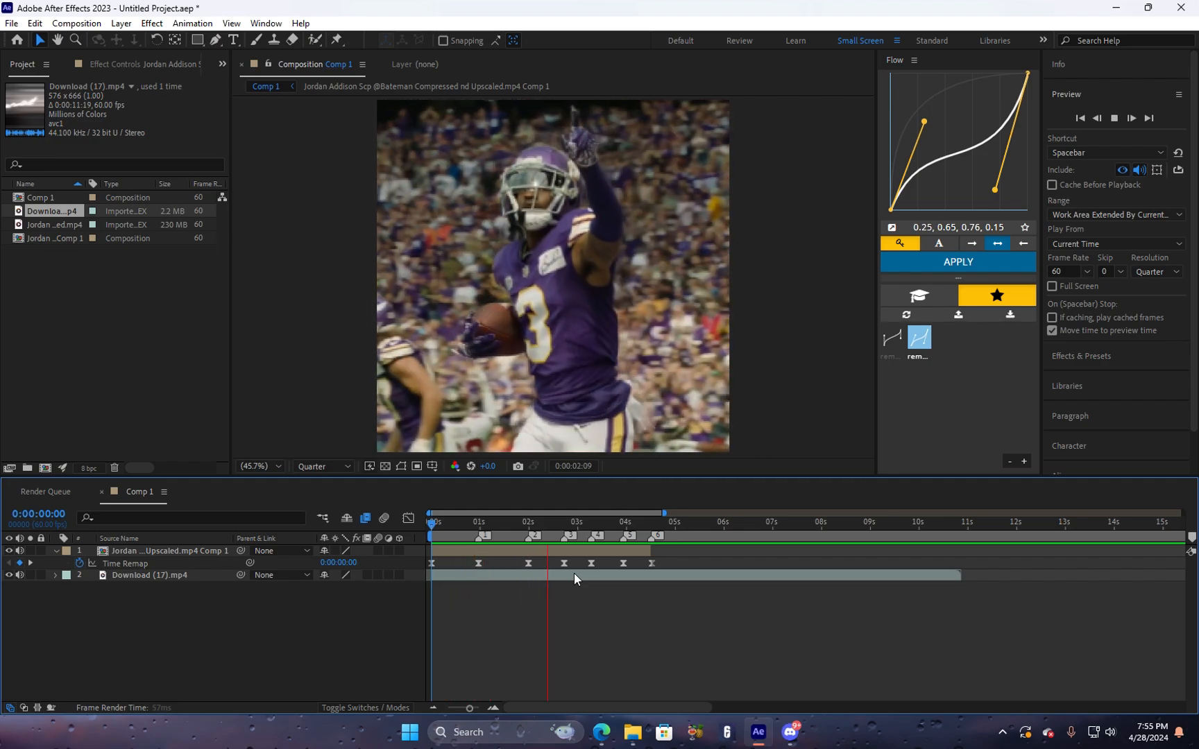
click(641, 522)
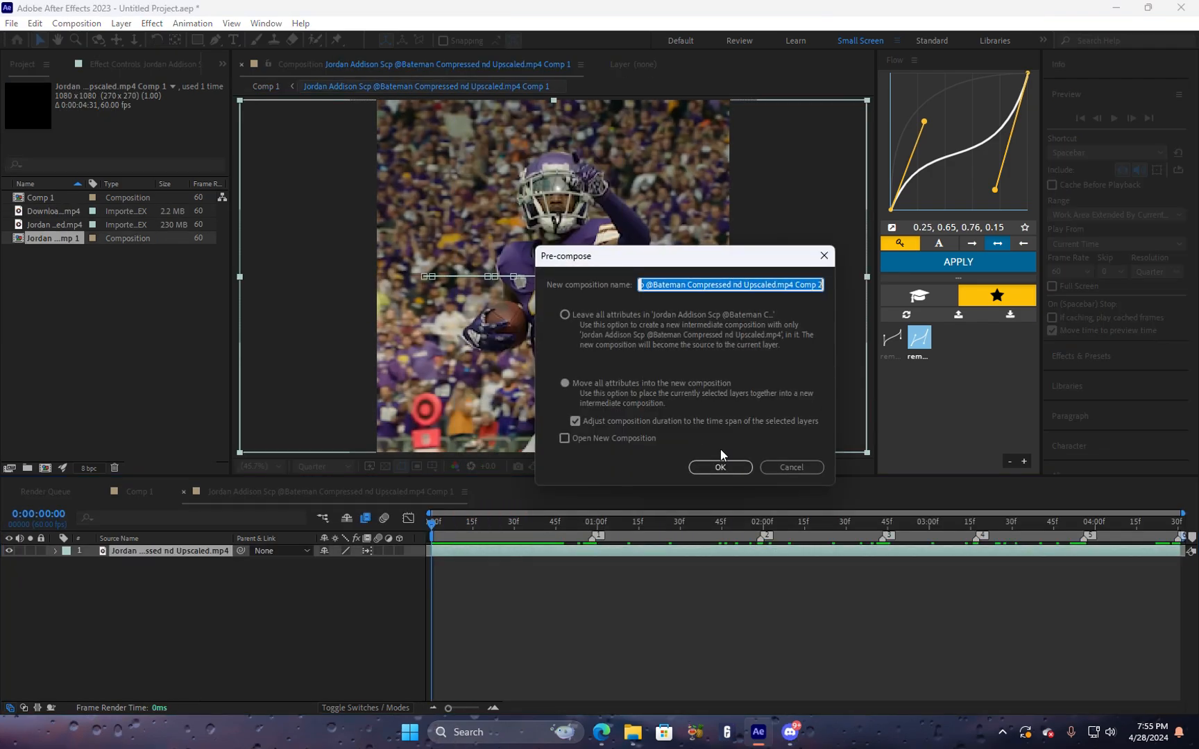
click(721, 467)
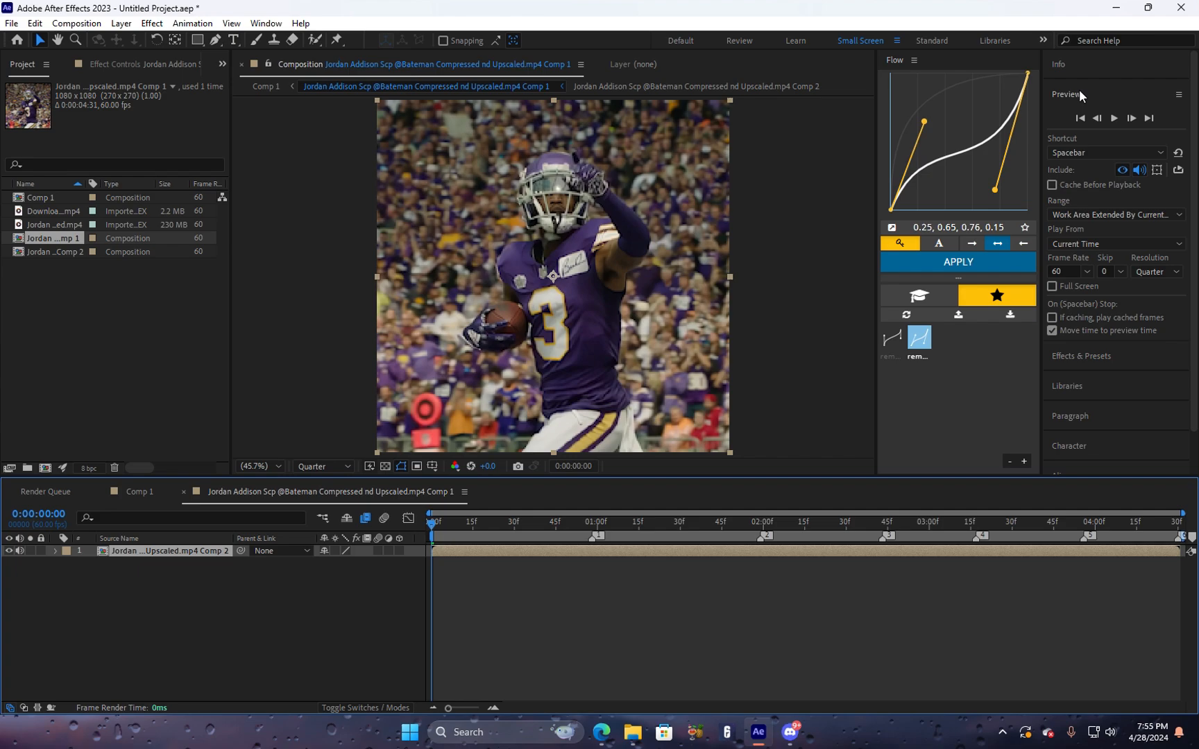
click(1081, 125)
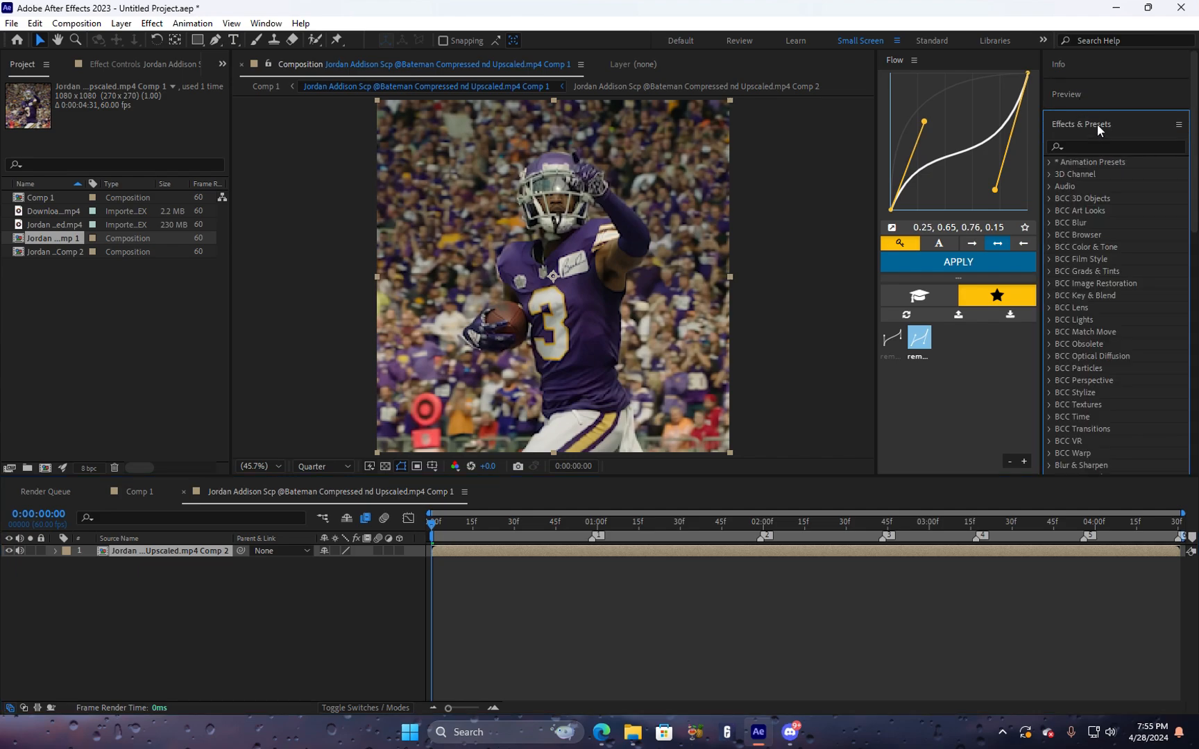
Apply Twixtor to the nested clip with input frame rate 23.976 and Contrast/Edge Enhance image prep.
text(twix)
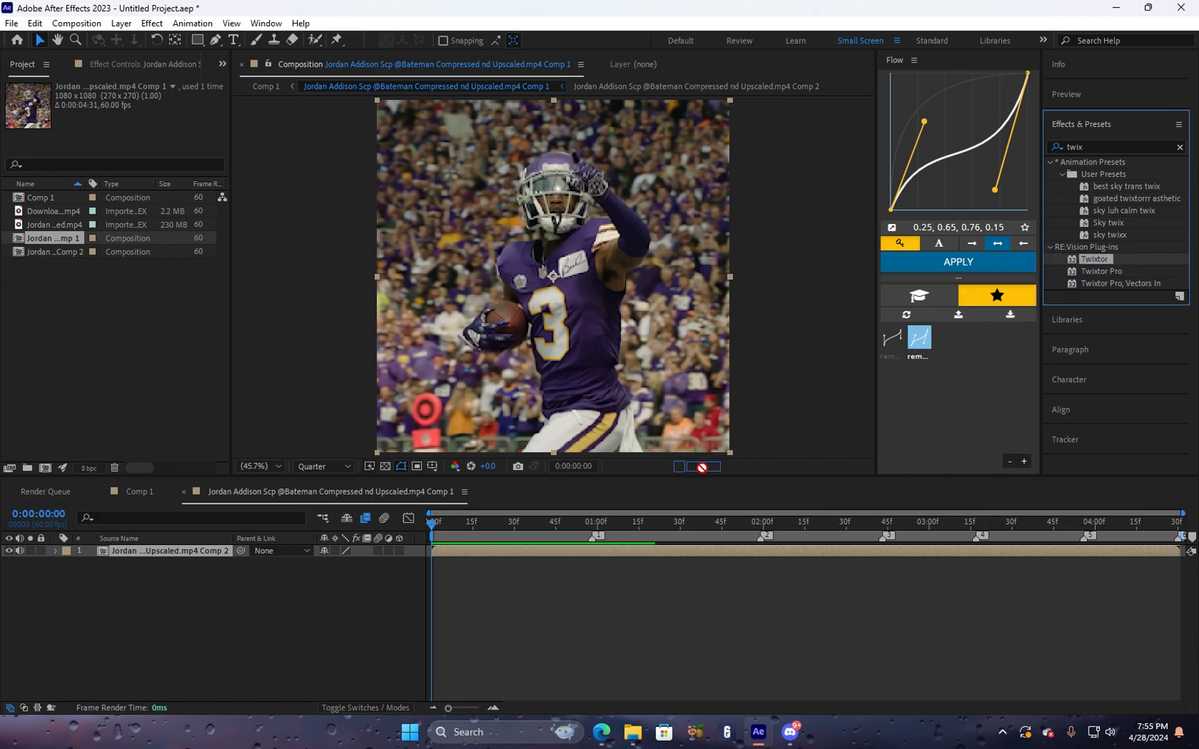
click(957, 261)
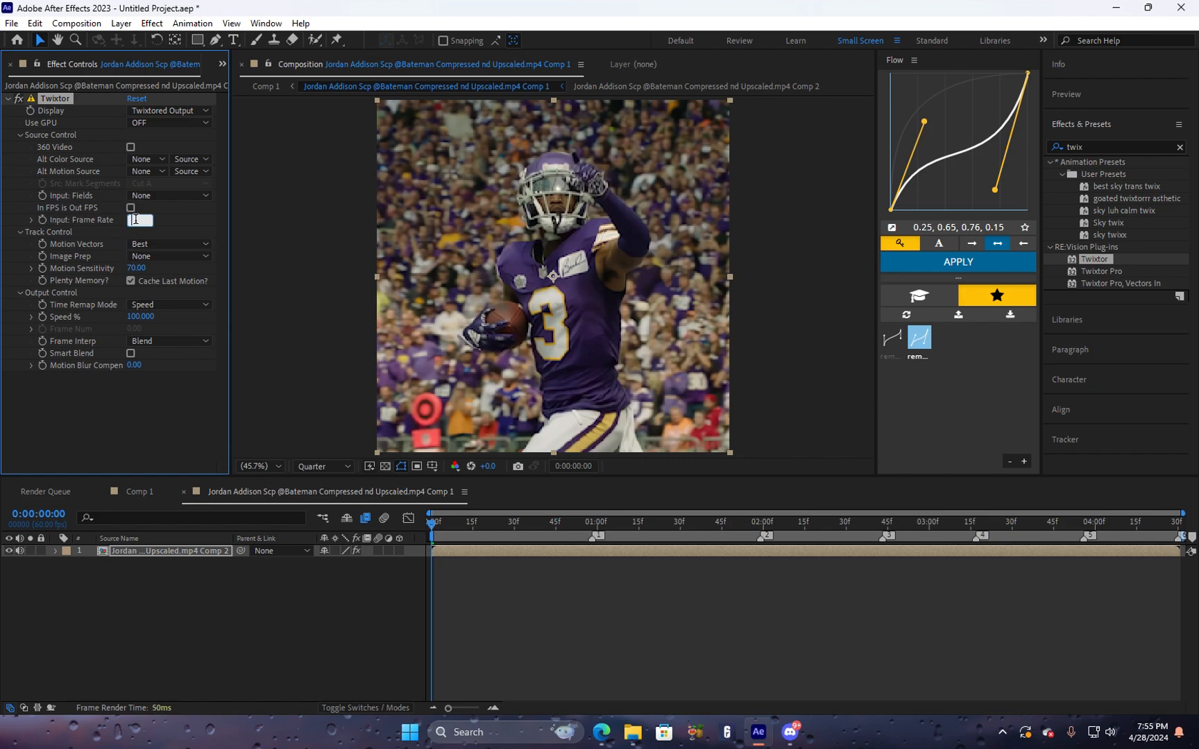
text(23.976)
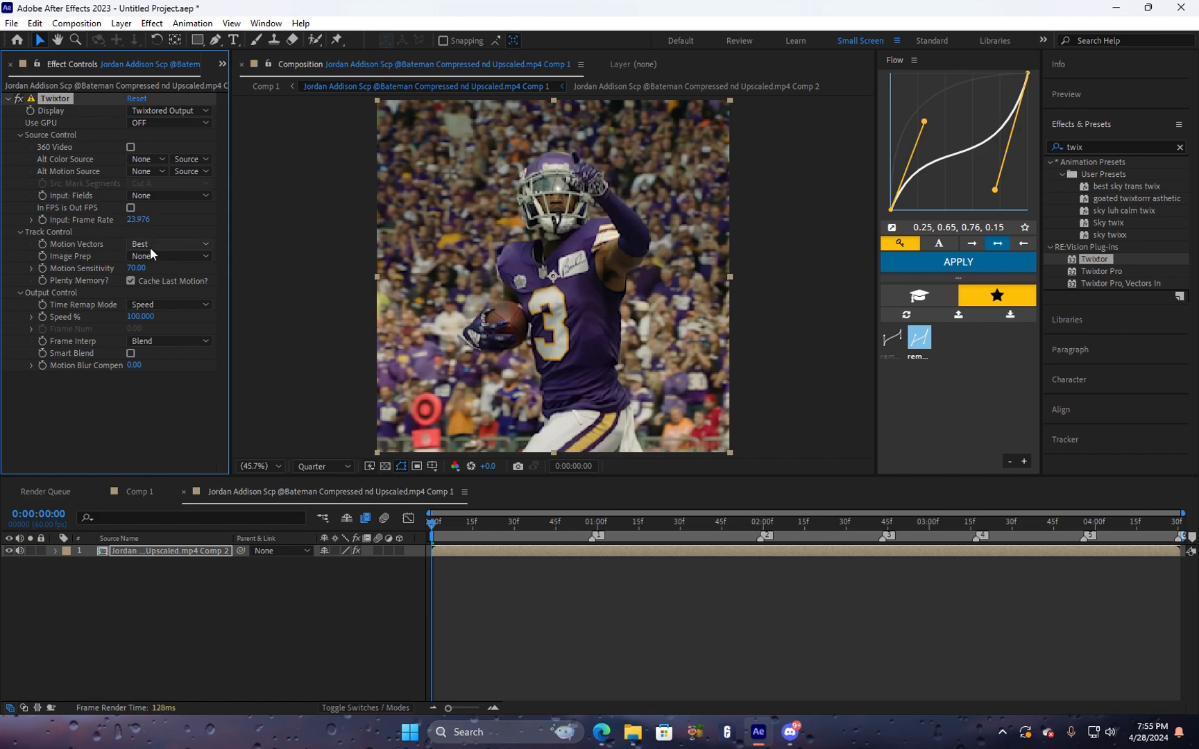
click(168, 256)
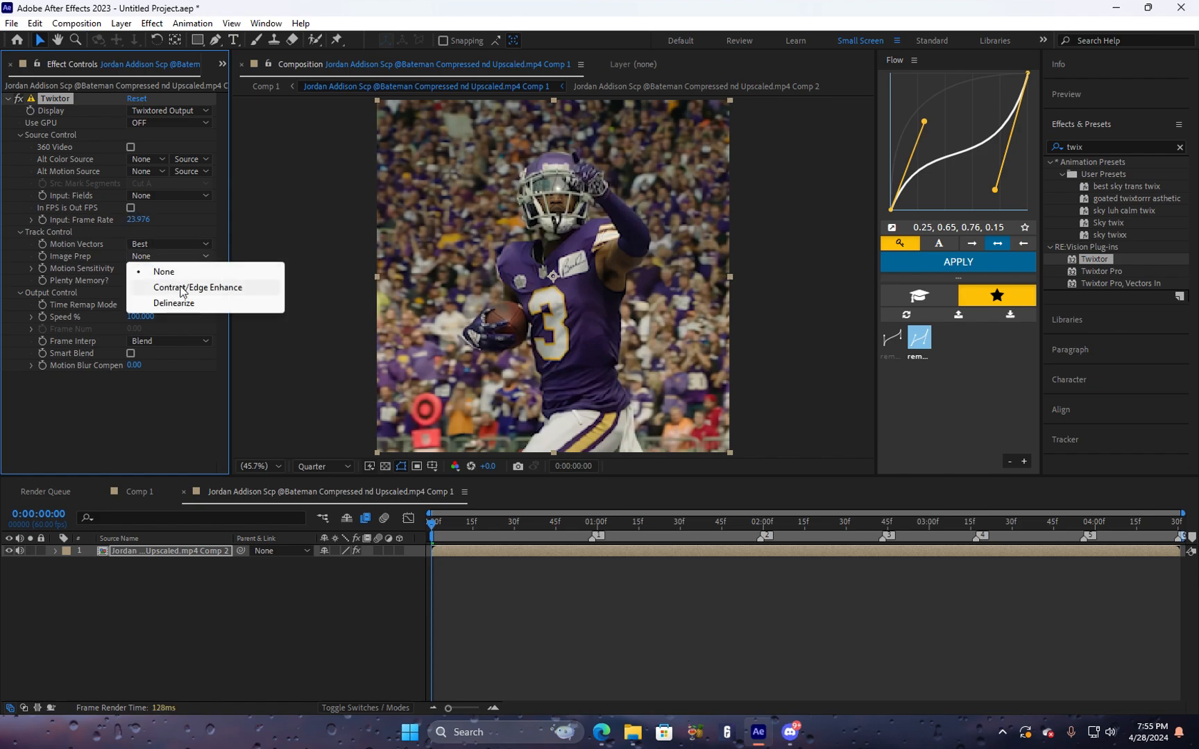
click(197, 287)
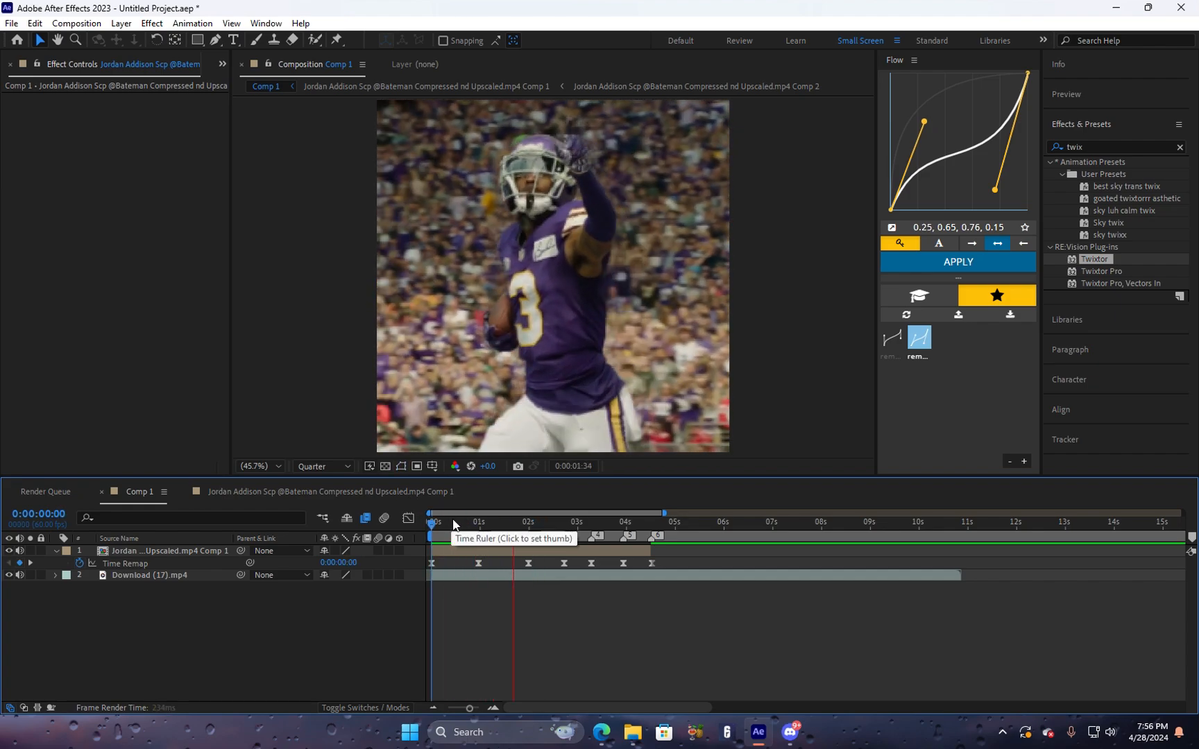
click(586, 522)
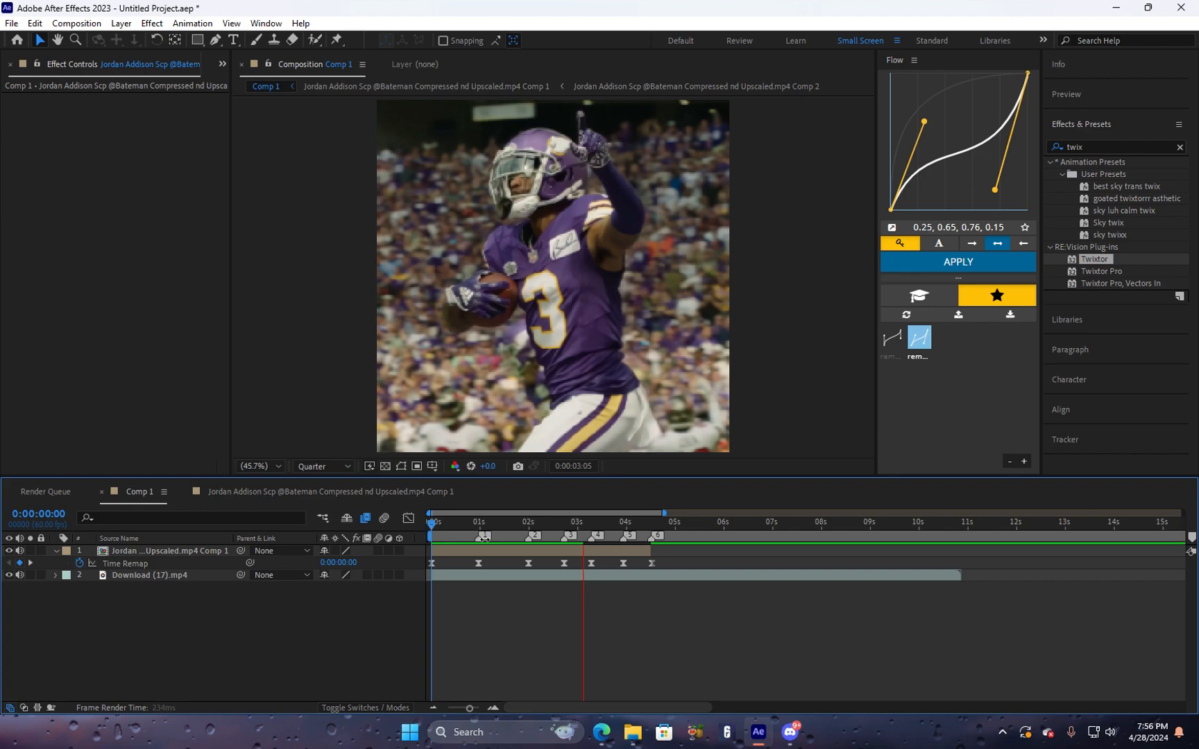
click(591, 512)
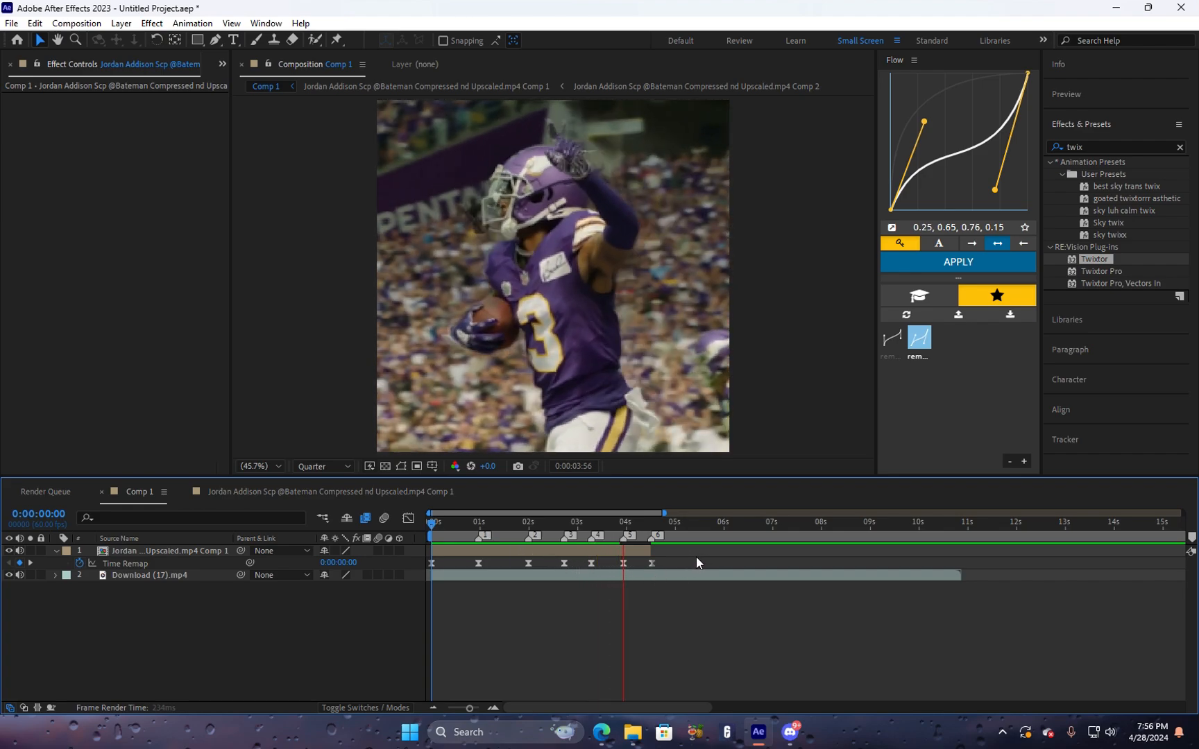
click(653, 535)
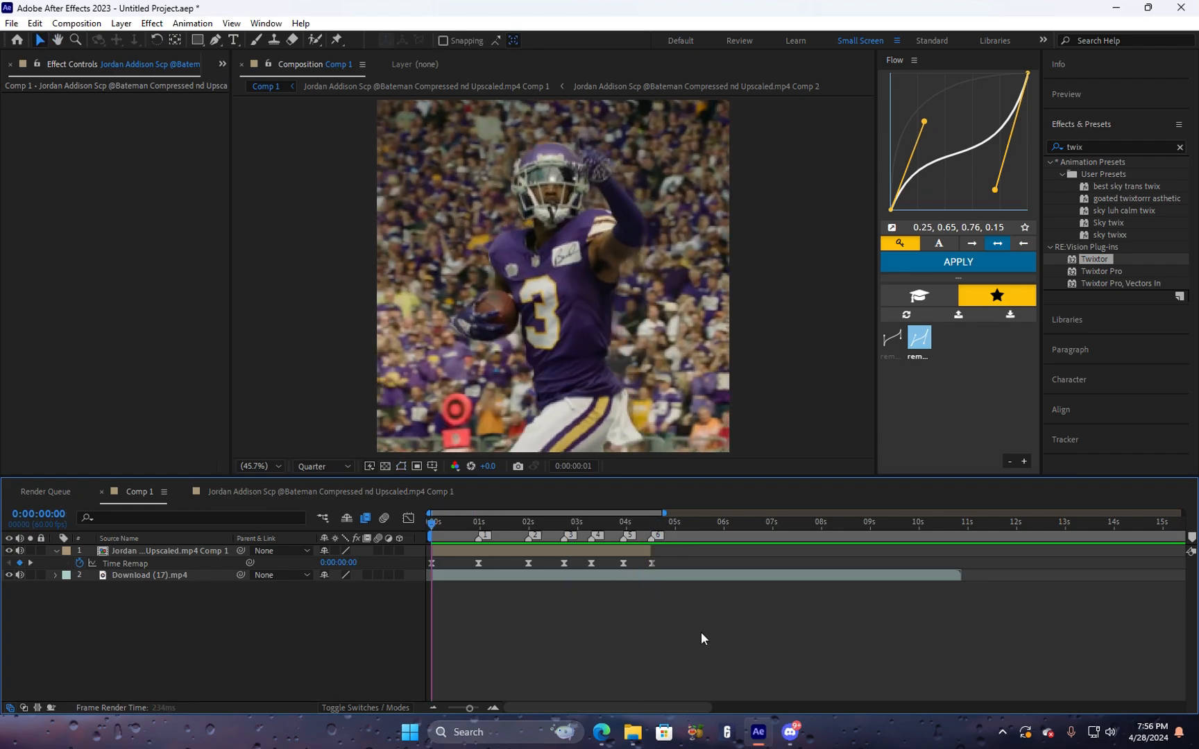
click(528, 522)
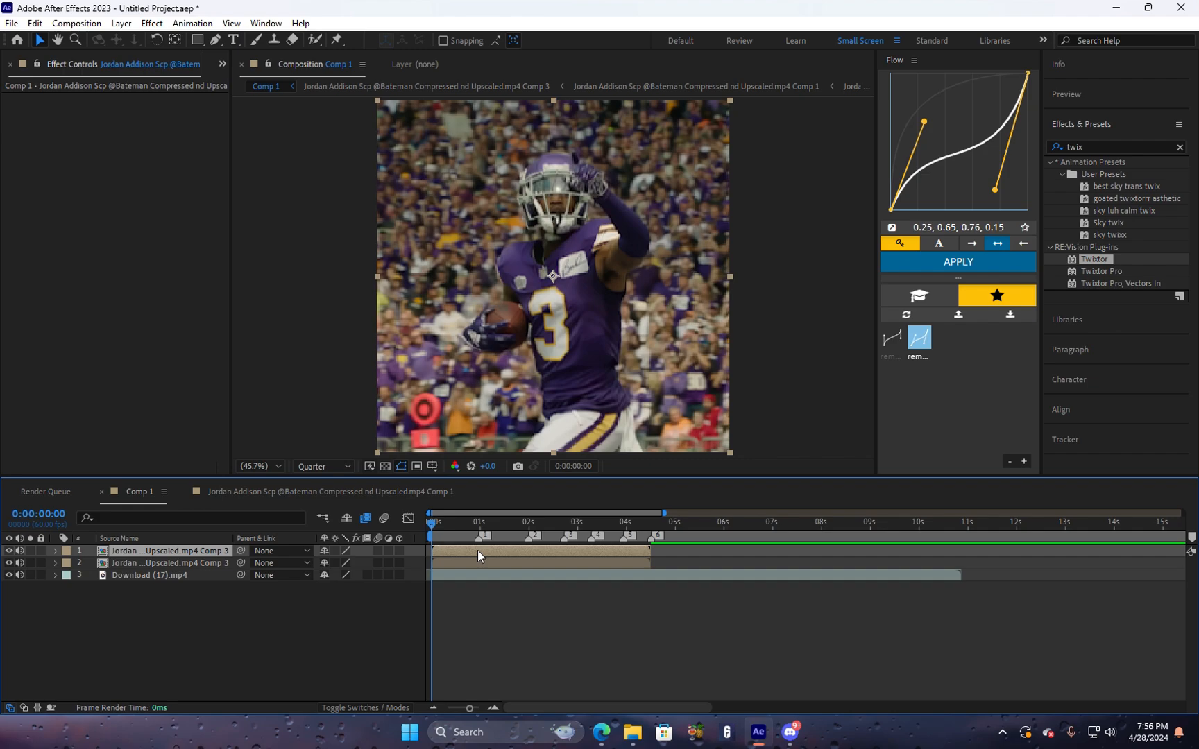
mouse_move(390, 563)
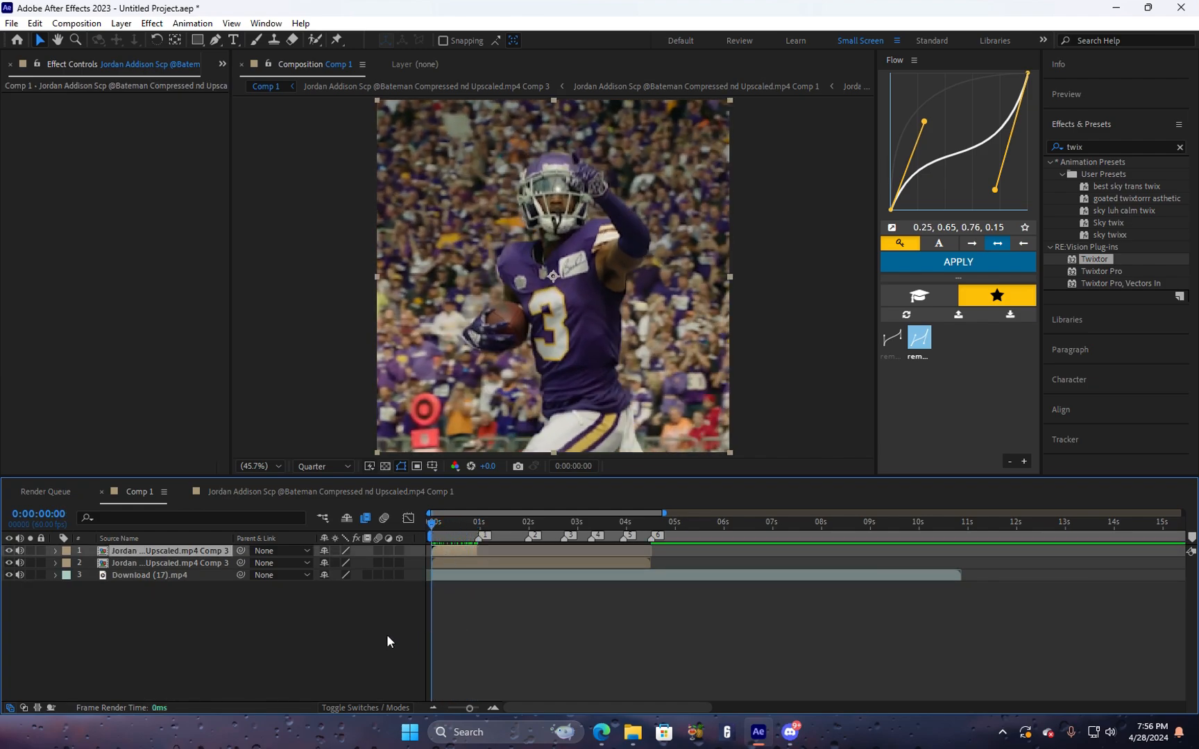
Reveal the Scale property of the duplicated top Comp 3 layer.
click(54, 551)
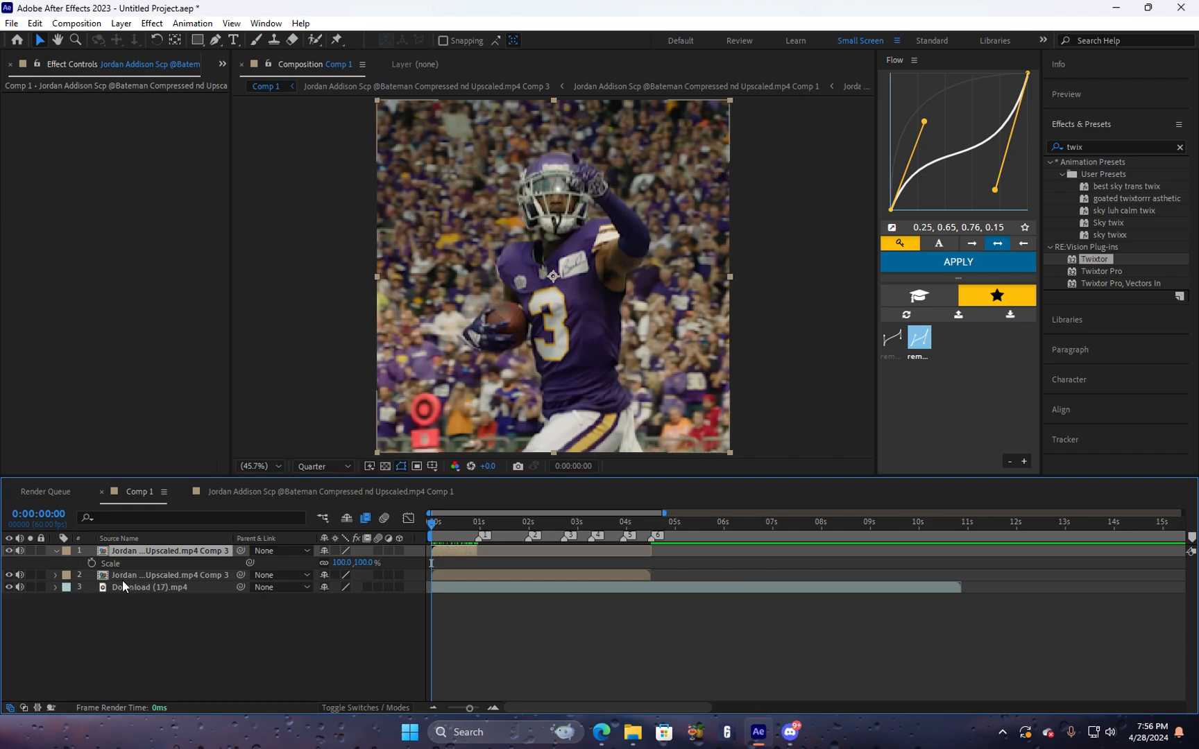
mouse_move(93, 564)
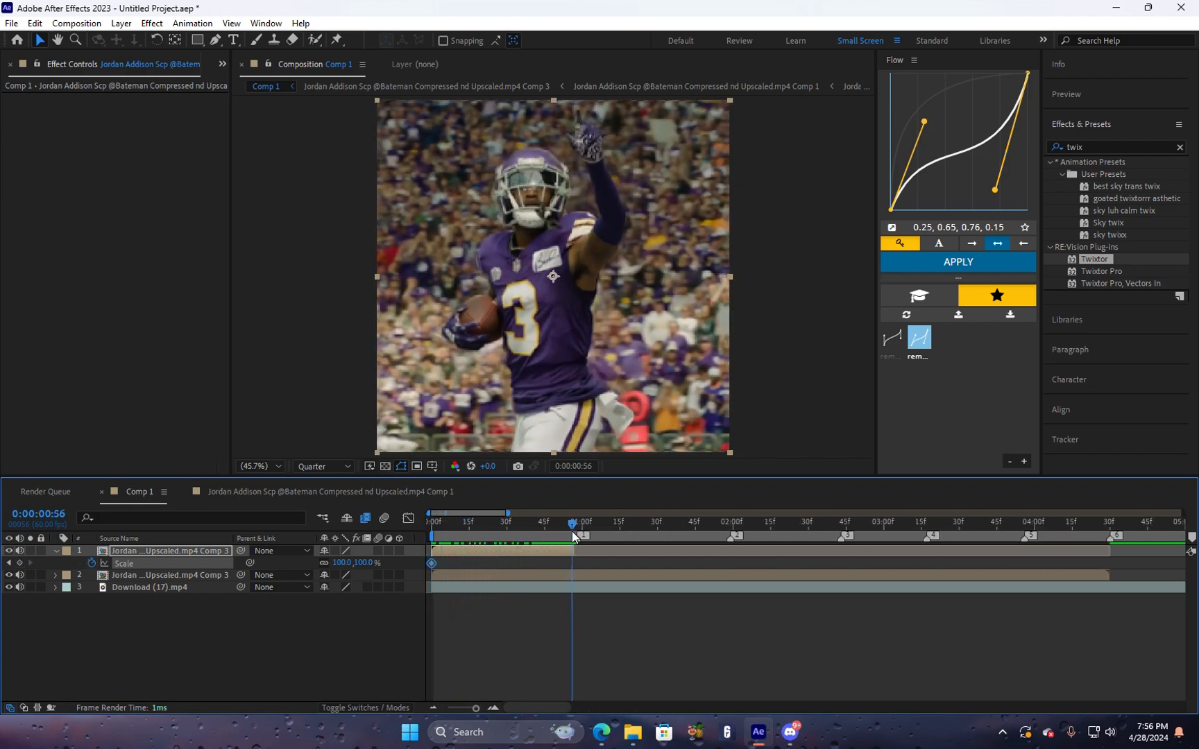
Keyframe Scale and Opacity at 0 and about 1 s and ease them with a 0.00, 0.67, 0.17, 0.99 curve.
double_click(343, 563)
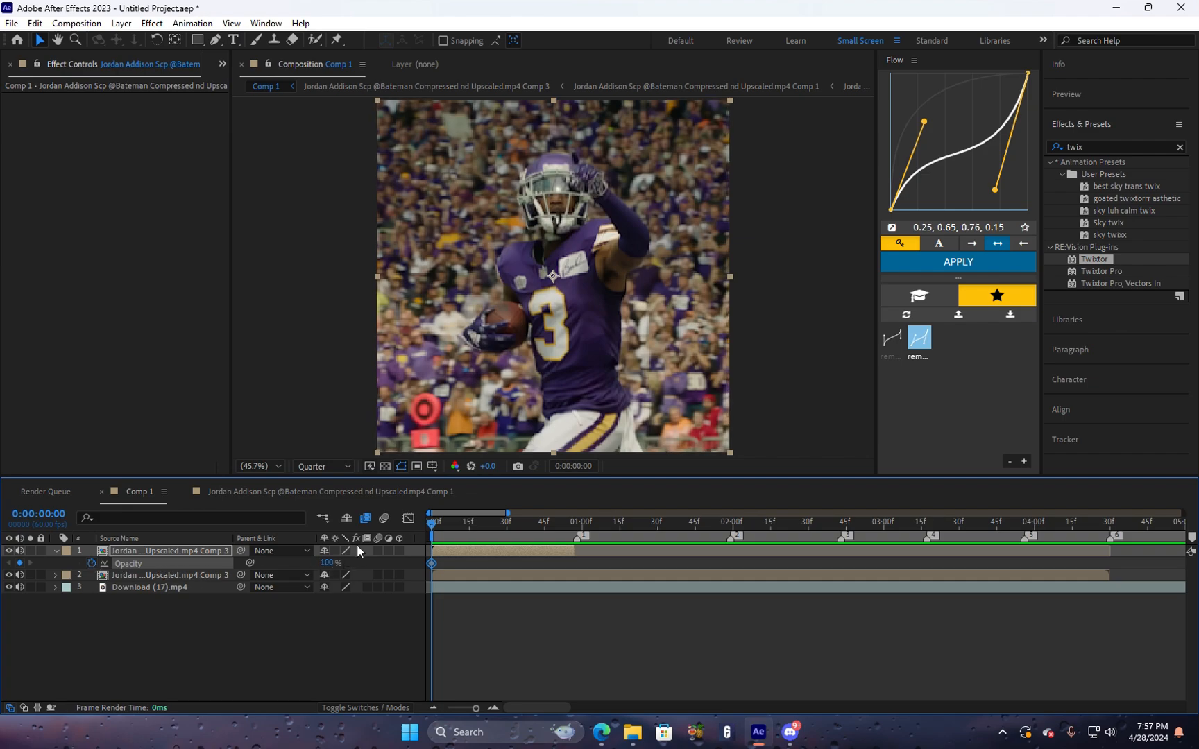
click(571, 523)
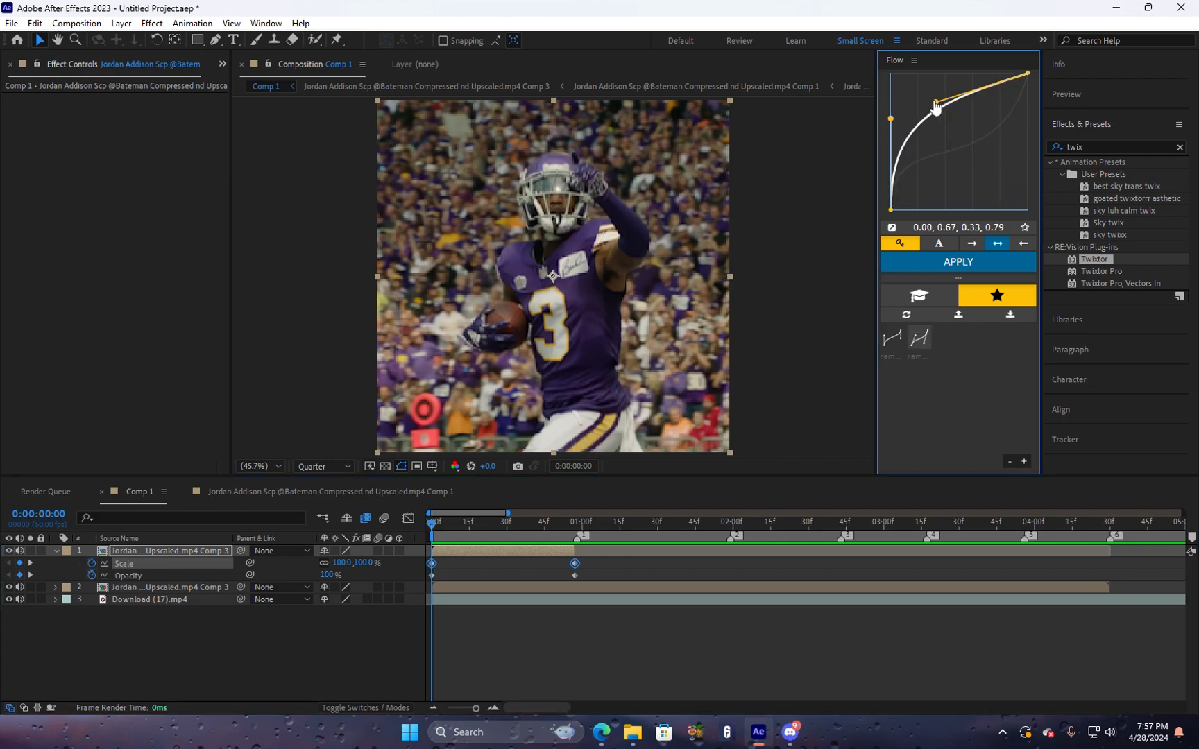
drag(935, 105, 915, 76)
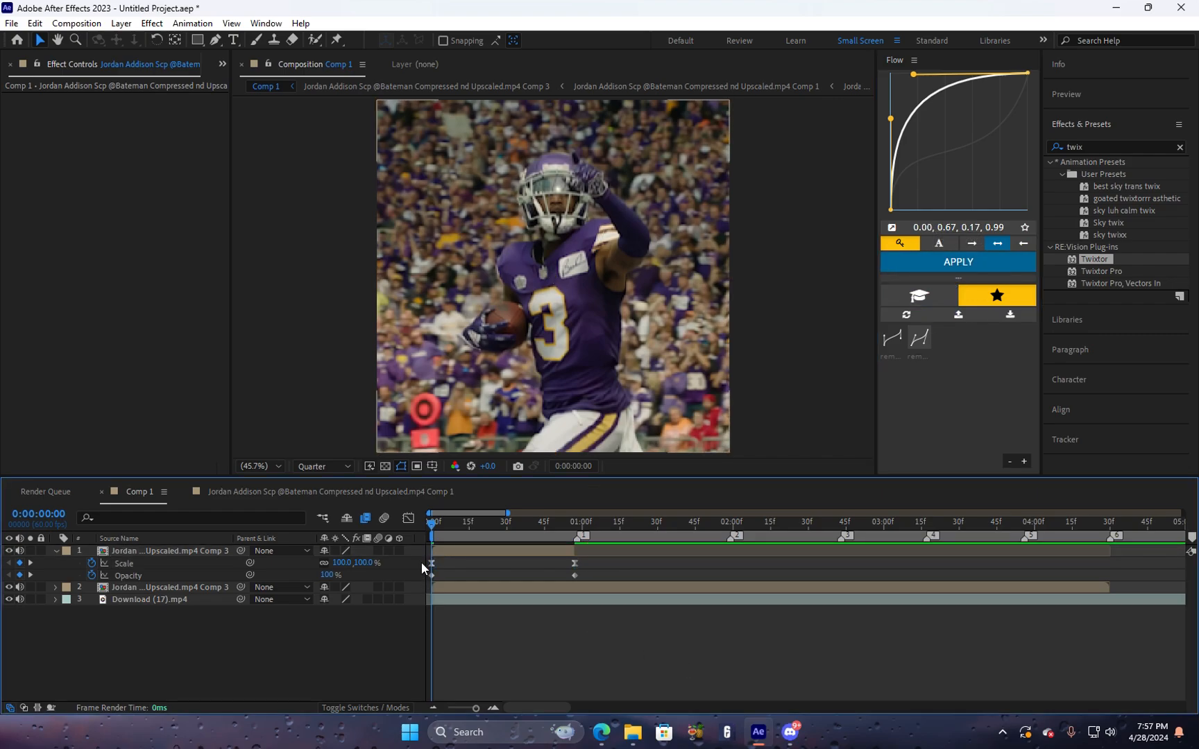
click(505, 535)
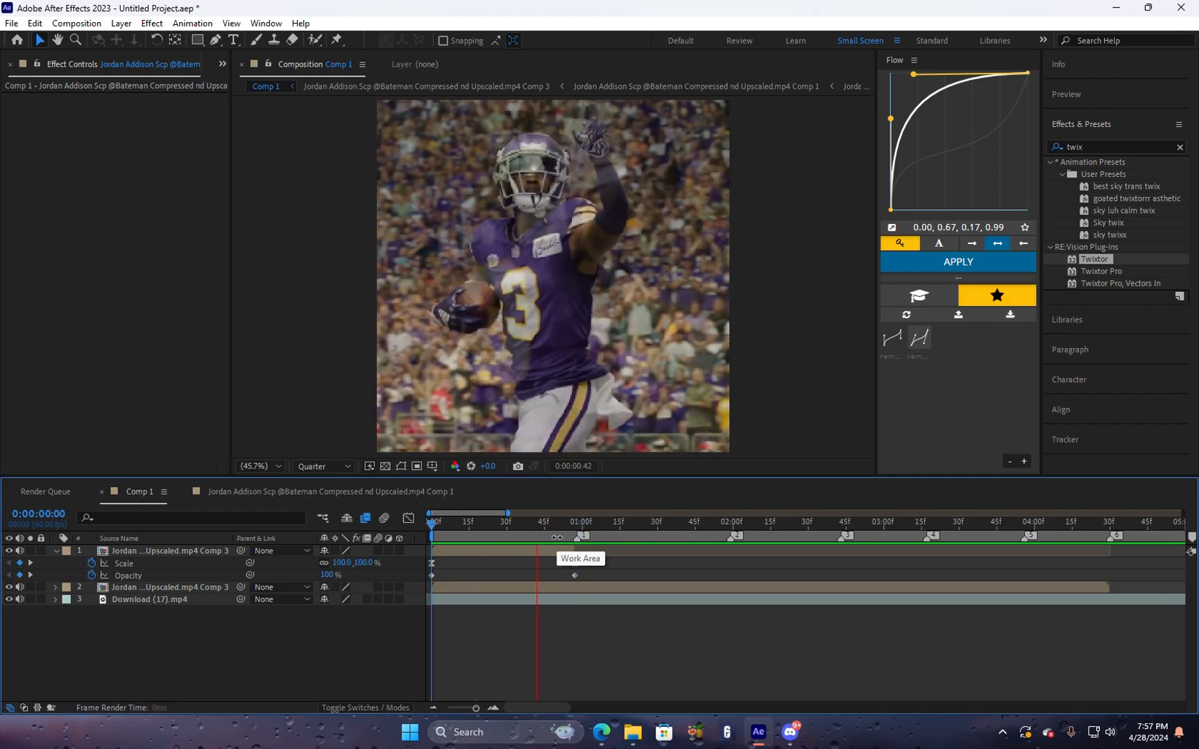
click(507, 522)
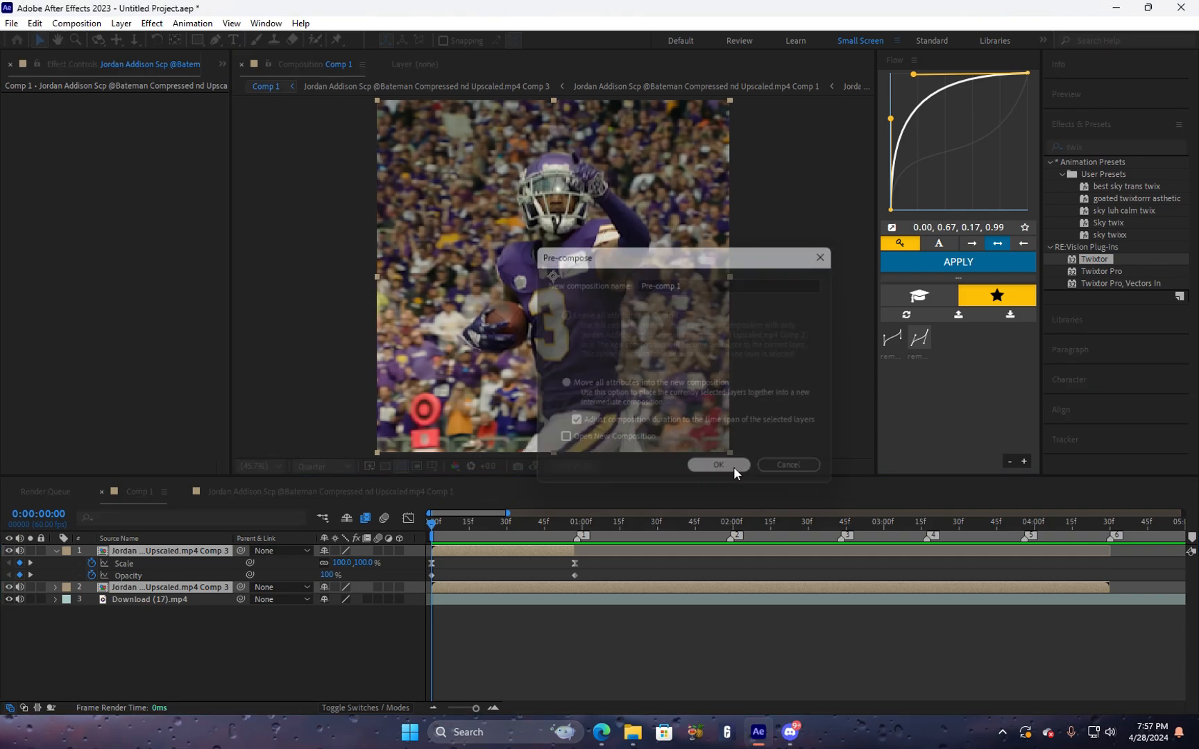
Nest both Comp 3 copies into Pre-comp 1 and apply the sky velo x shake preset, then preview.
click(718, 465)
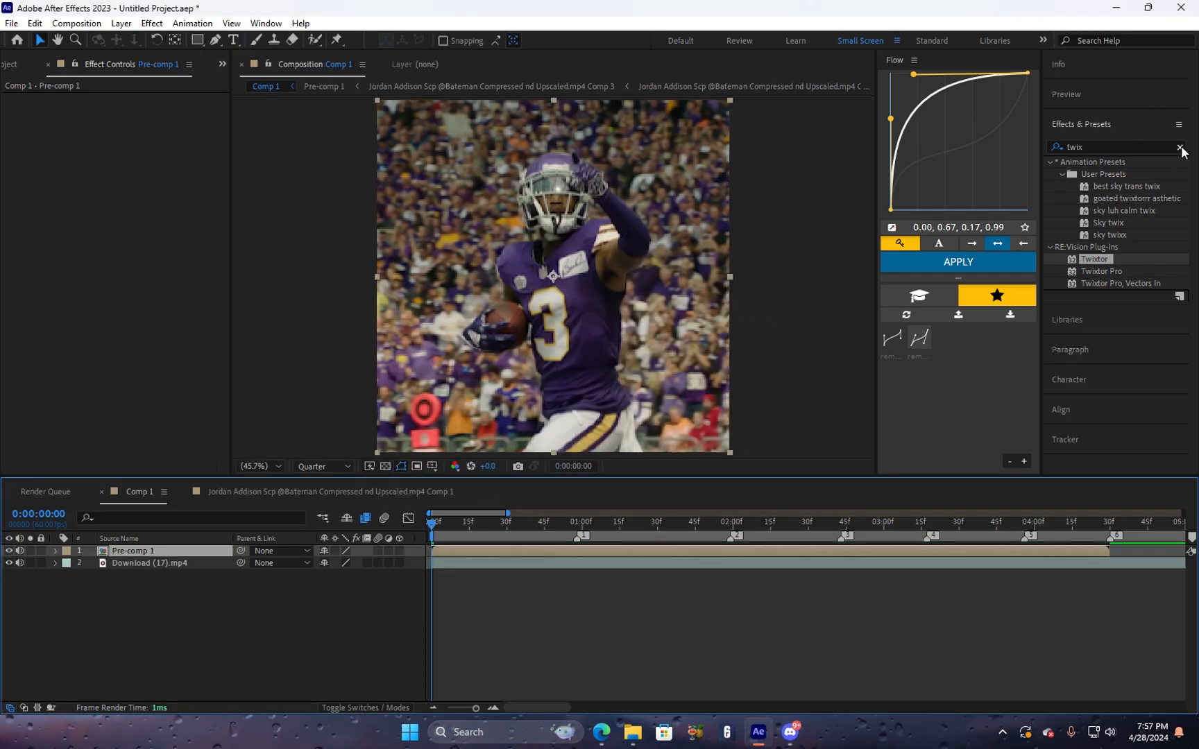
text(sky v)
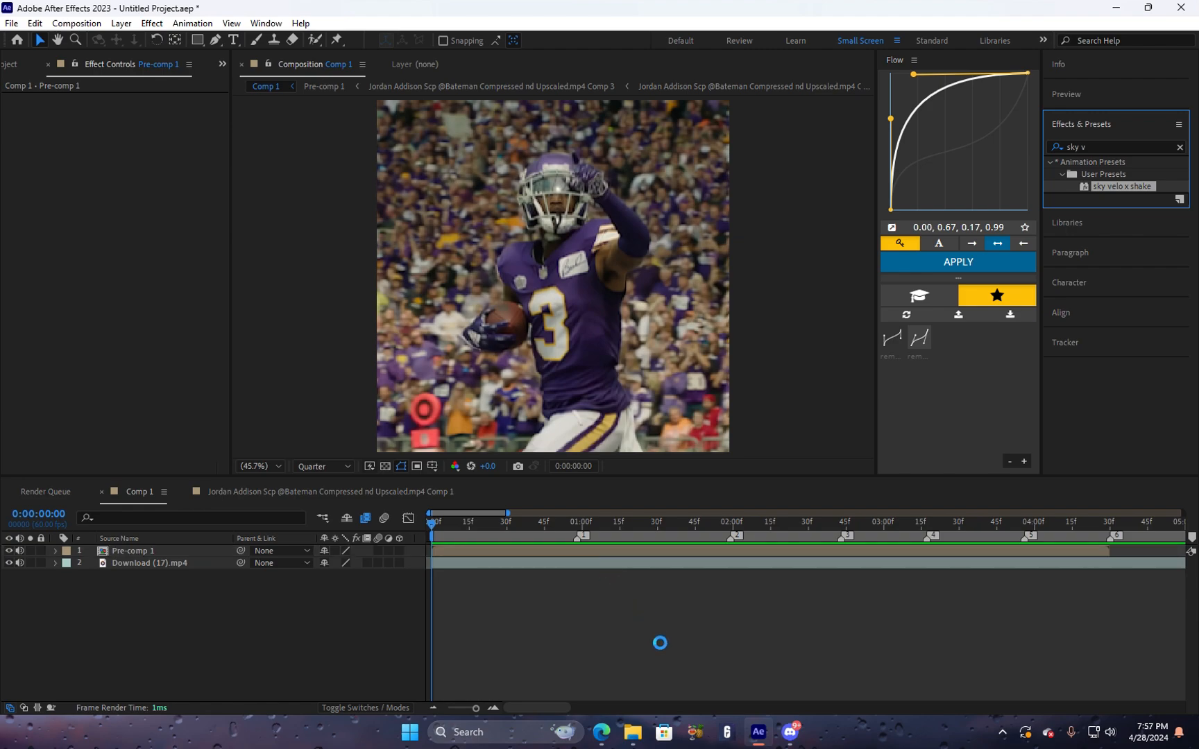
click(957, 262)
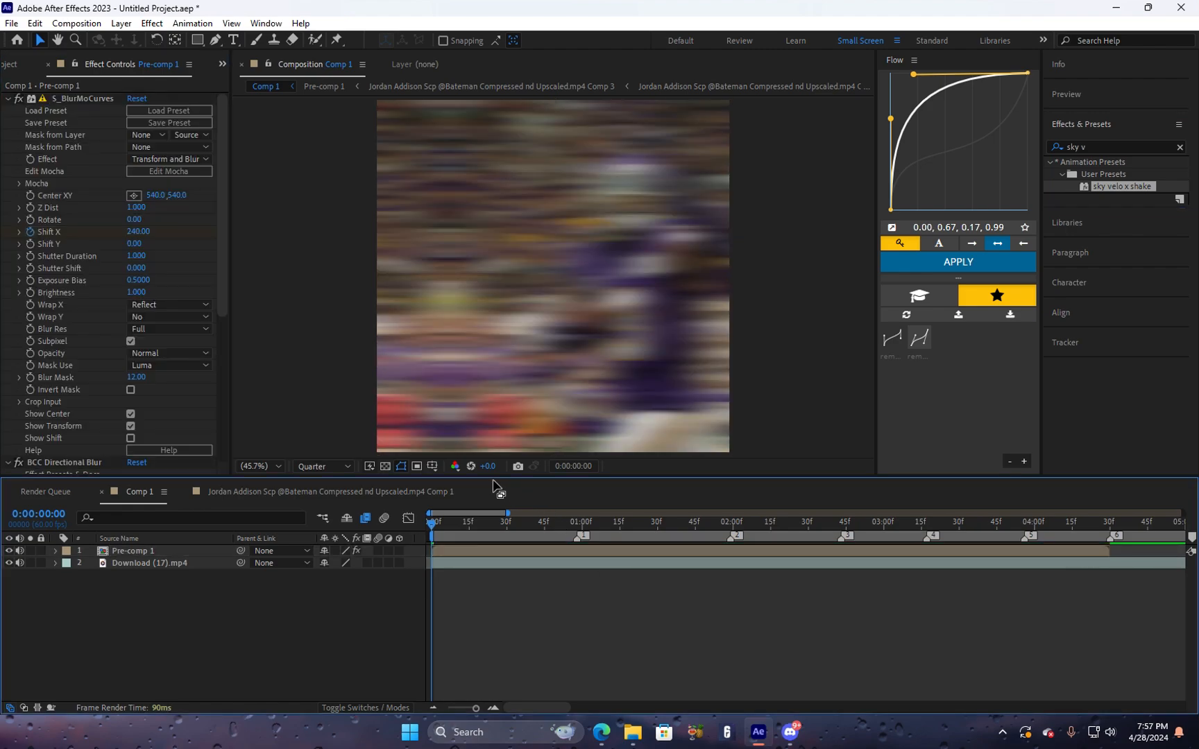
click(480, 523)
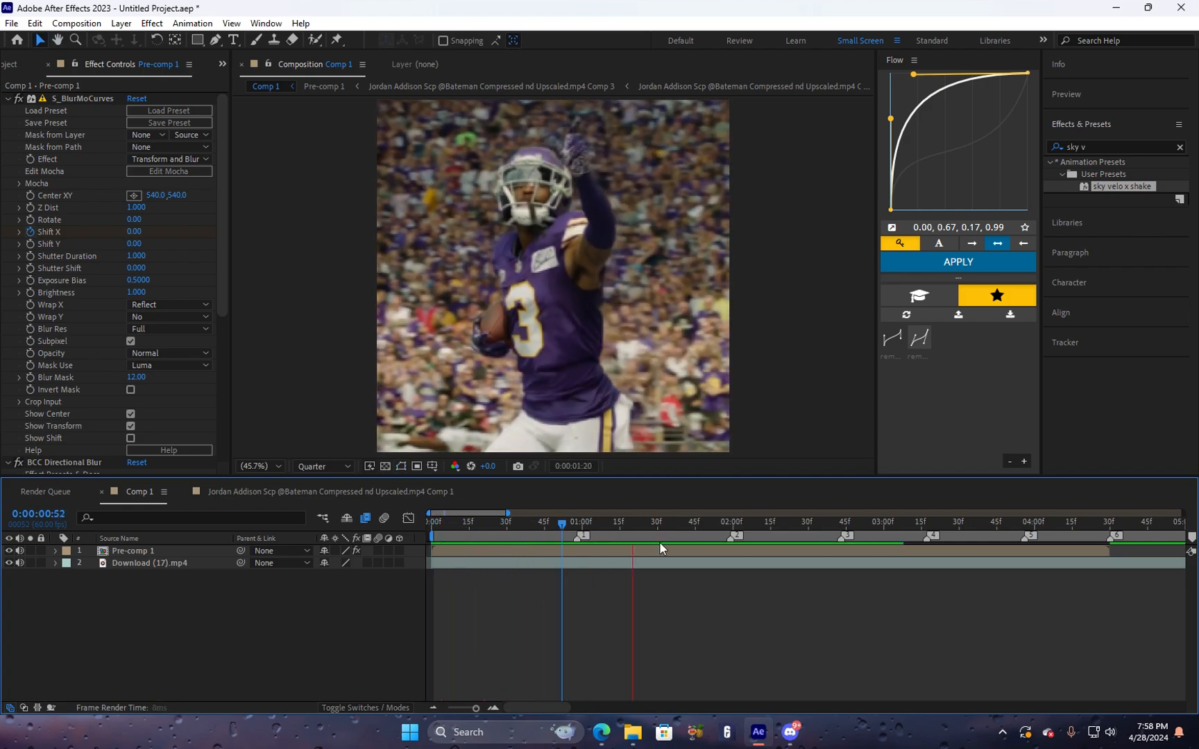
click(928, 544)
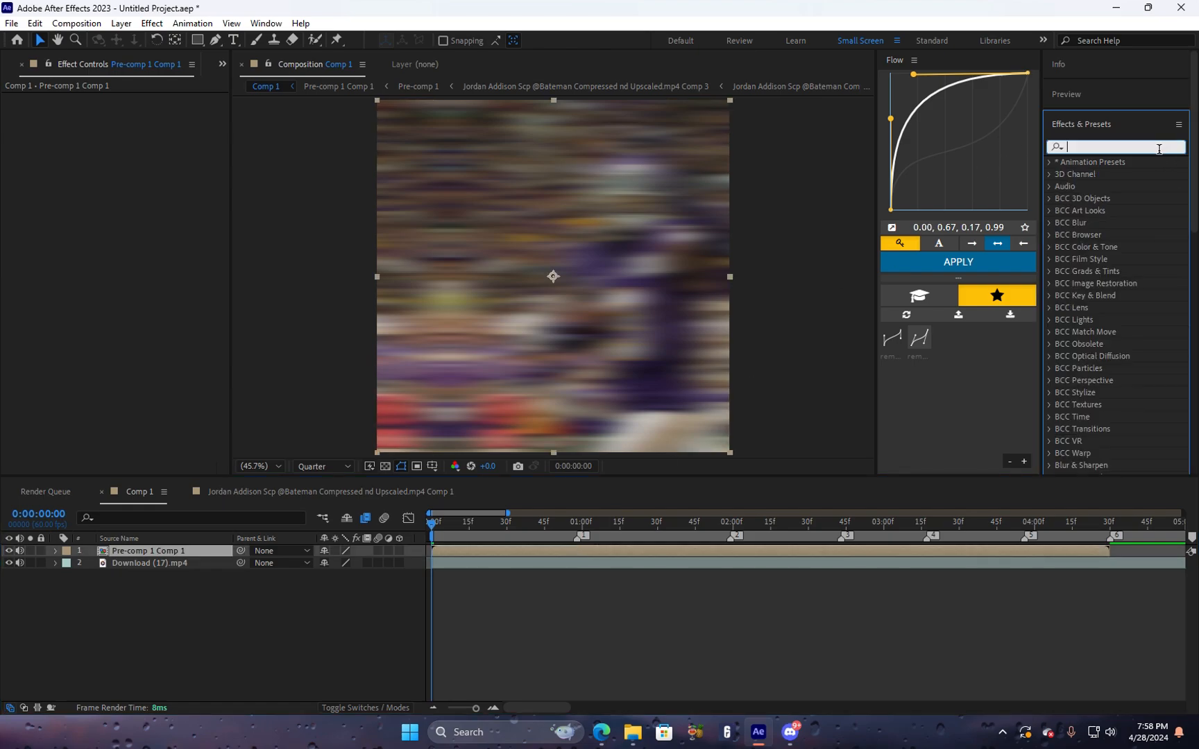
Add Sapphire S_BlurMoCurves to Pre-comp 1 Comp 1 and keyframe Z Dist (0.900) at each marker.
text(s_blurm)
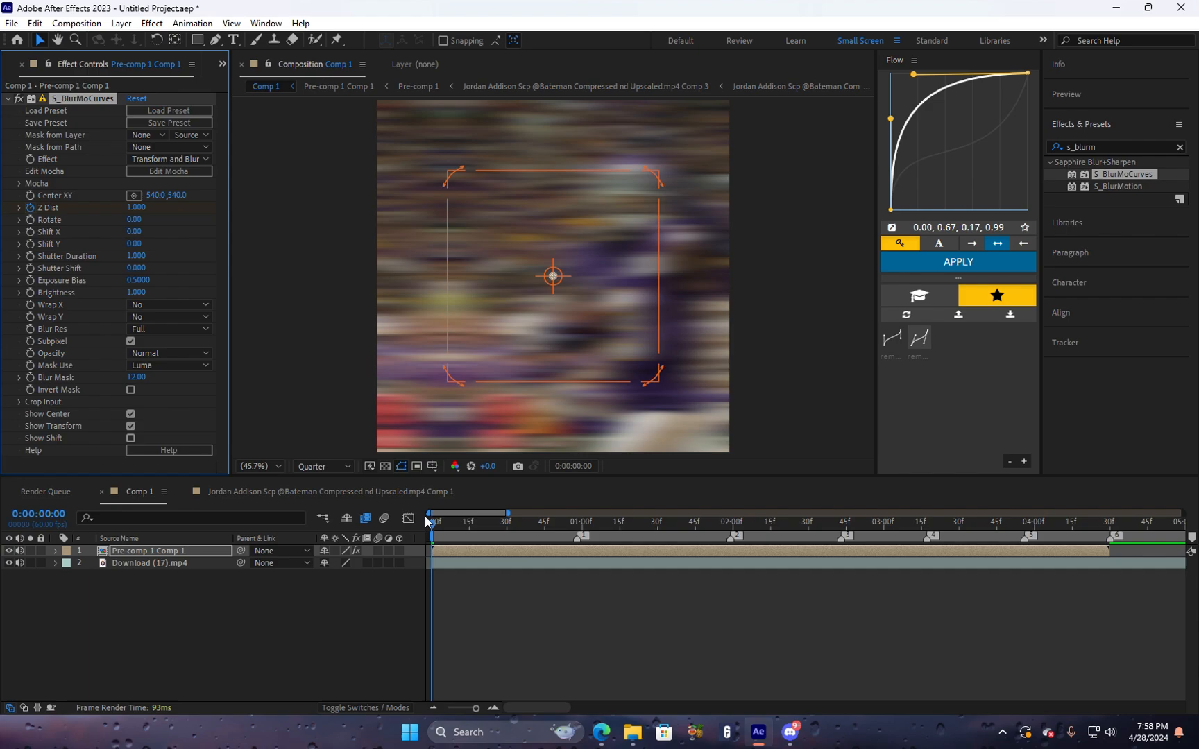
click(576, 521)
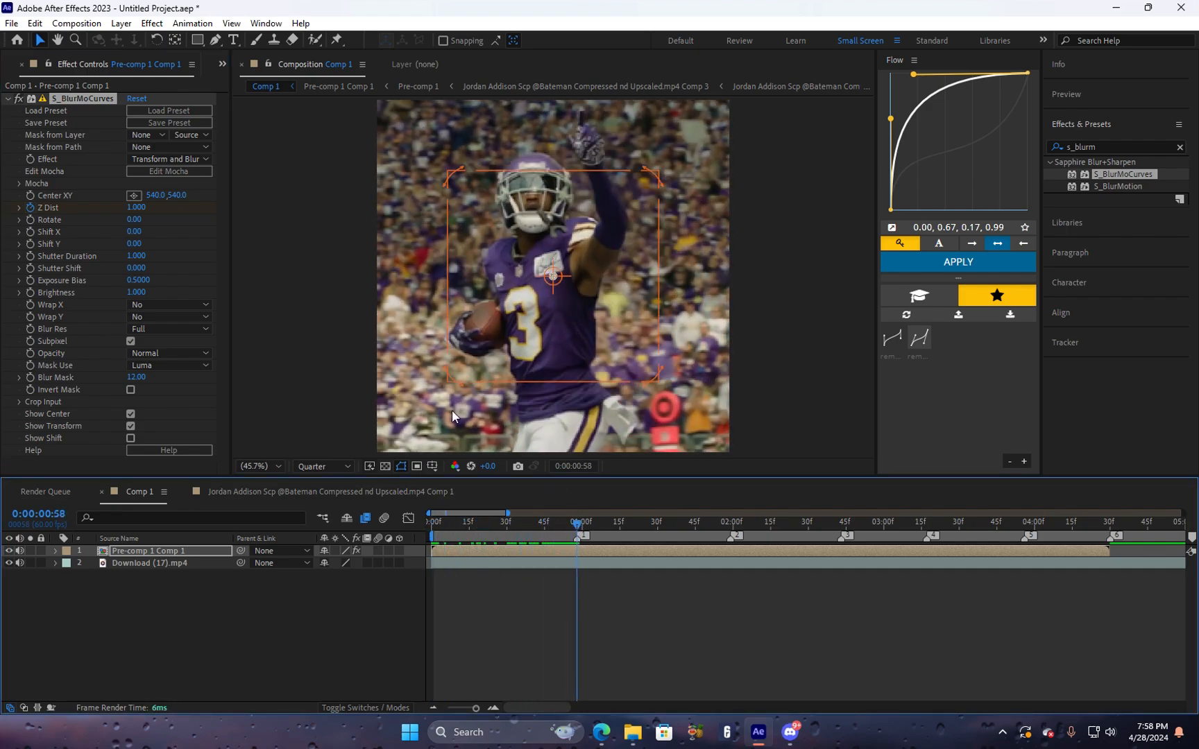
double_click(136, 207)
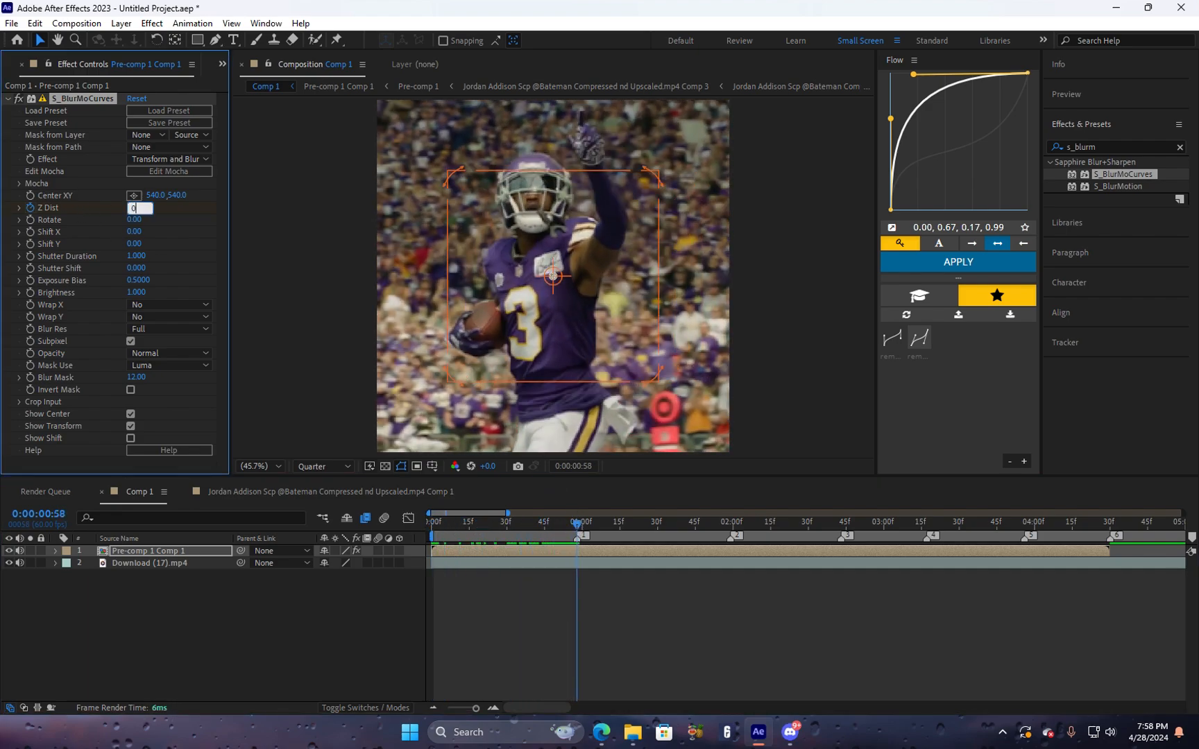
text(0.900)
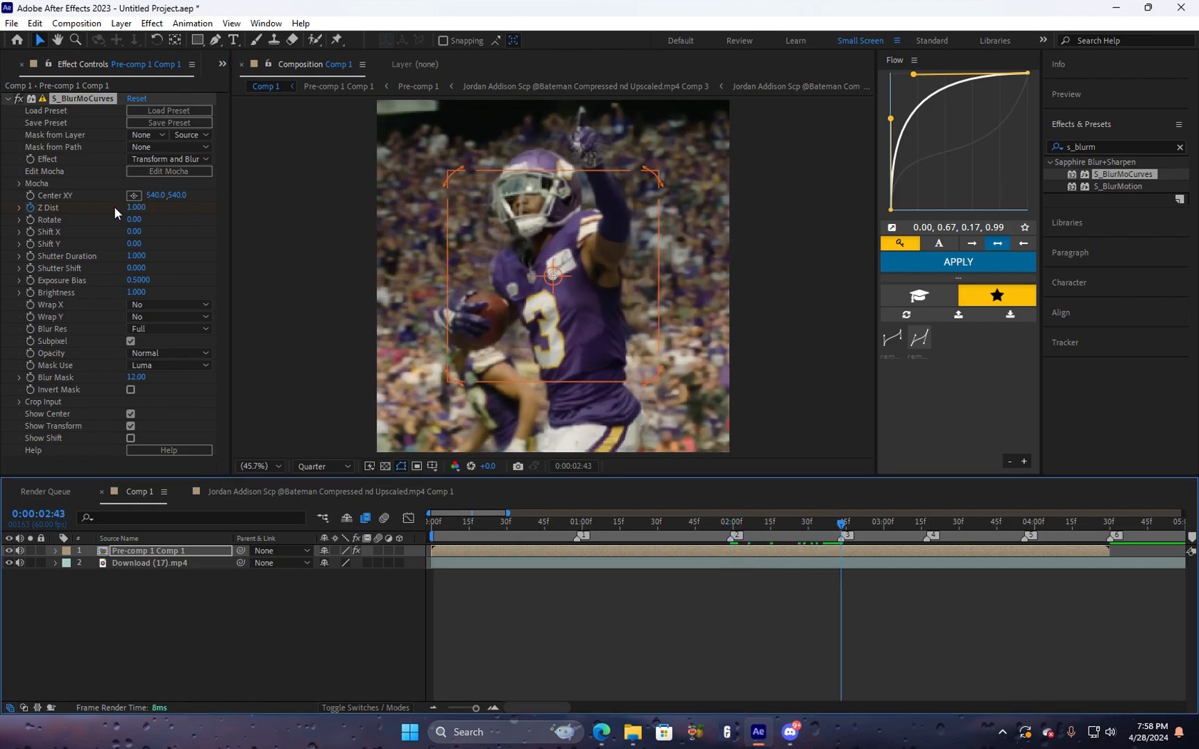
double_click(137, 208)
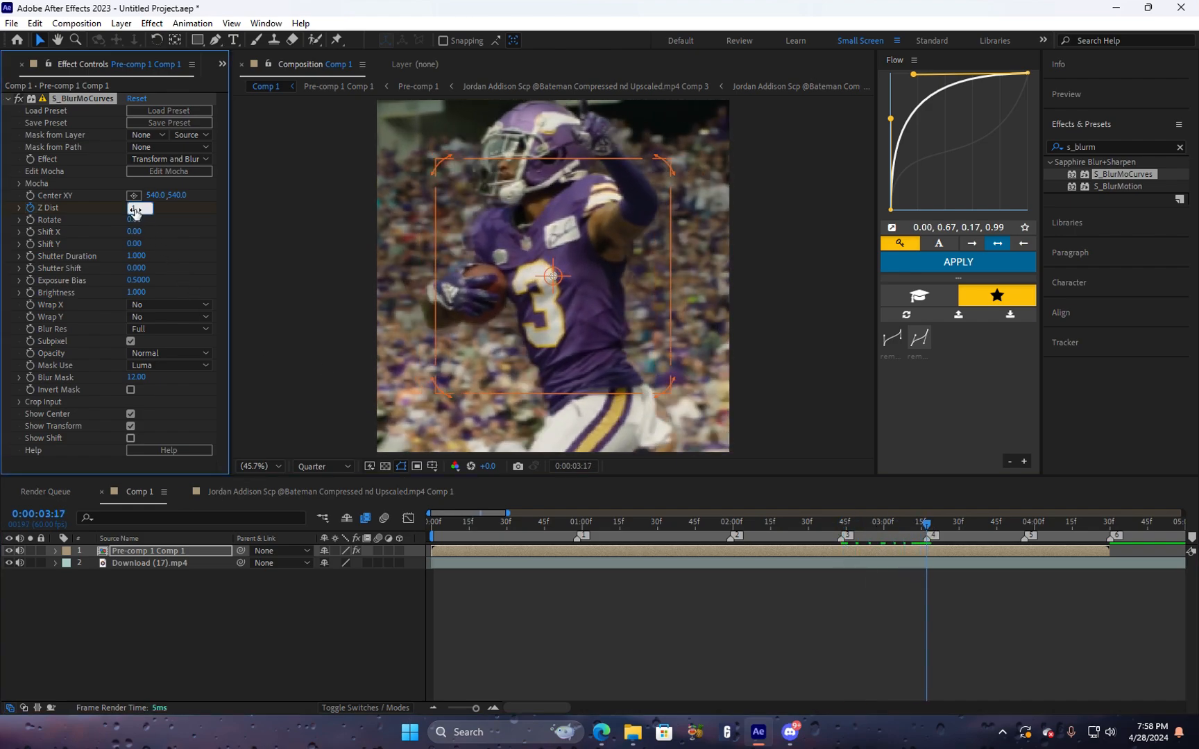
click(1024, 526)
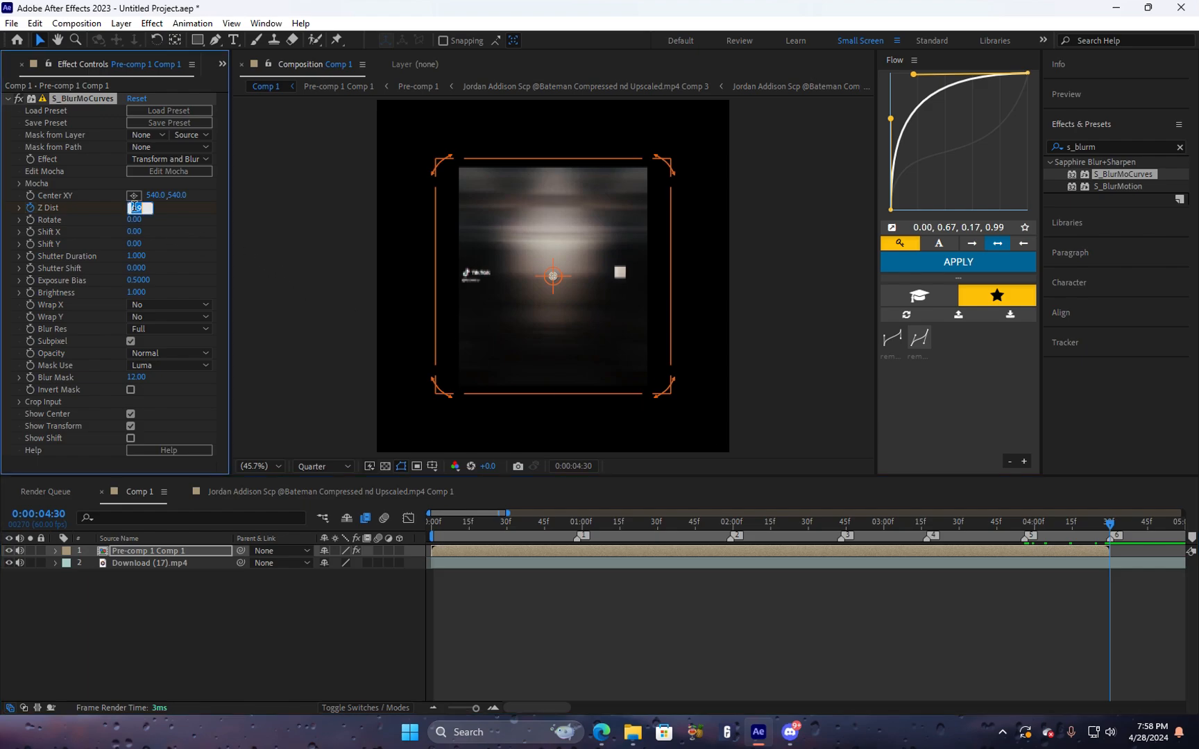
right_click(129, 208)
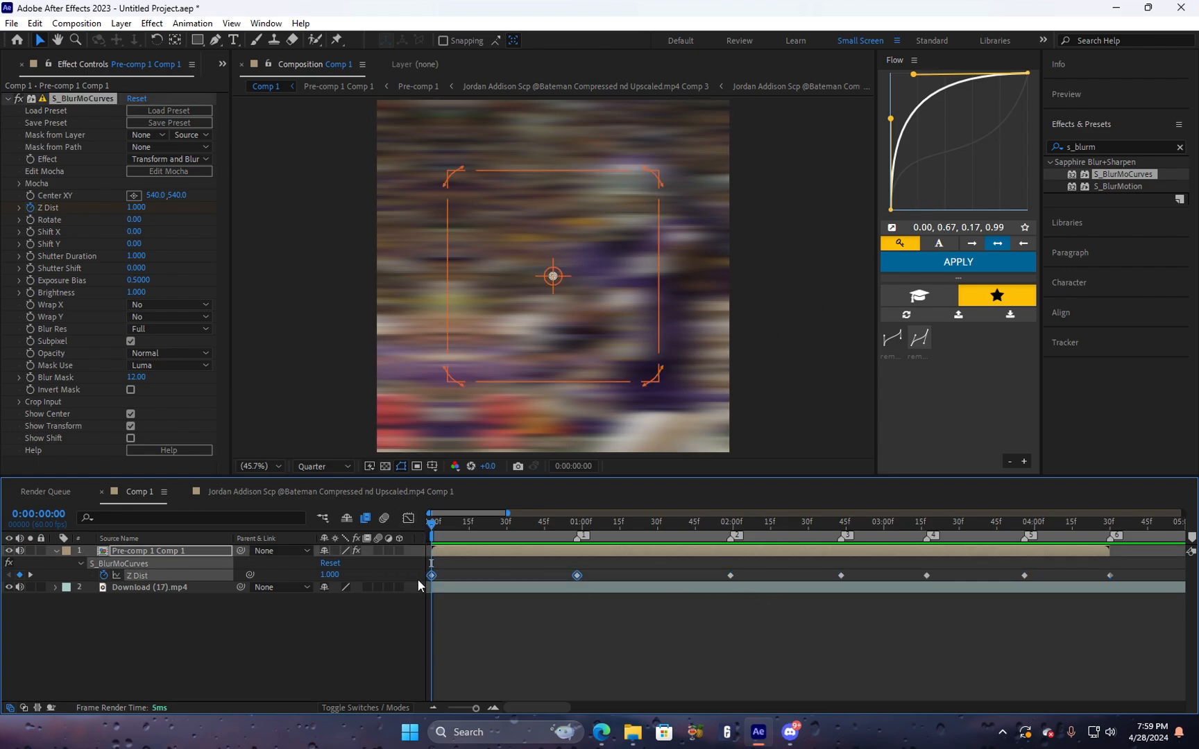
Easy Ease all Z Dist keyframes and add Adjustment Layer 1 on top of the timeline.
right_click(431, 575)
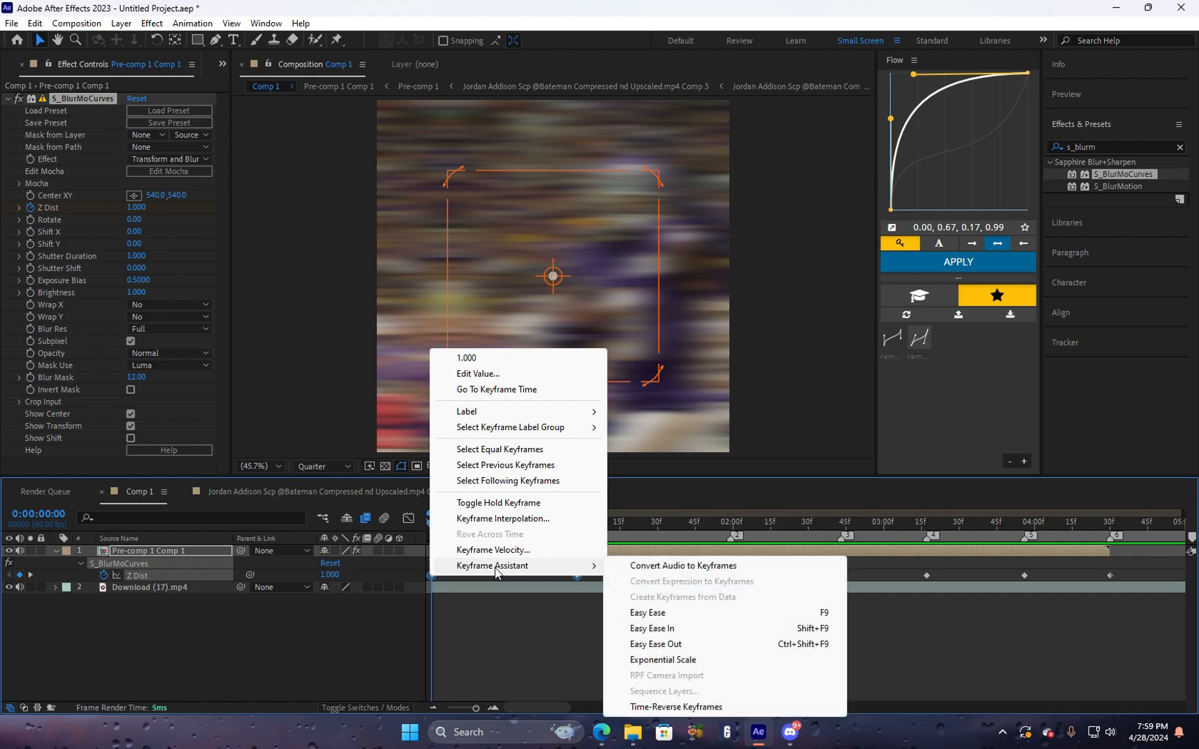
click(647, 613)
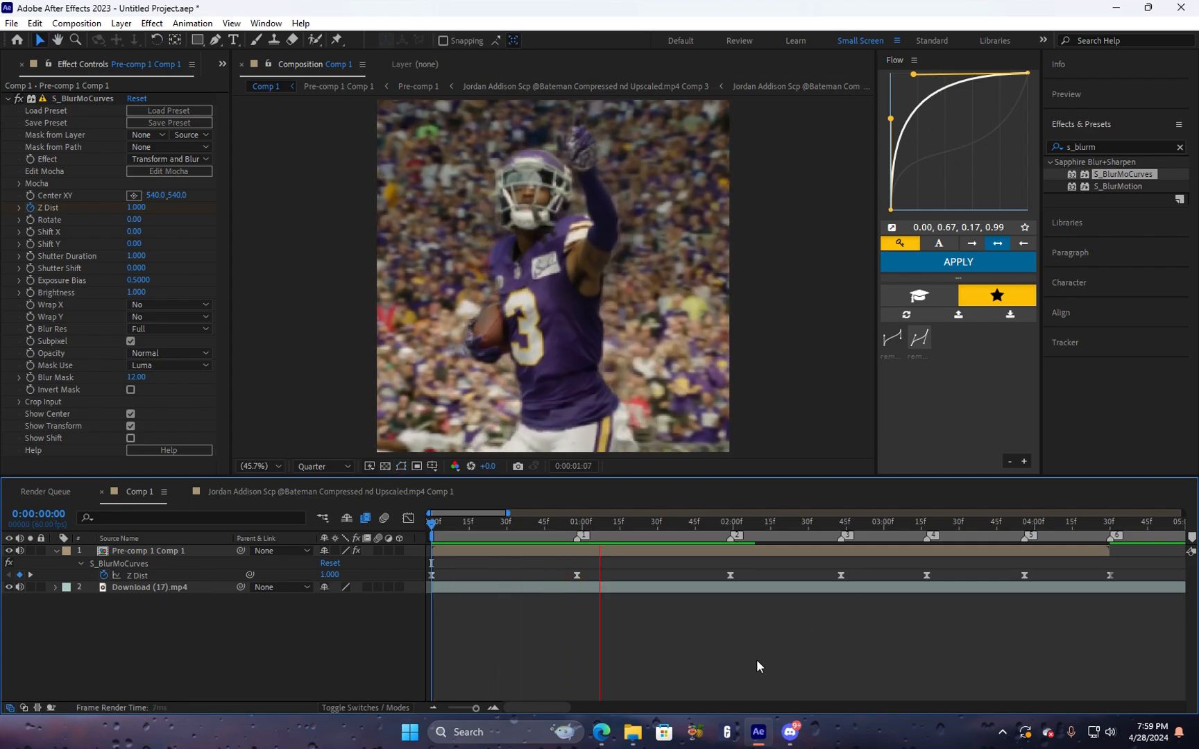
click(900, 541)
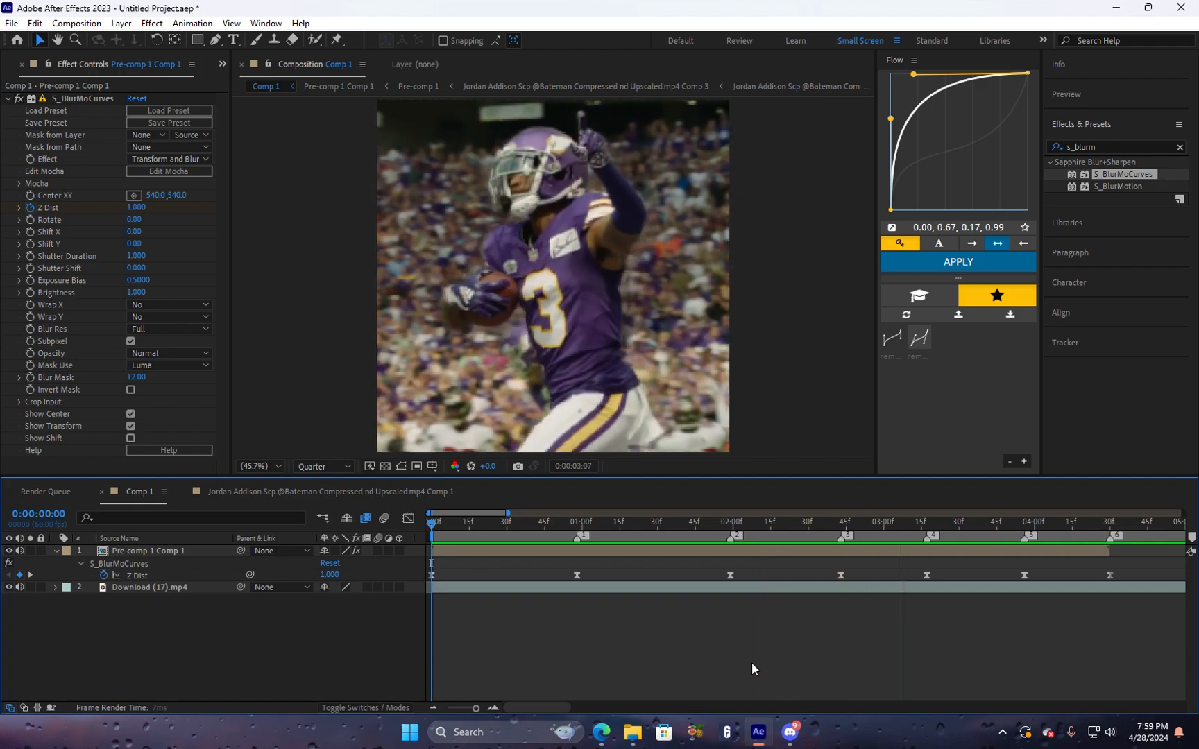
click(1137, 541)
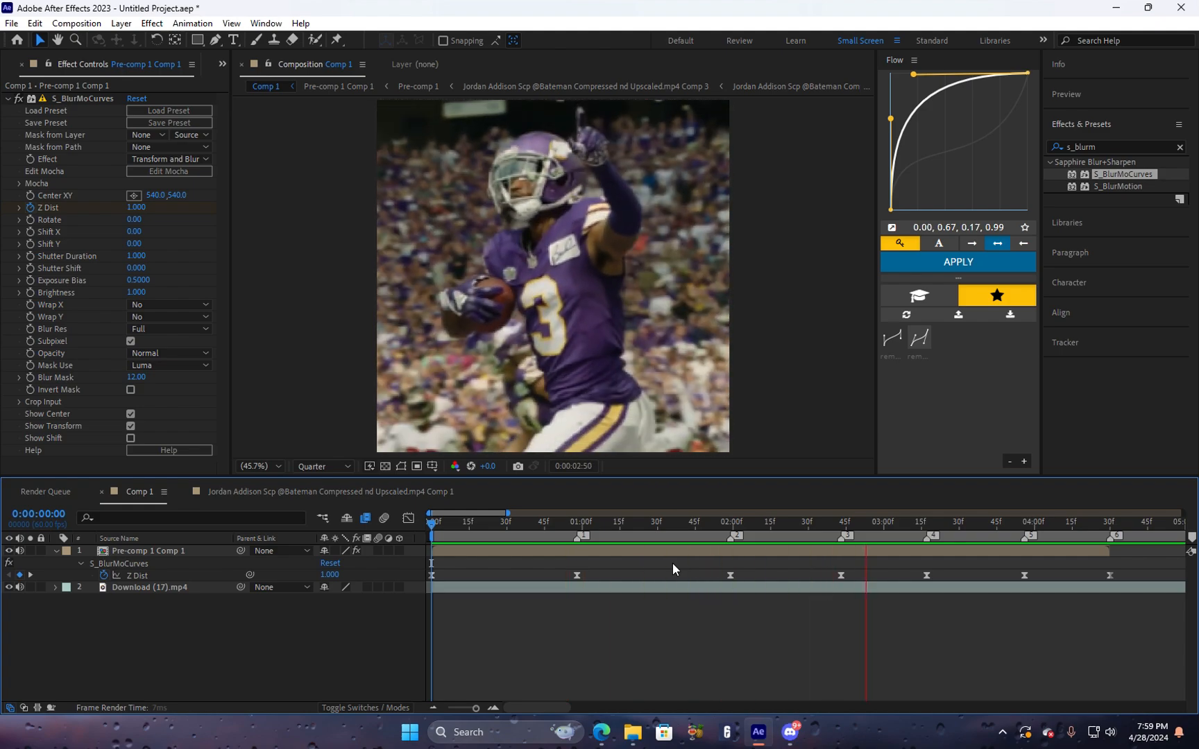
click(1114, 537)
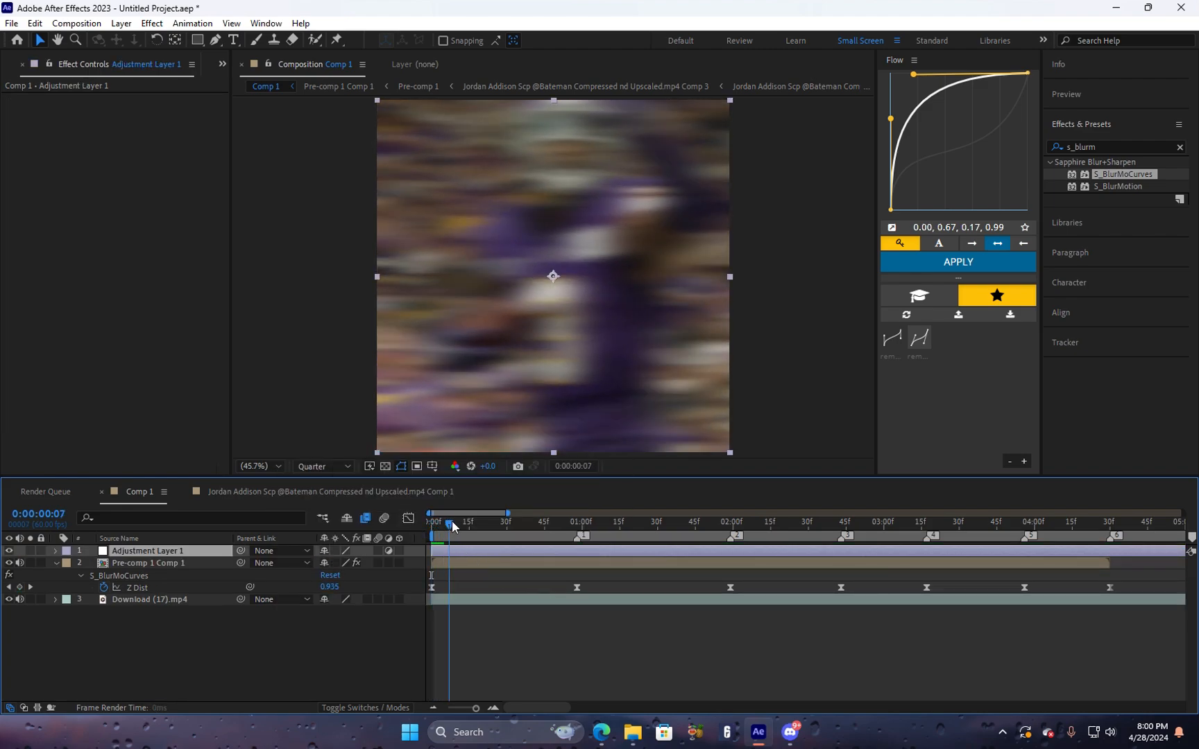
At the first marker, give the adjustment layer Brightness & Contrast with Brightness 65.
drag(451, 521, 516, 520)
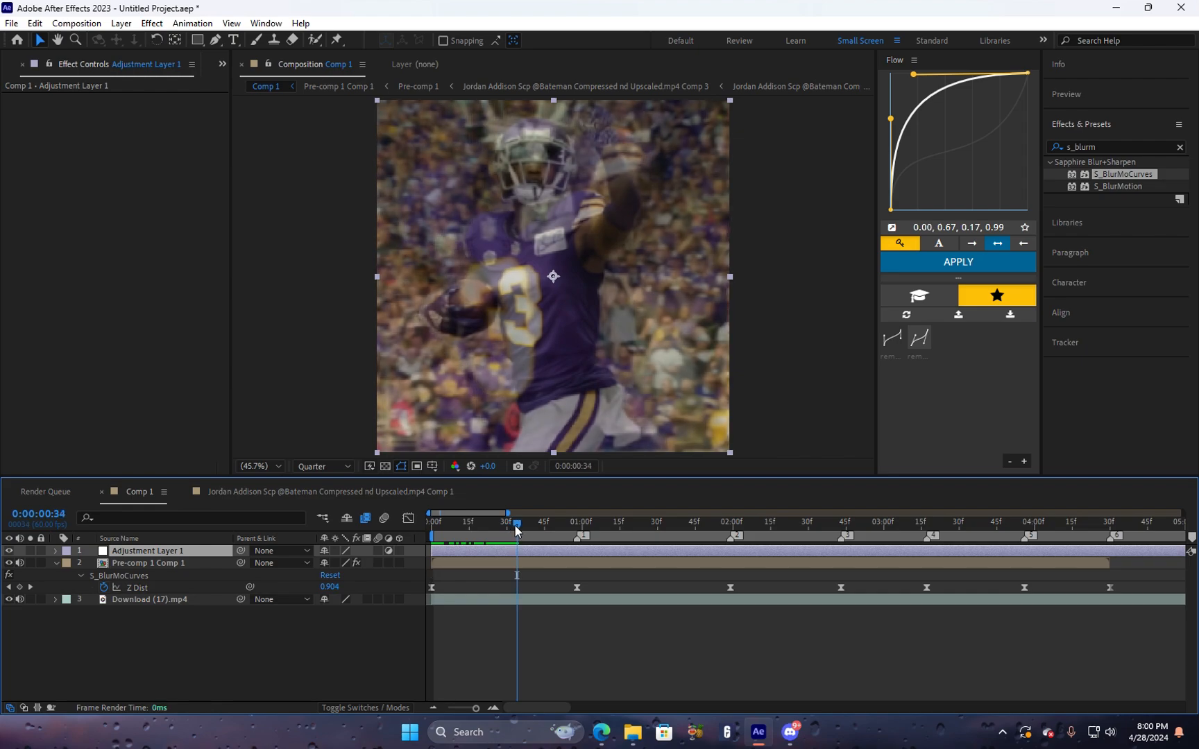
click(143, 562)
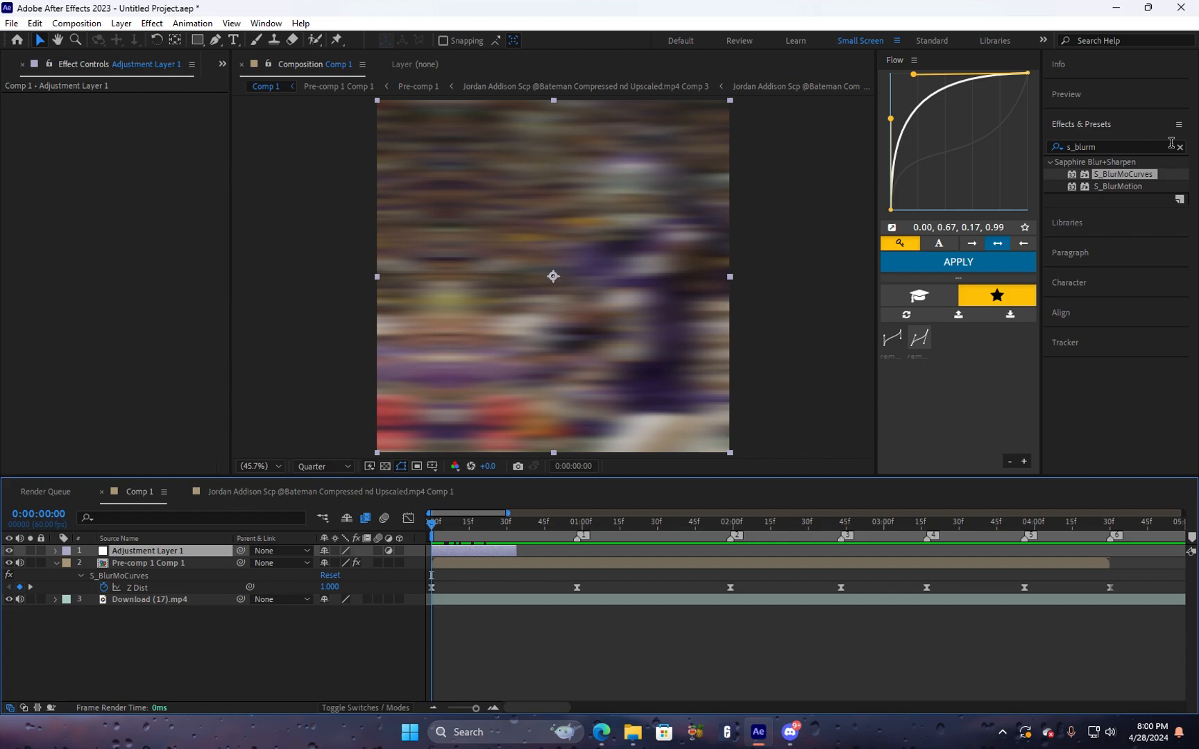
text(brightness)
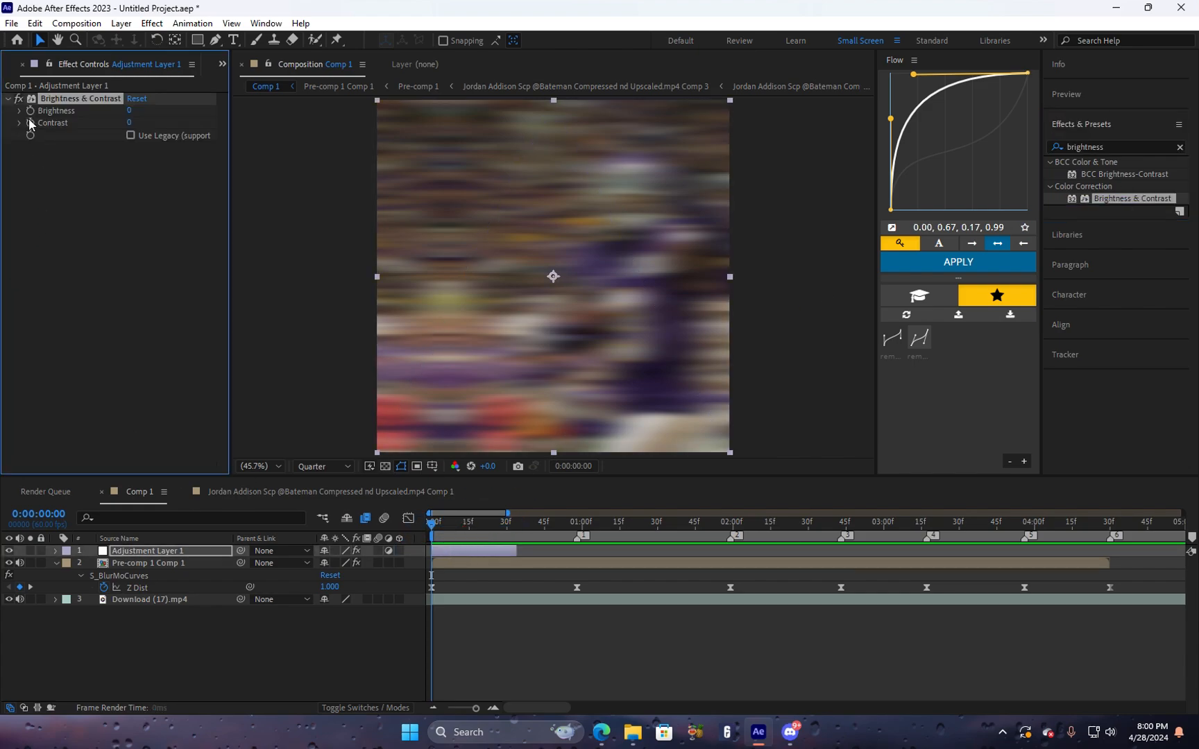
click(128, 110)
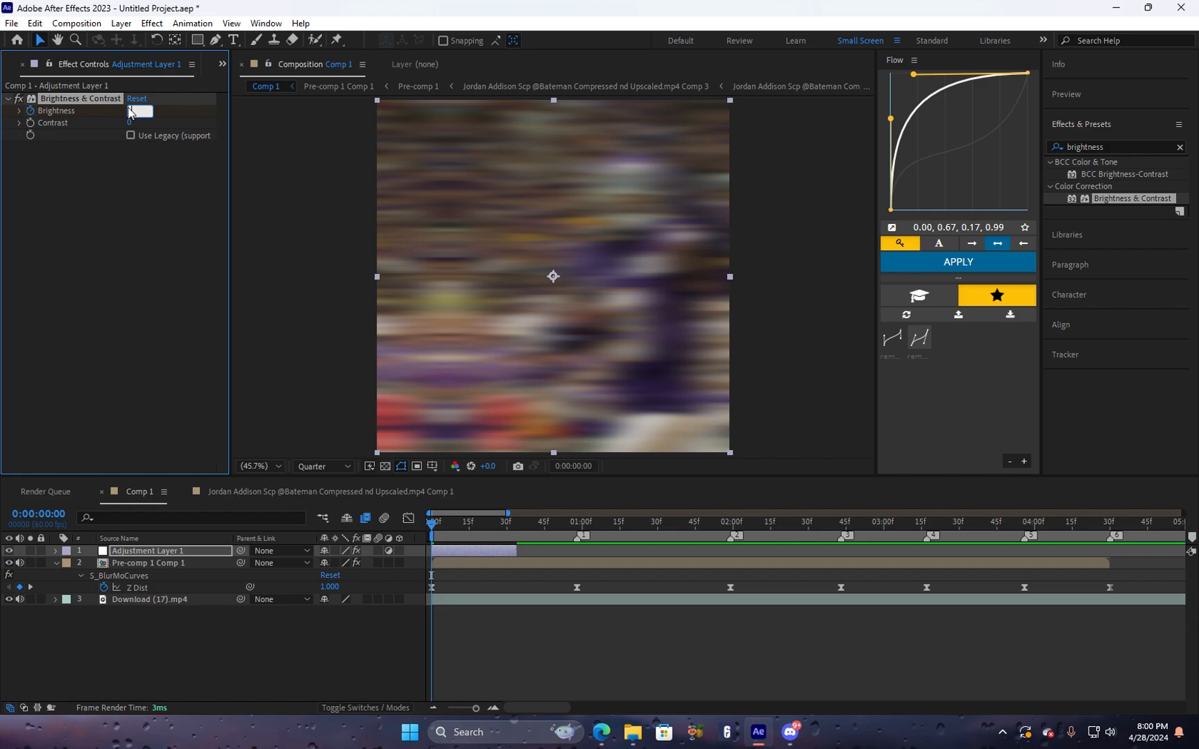
text(65)
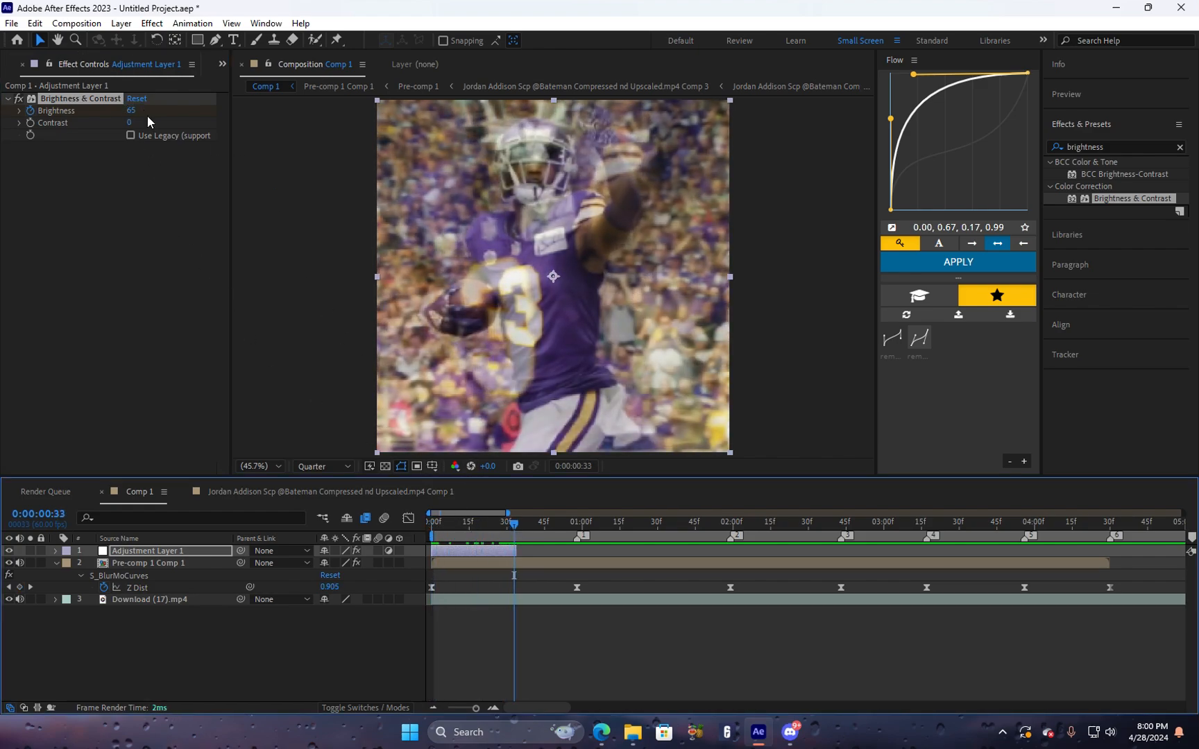
double_click(130, 110)
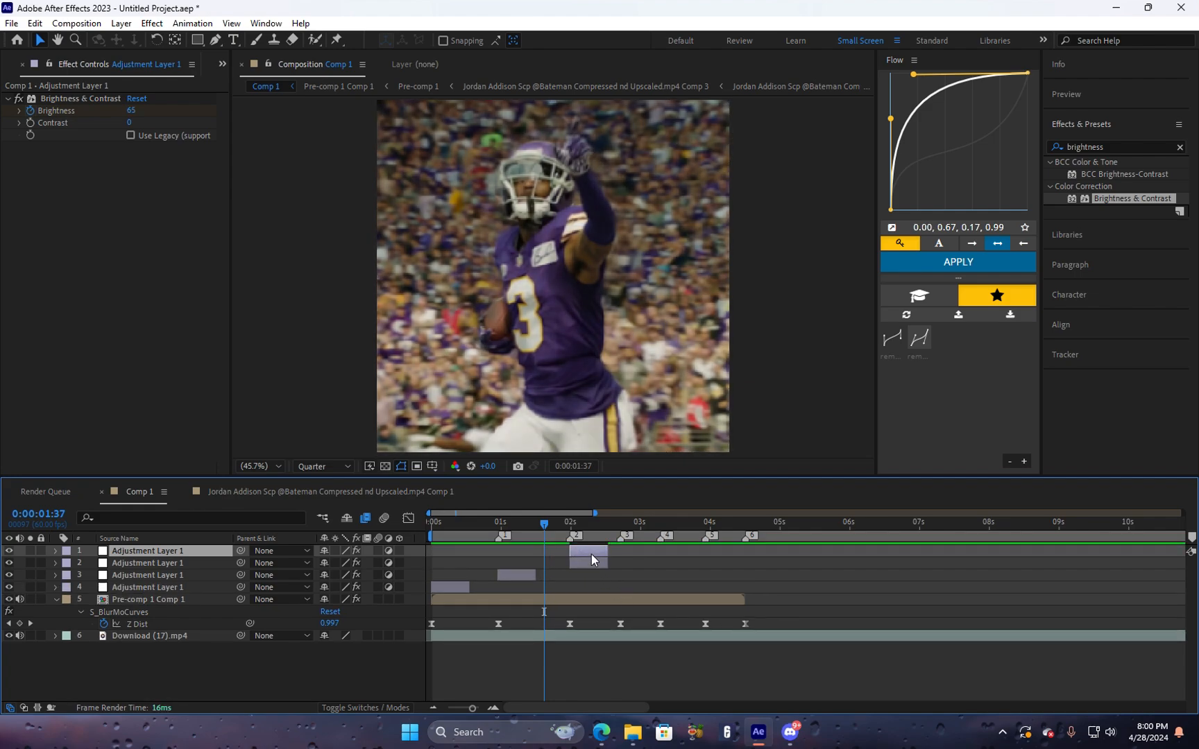
Duplicate the flash layer and stagger copies onto the following markers.
drag(589, 553, 637, 554)
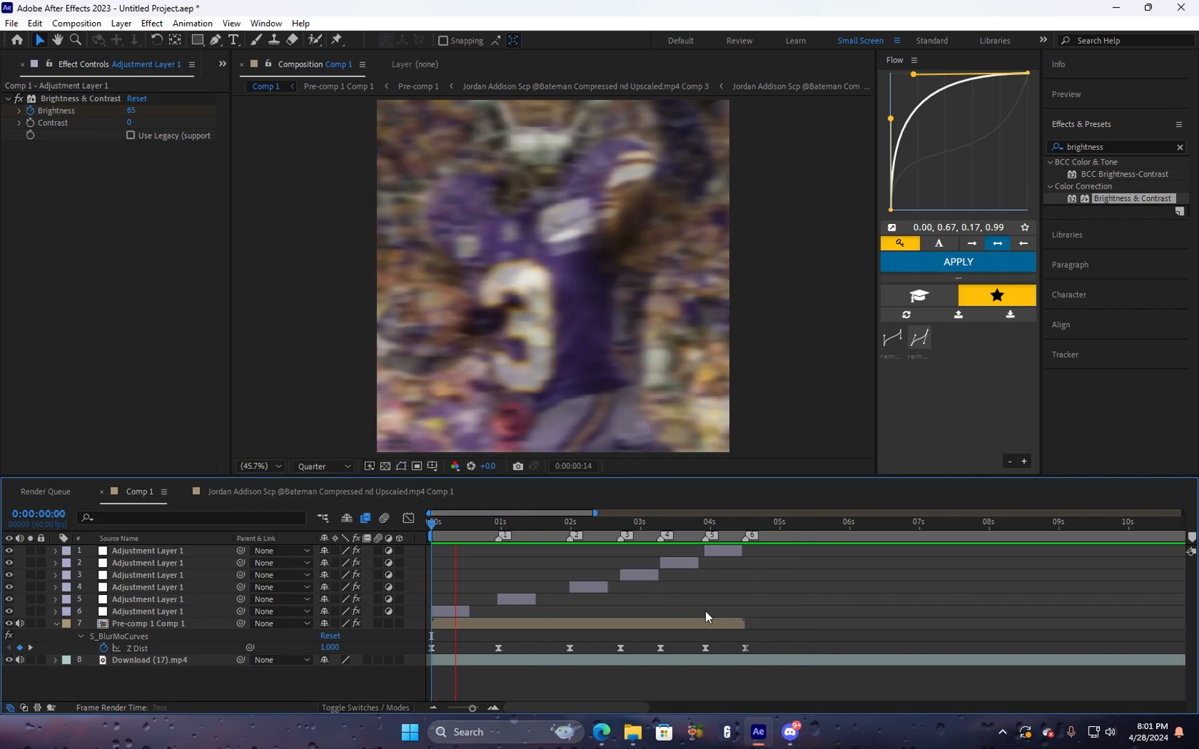
click(593, 522)
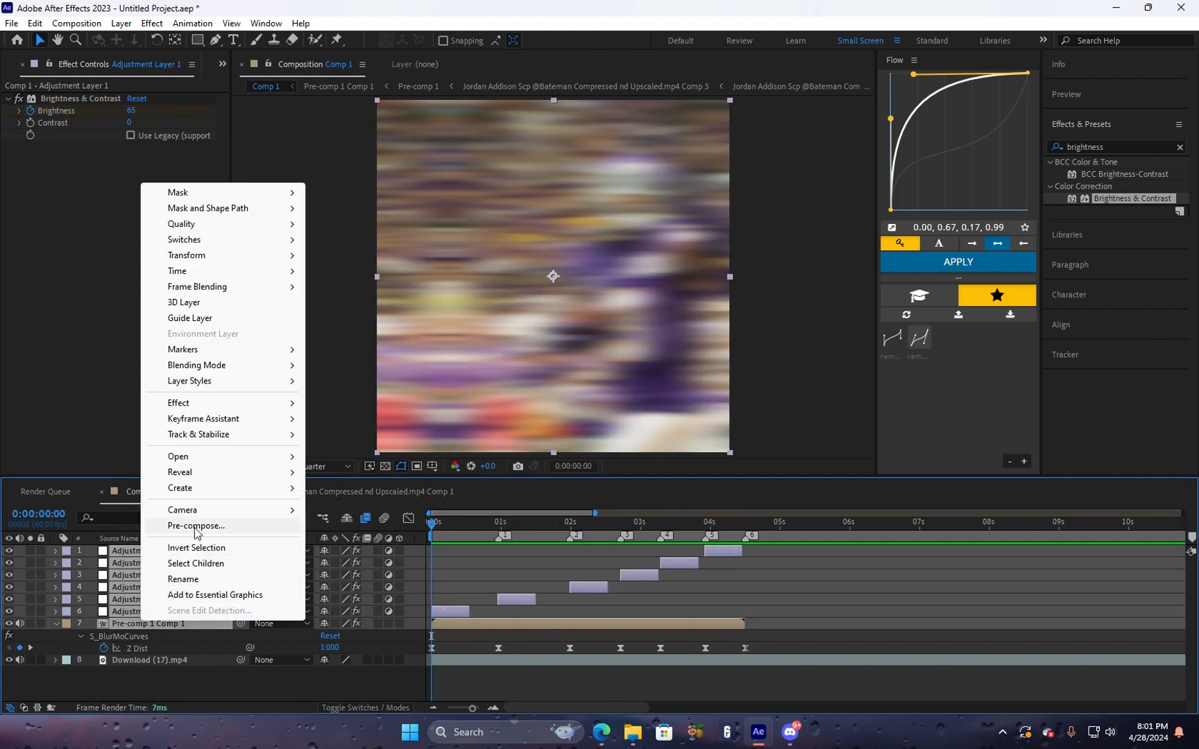
Pre-compose the flash layers into Pre-comp 2 and add a new adjustment layer.
click(196, 526)
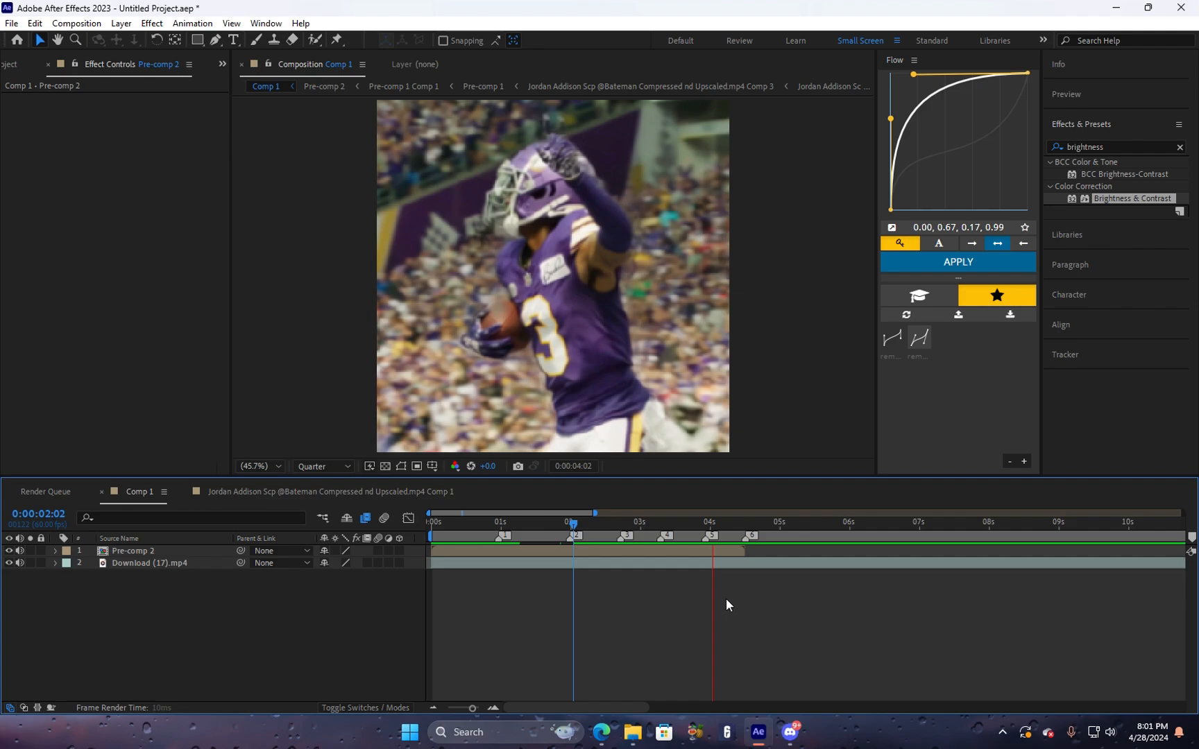
click(668, 523)
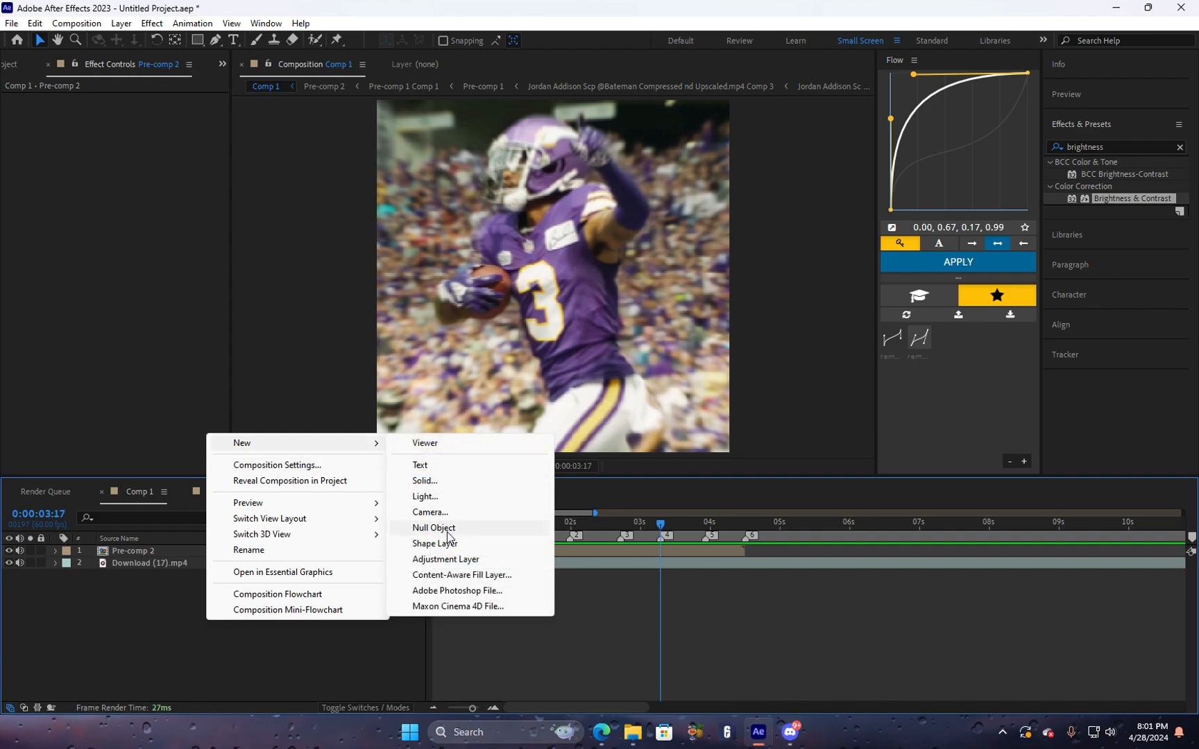
click(446, 559)
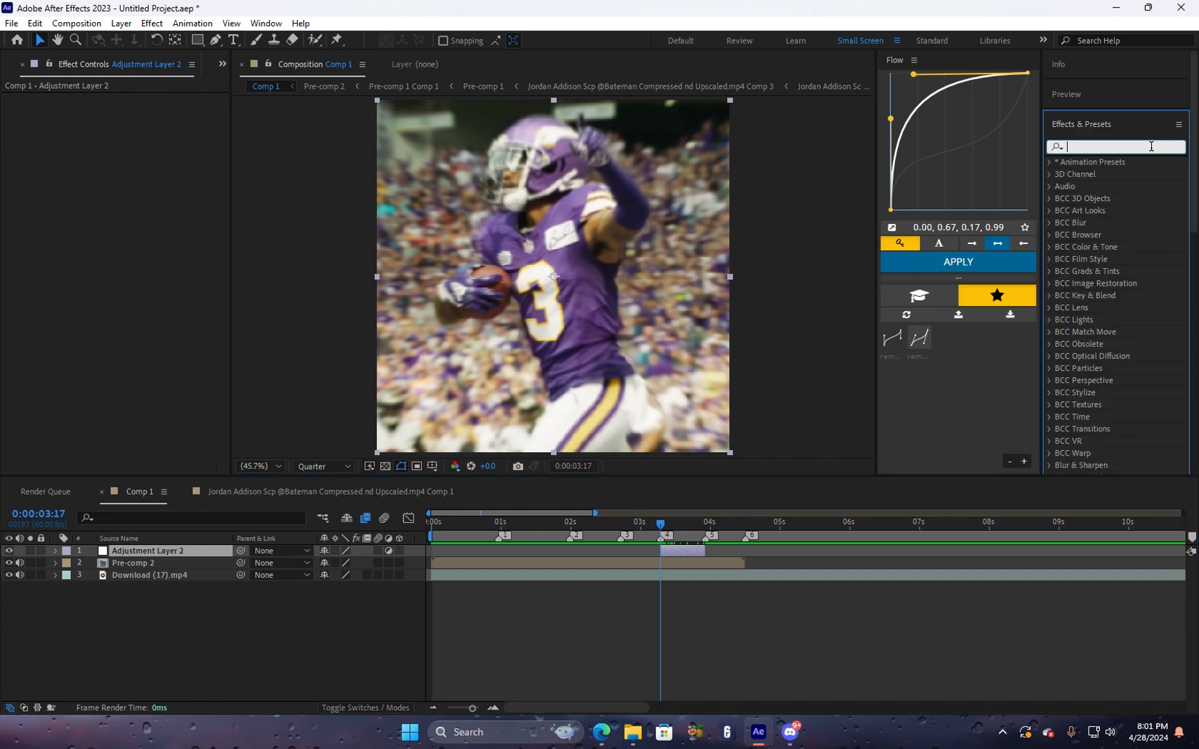
Apply the 'short x velo shake sky' and 'short y velo shake sky' presets to adjustment layers at the 3–4 s markers.
text(sky x)
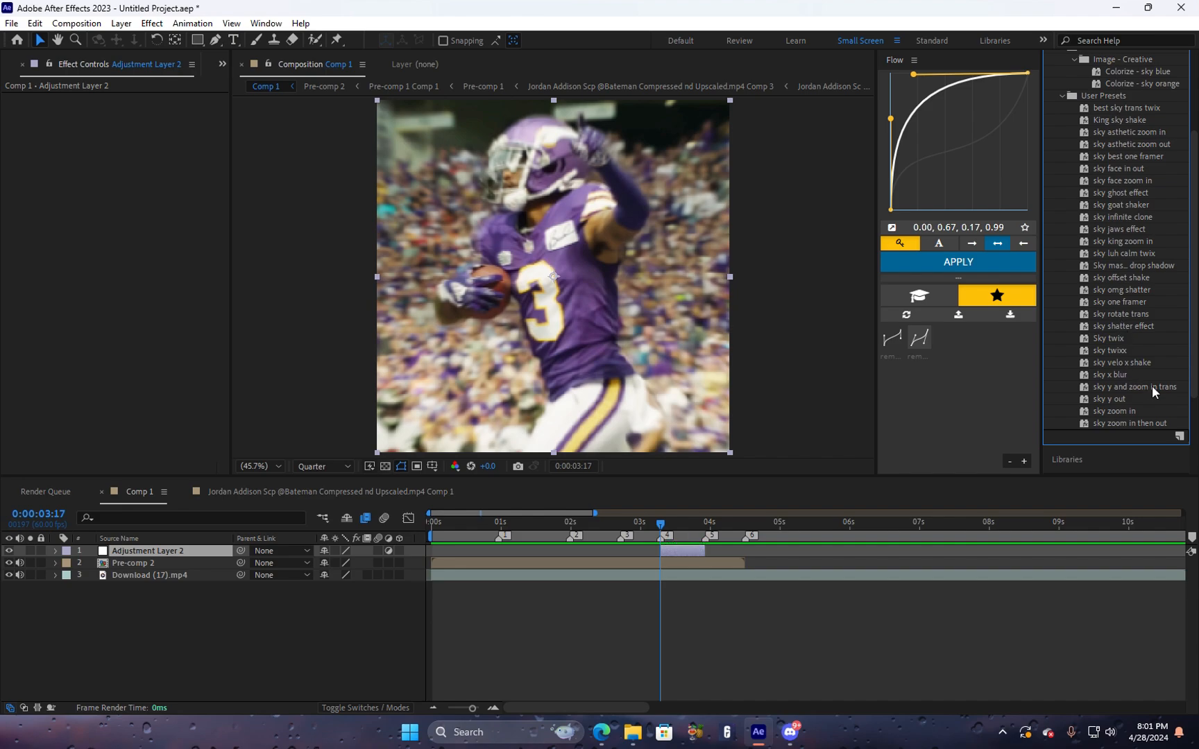
text(sky)
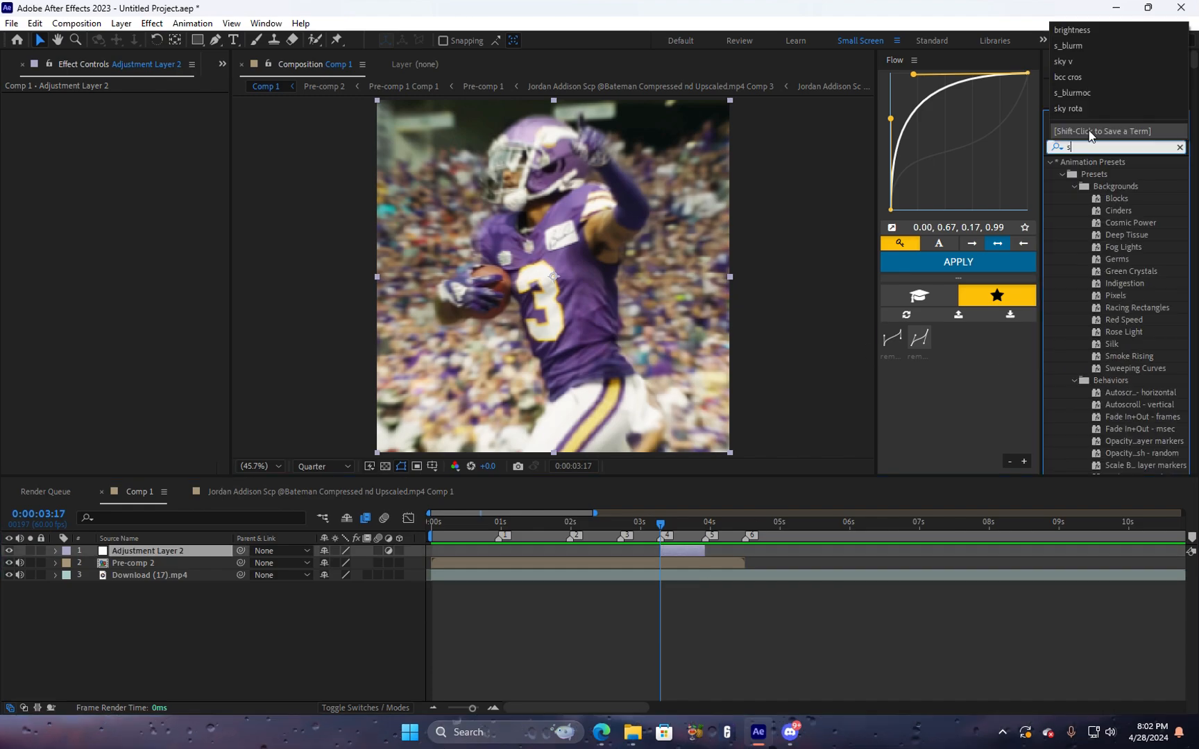
text(hort)
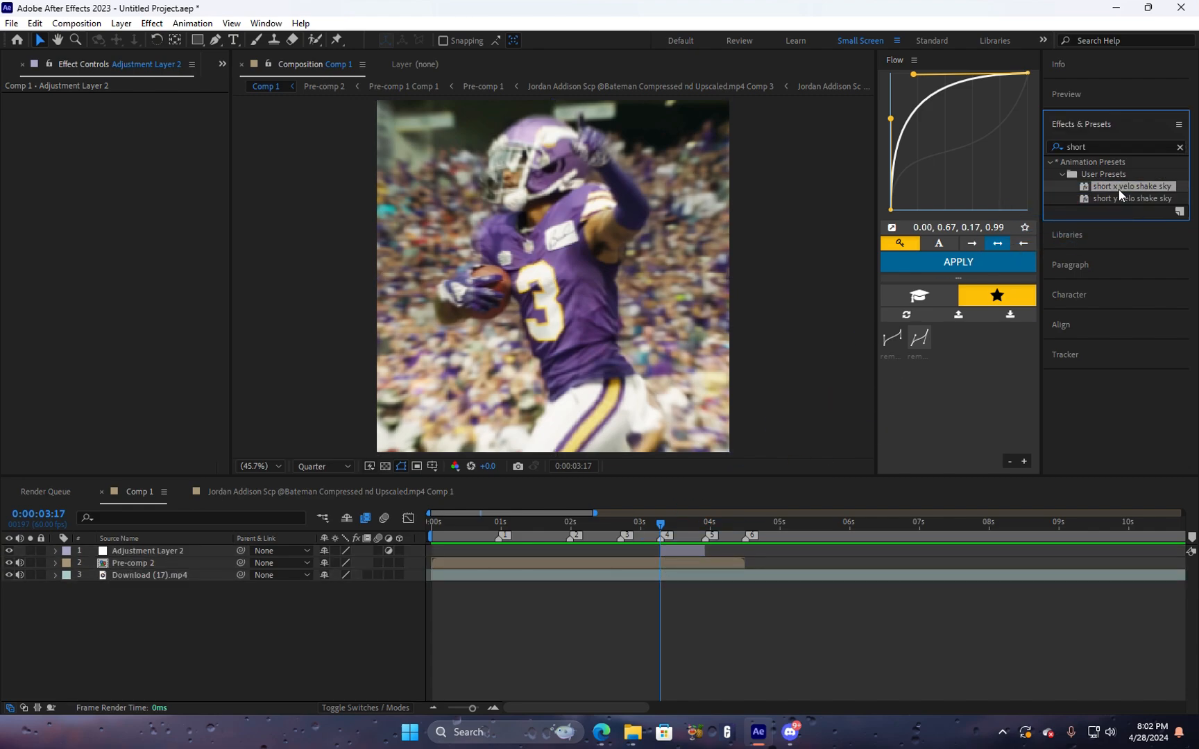
mouse_move(1135, 154)
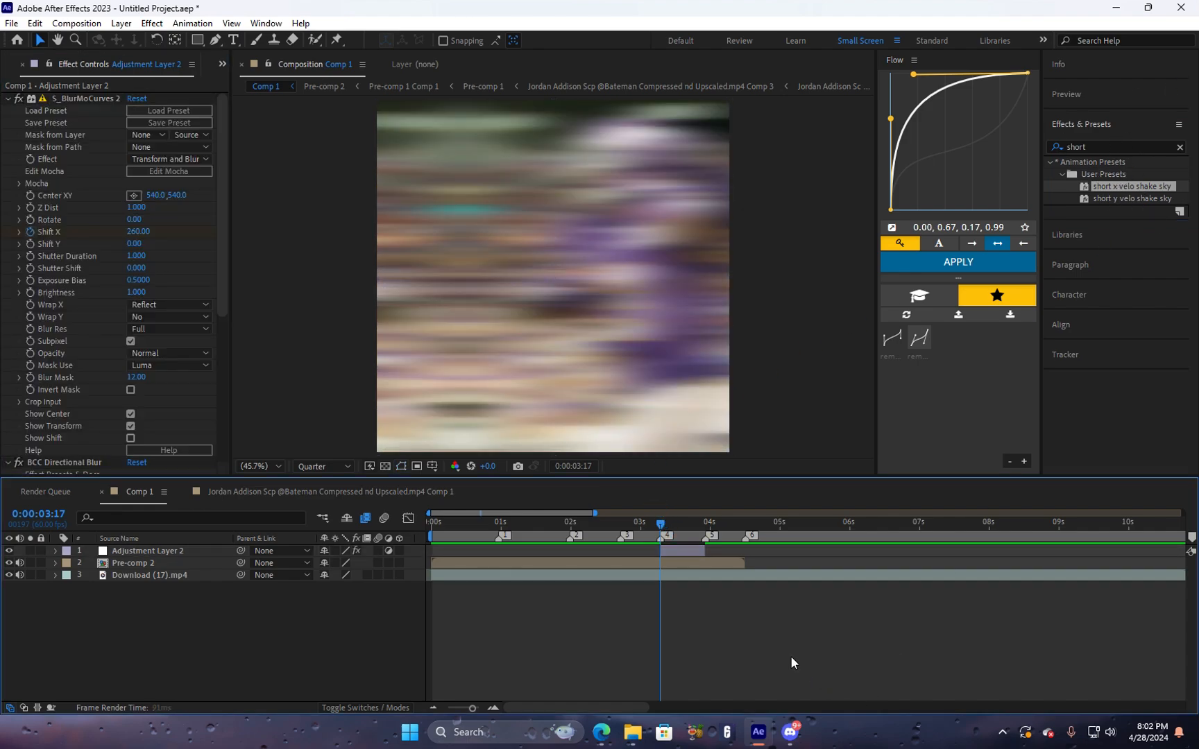
click(604, 521)
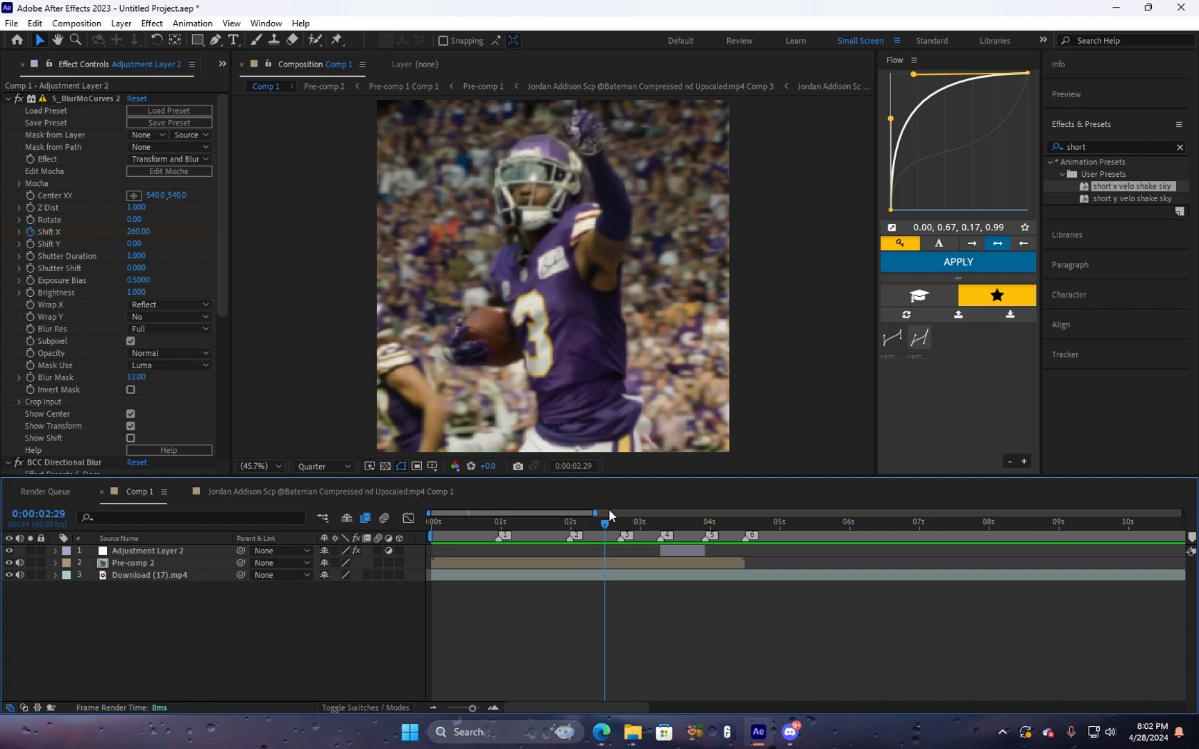
click(710, 530)
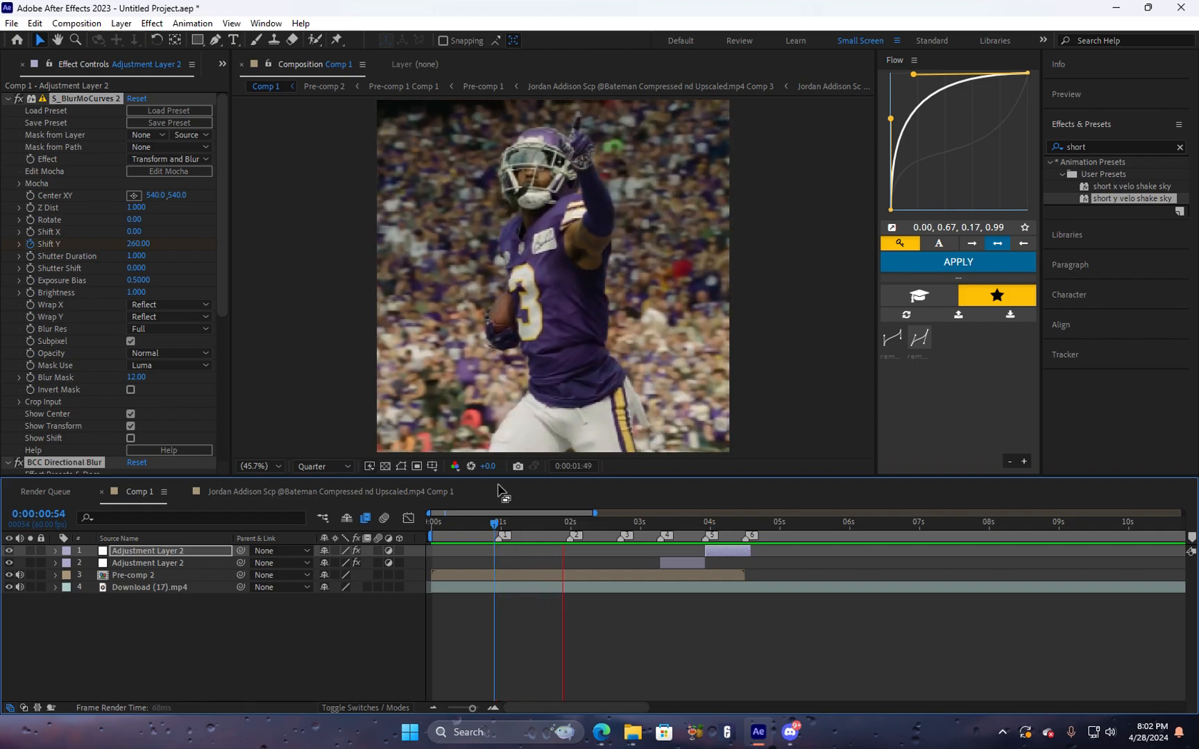
click(704, 521)
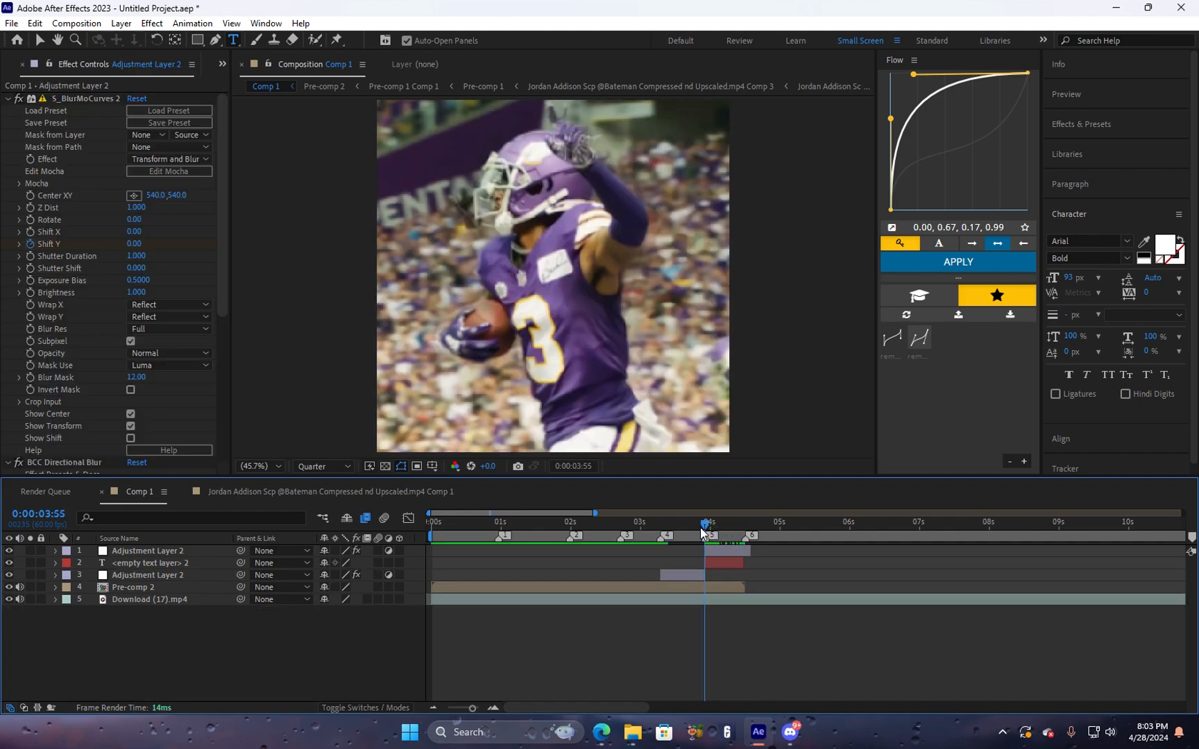
Create the white 'skyvfx' text layer over the player and set its Arial weight to Regular.
click(151, 562)
text(skyvfx)
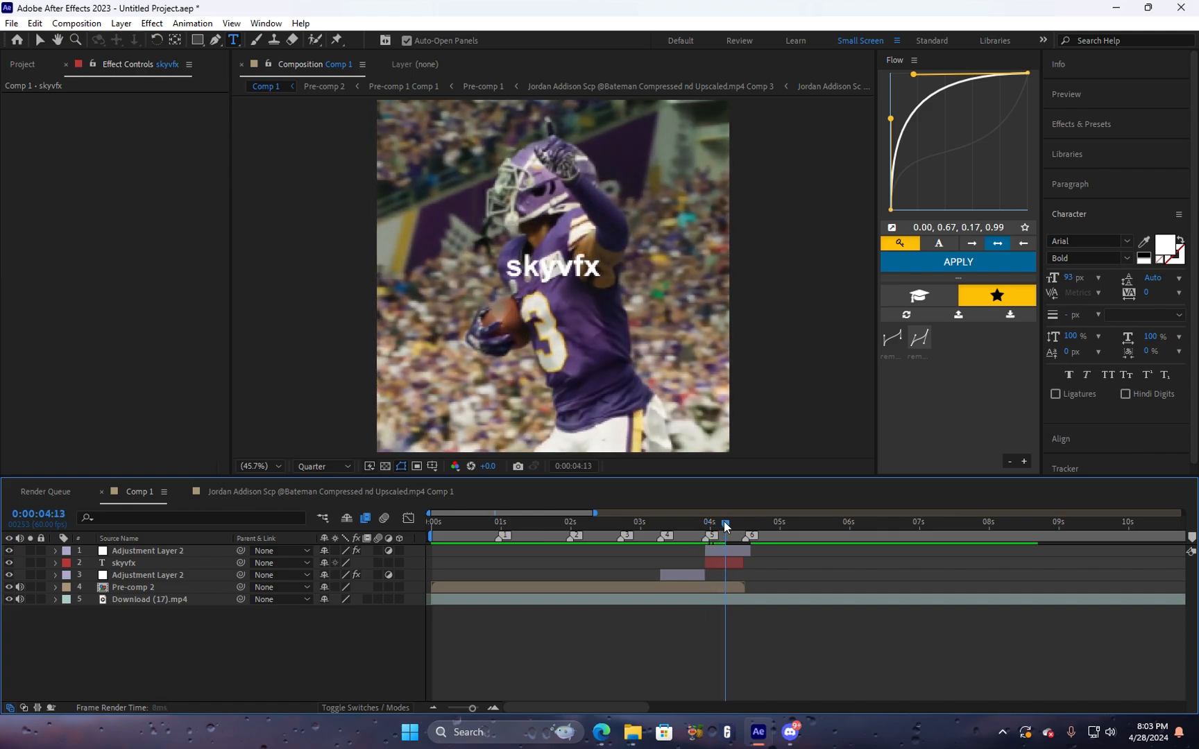
drag(725, 523, 720, 524)
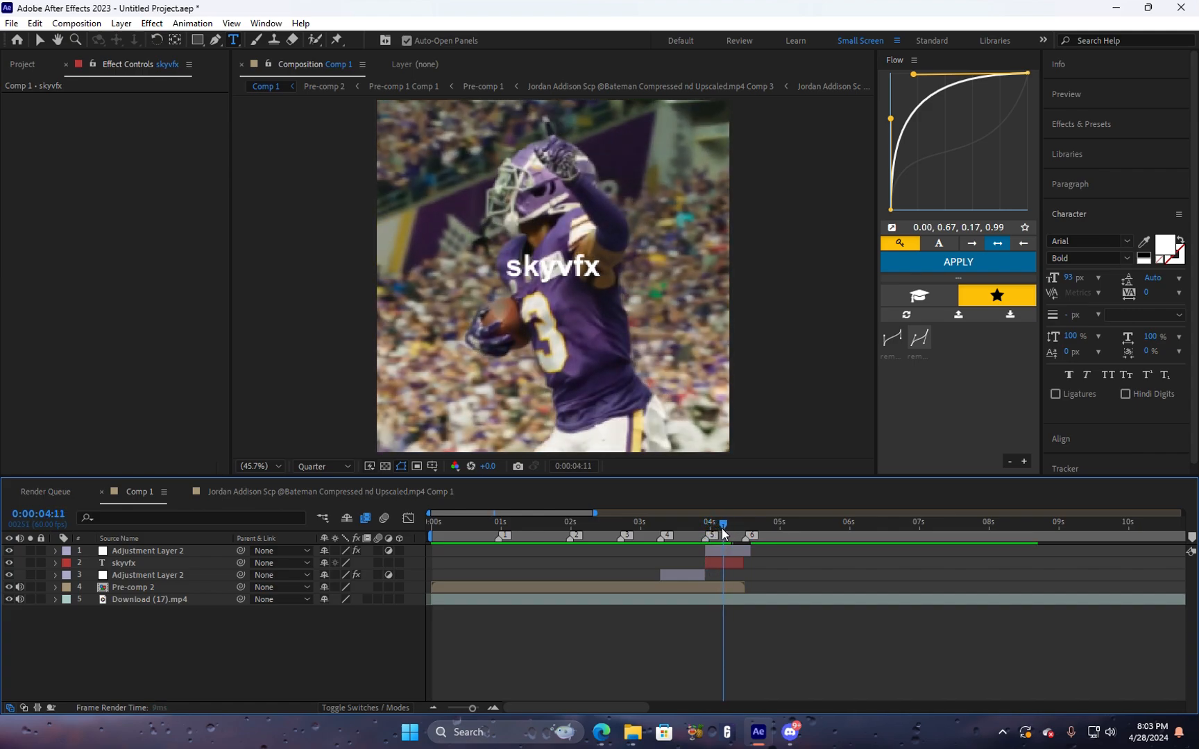
click(123, 562)
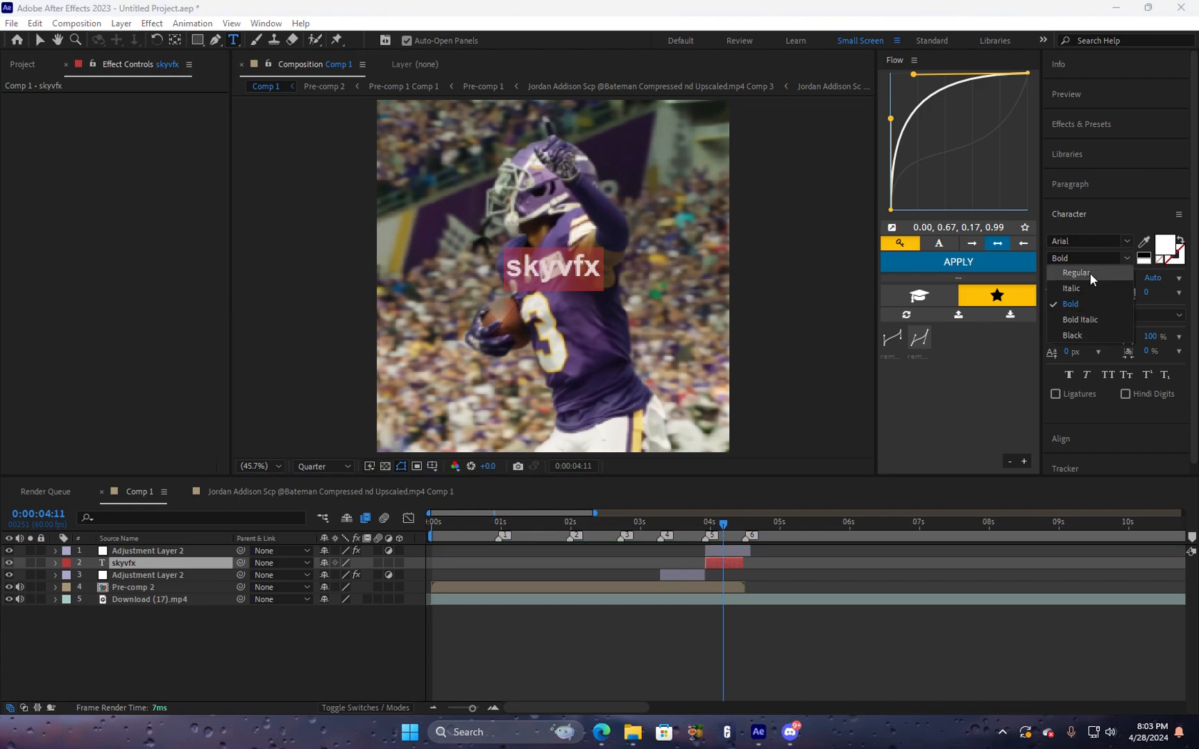
click(1077, 271)
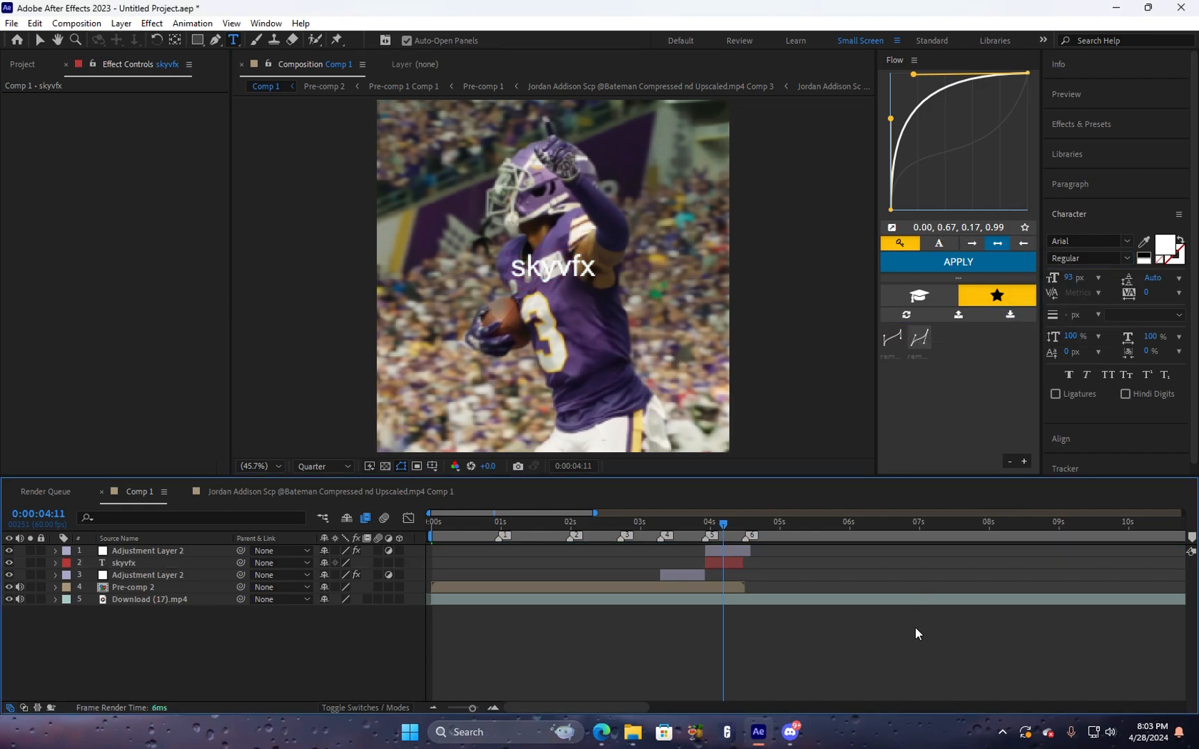
text(short)
text(deep)
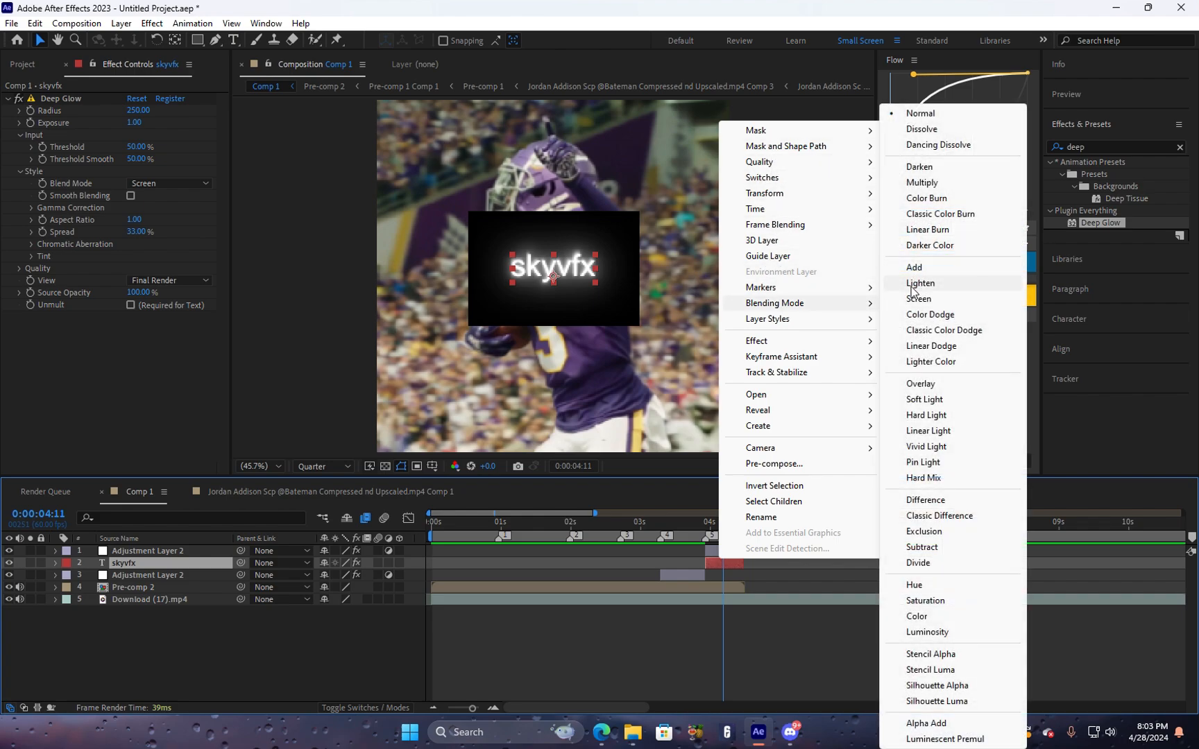
Apply Glow to the text at 49% threshold and preview at Full resolution.
click(920, 283)
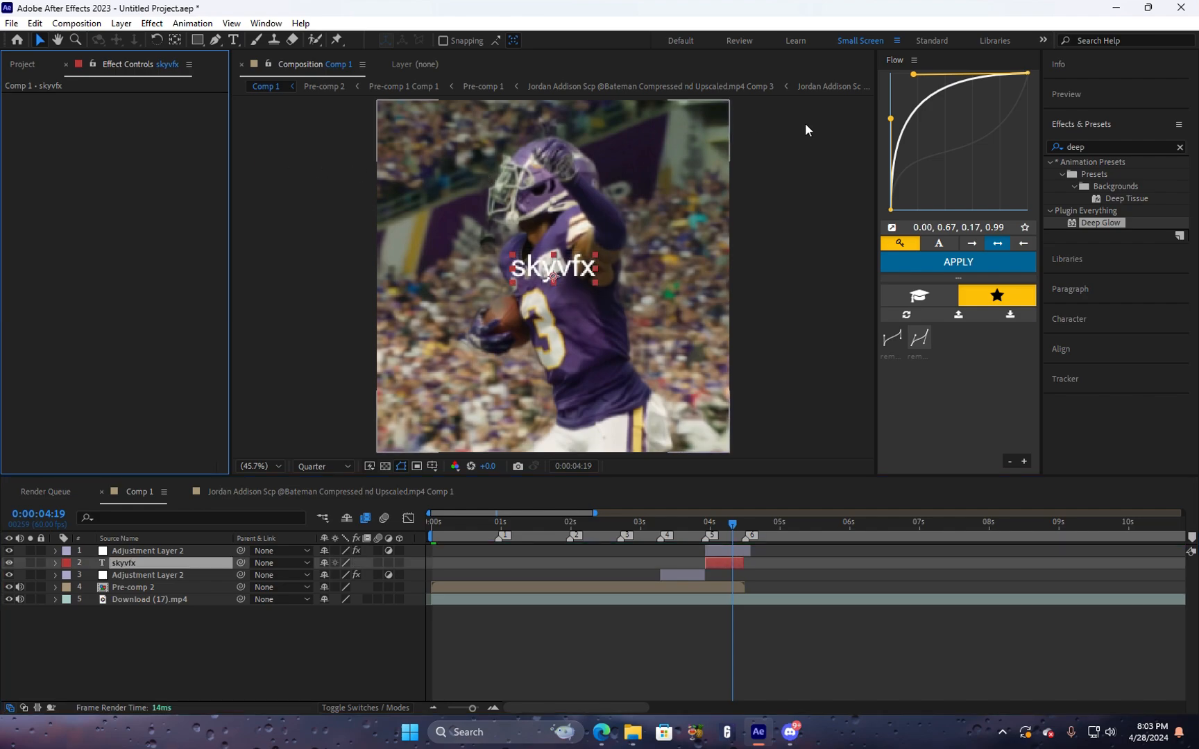
text(glo)
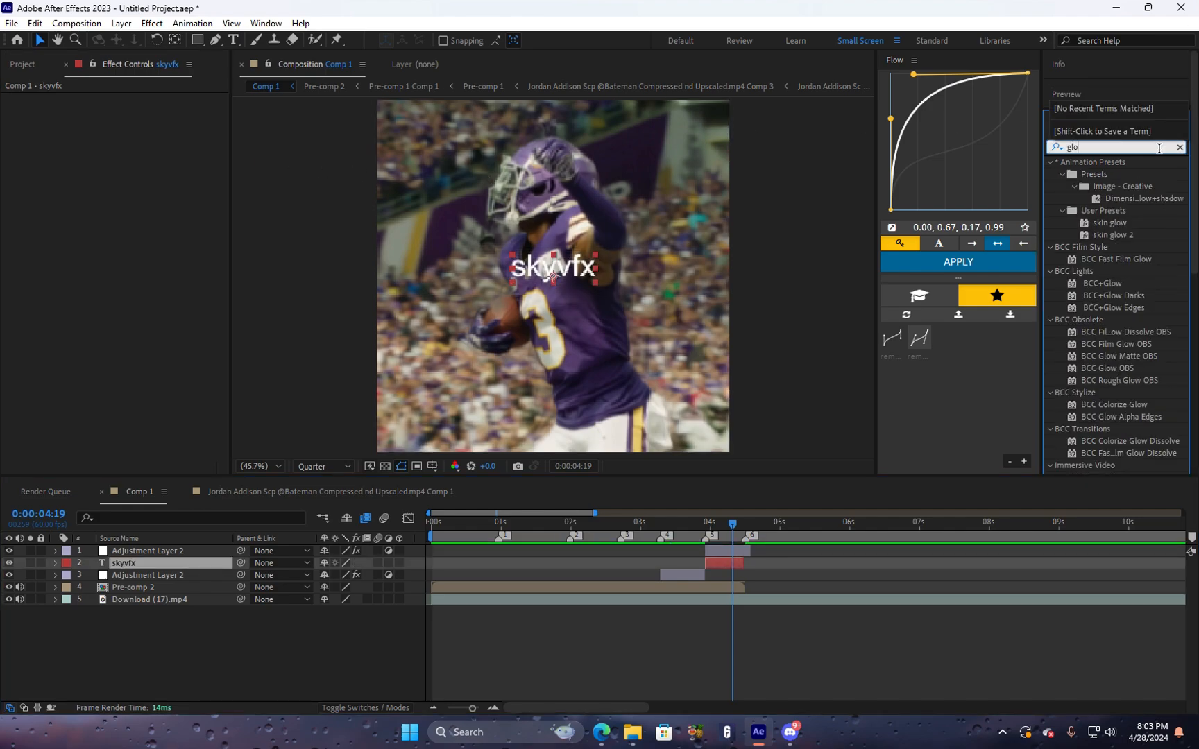
scroll(down, 3)
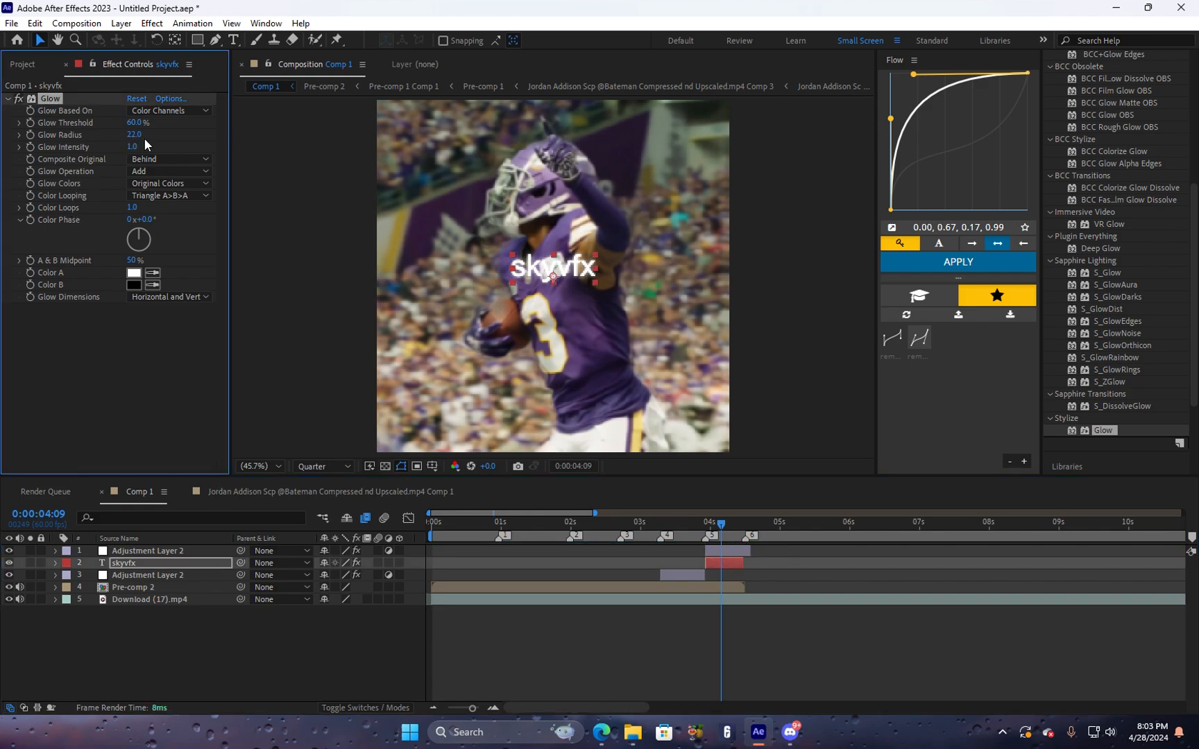
drag(134, 122, 119, 122)
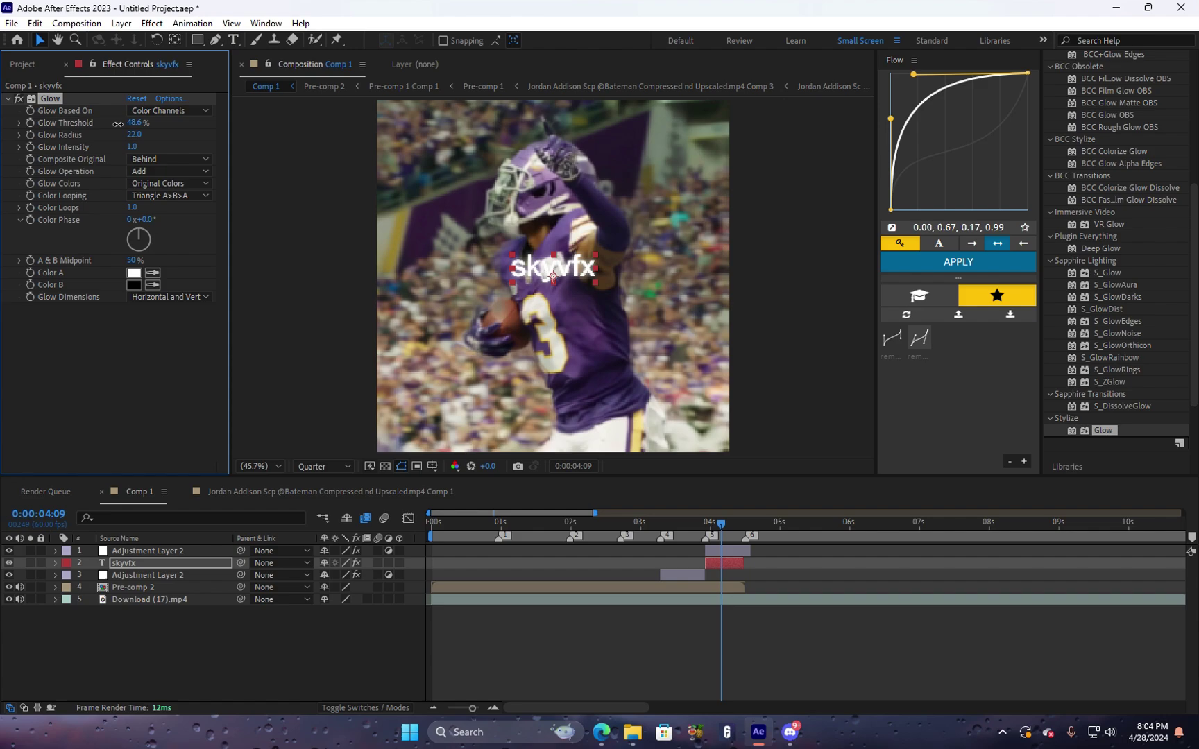
click(320, 466)
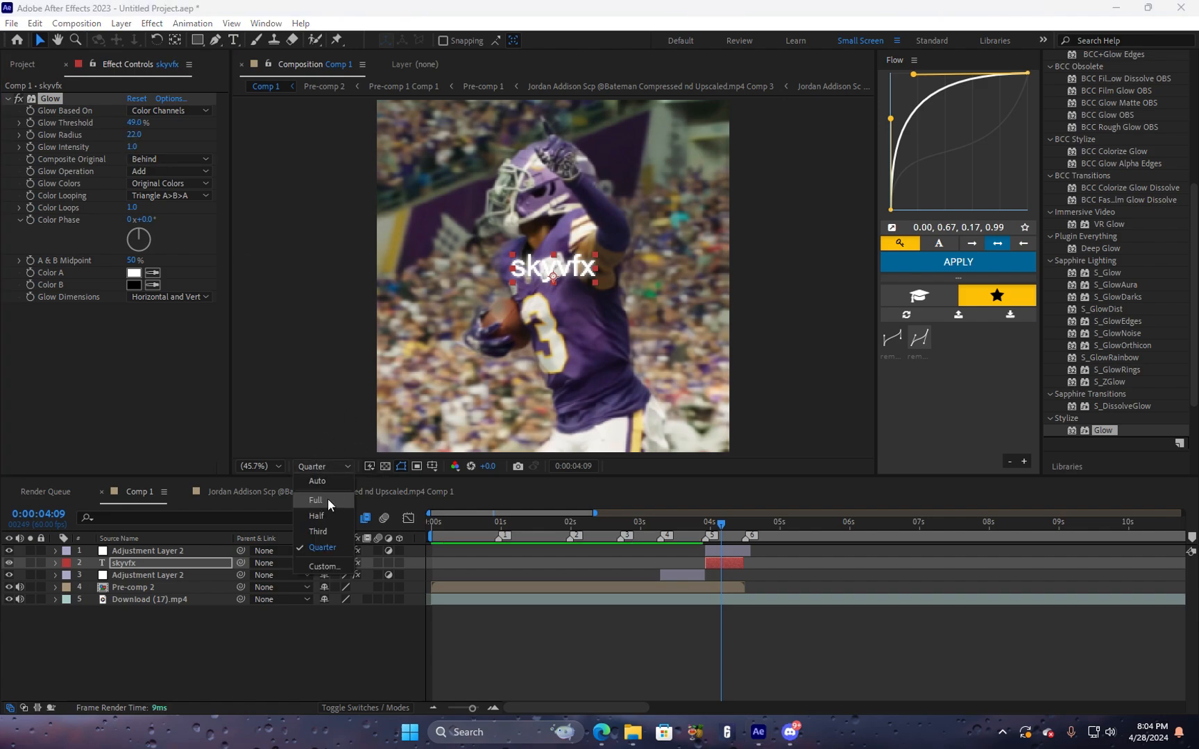
click(315, 500)
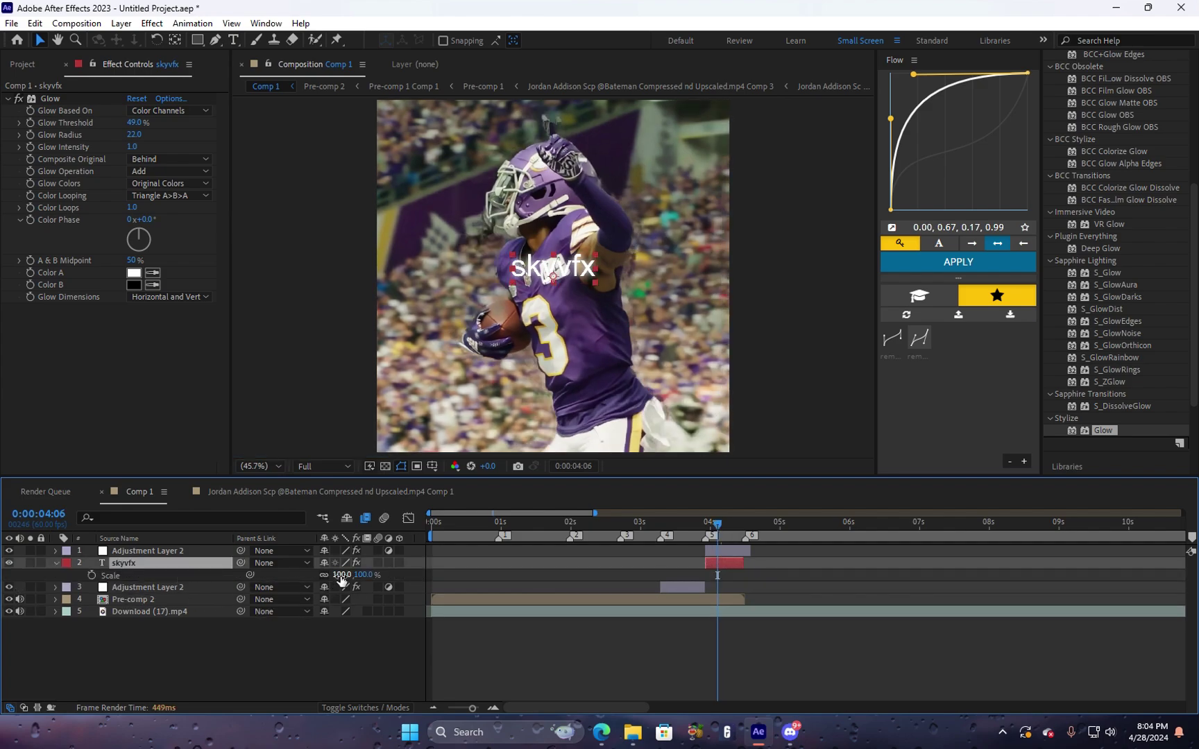
Scale the skyvfx text to 116% and centre it vertically in the composition.
drag(340, 574, 352, 574)
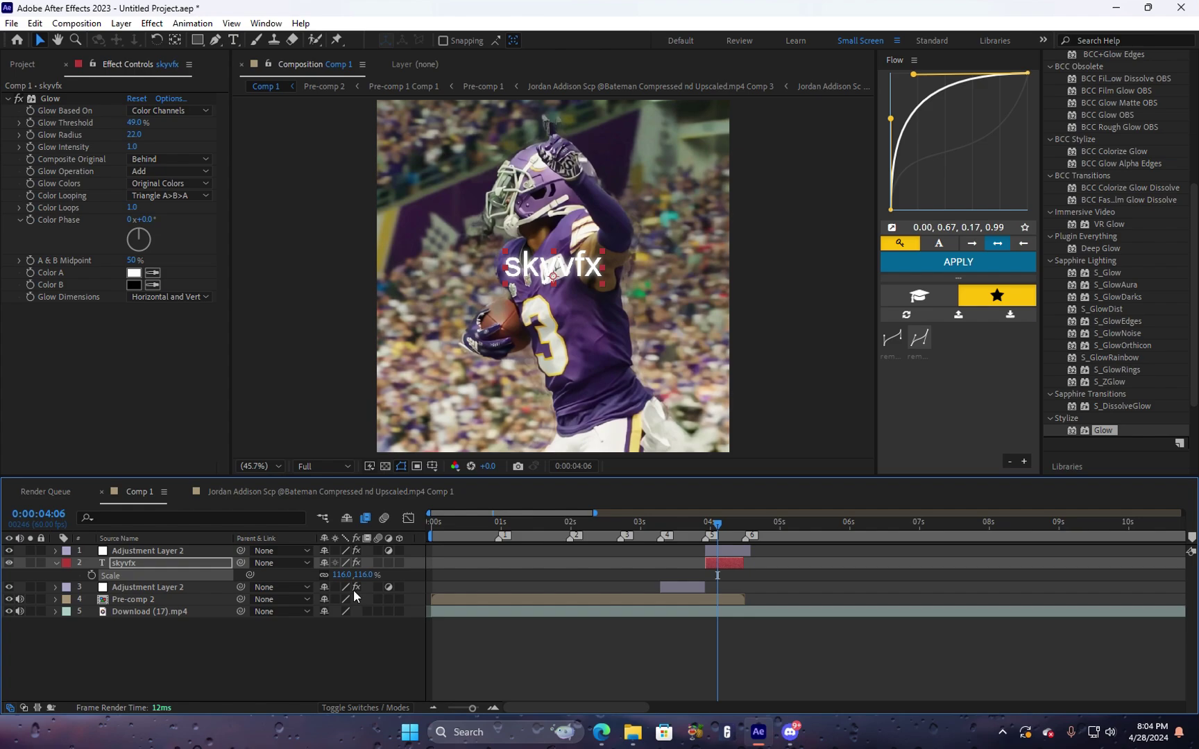
click(233, 40)
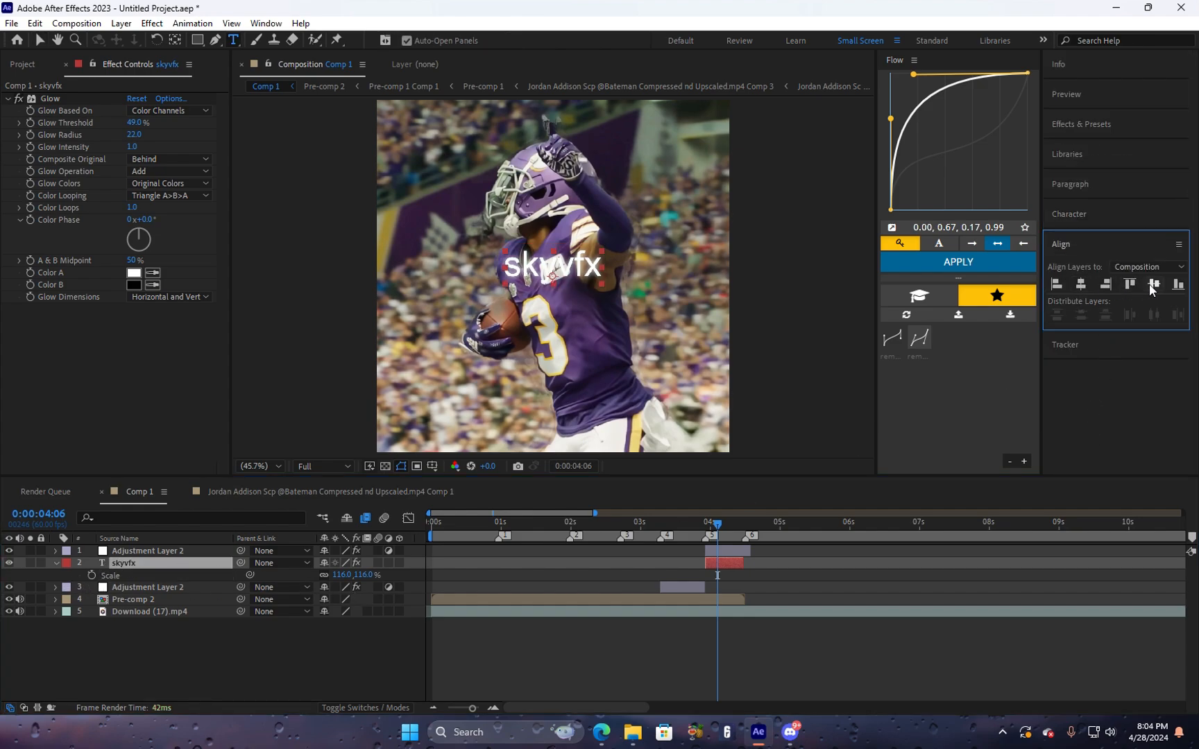
click(1081, 124)
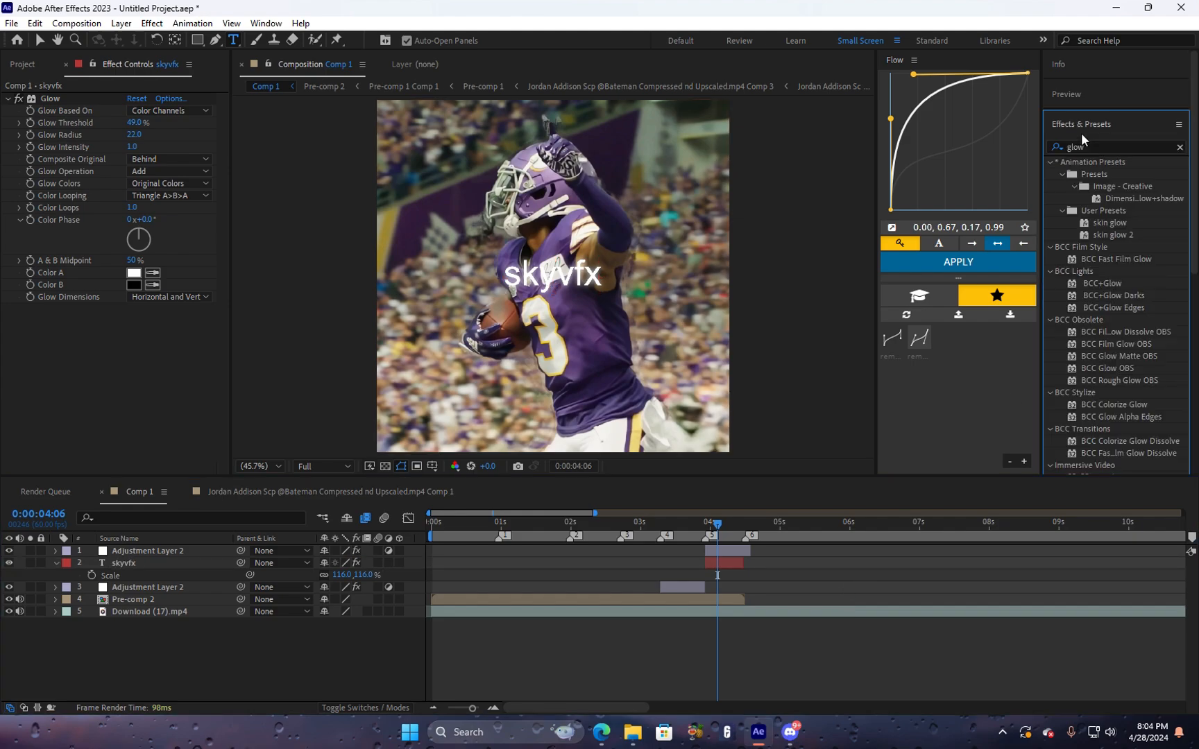
Apply Drop Shadow to the text with Distance 9, Softness 20 and Direction 125°.
text(drop s)
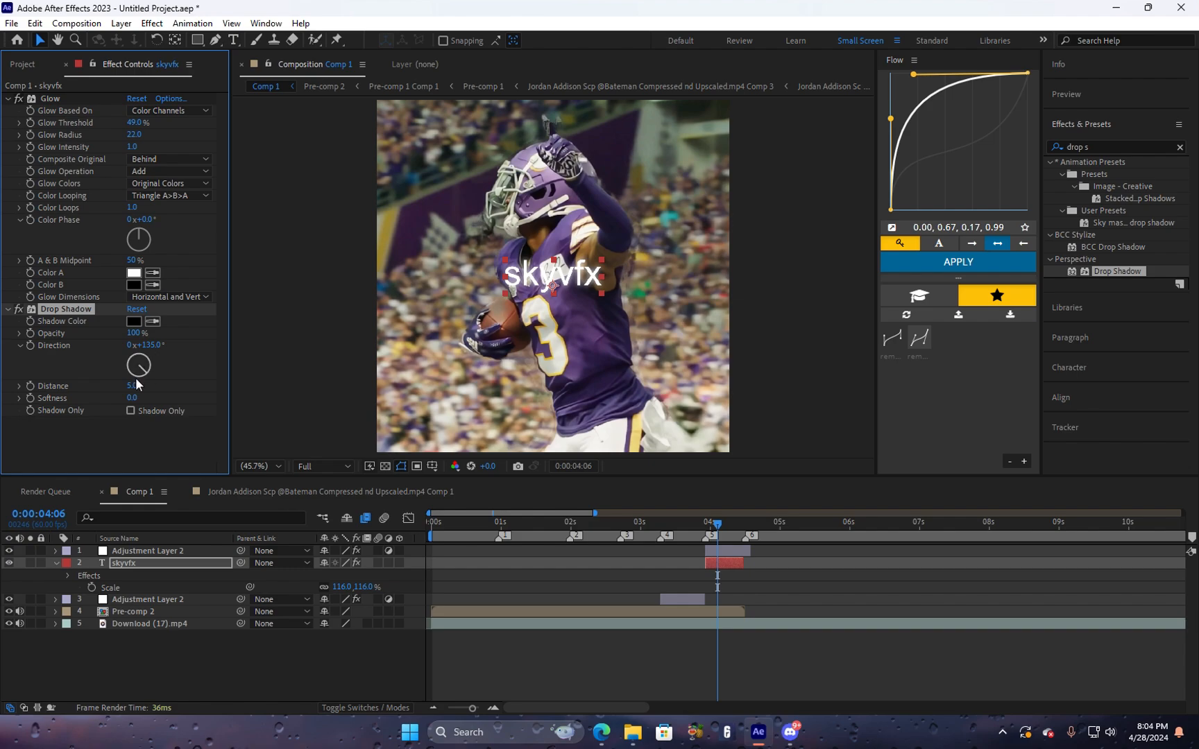
drag(134, 385, 160, 385)
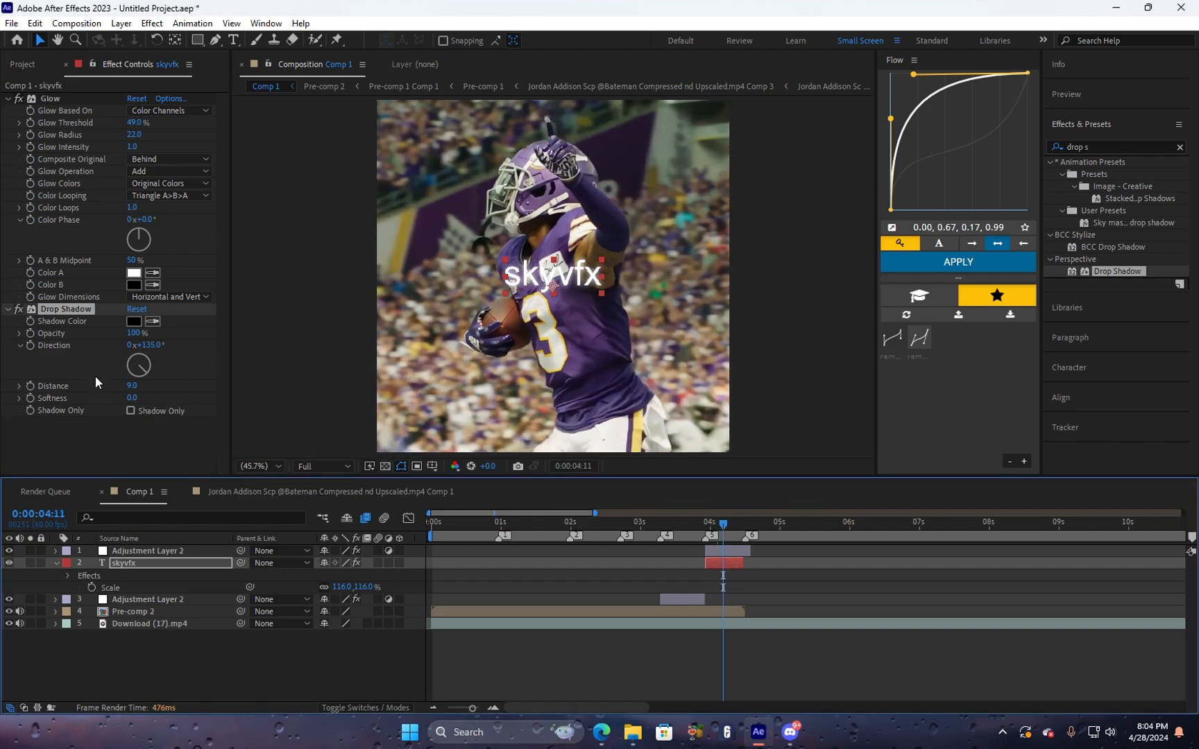
drag(138, 366, 161, 353)
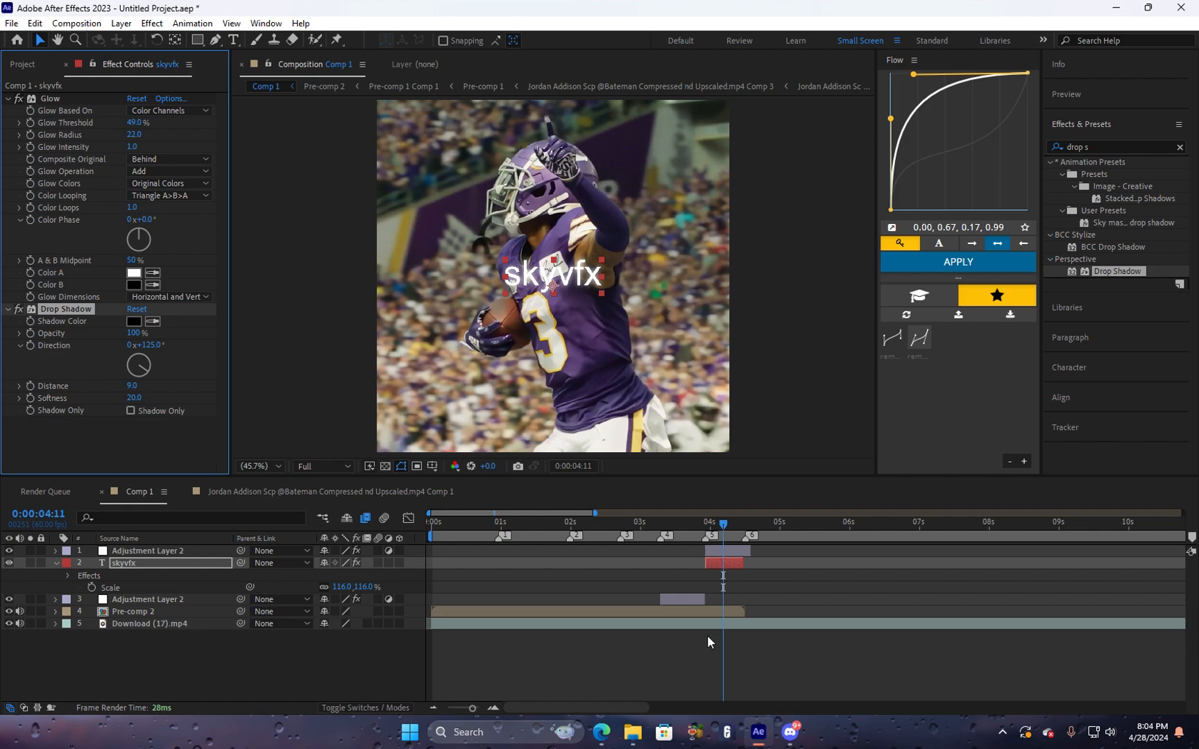
right_click(123, 563)
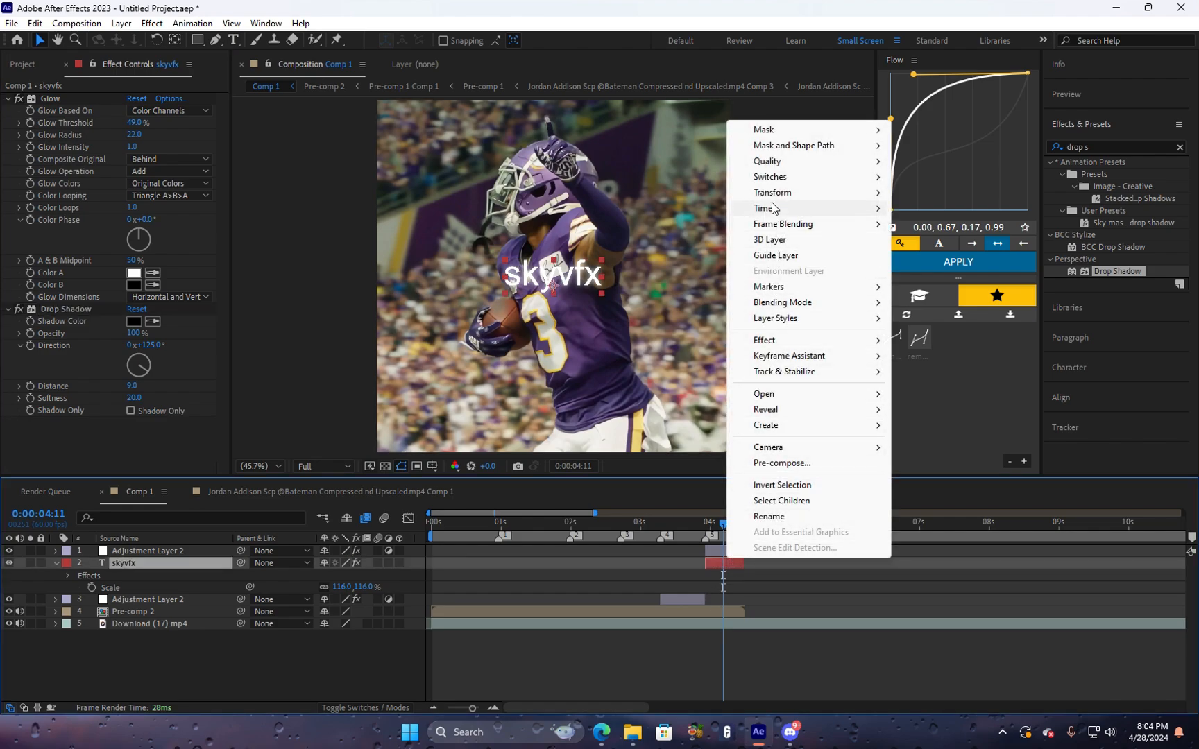
mouse_move(806, 302)
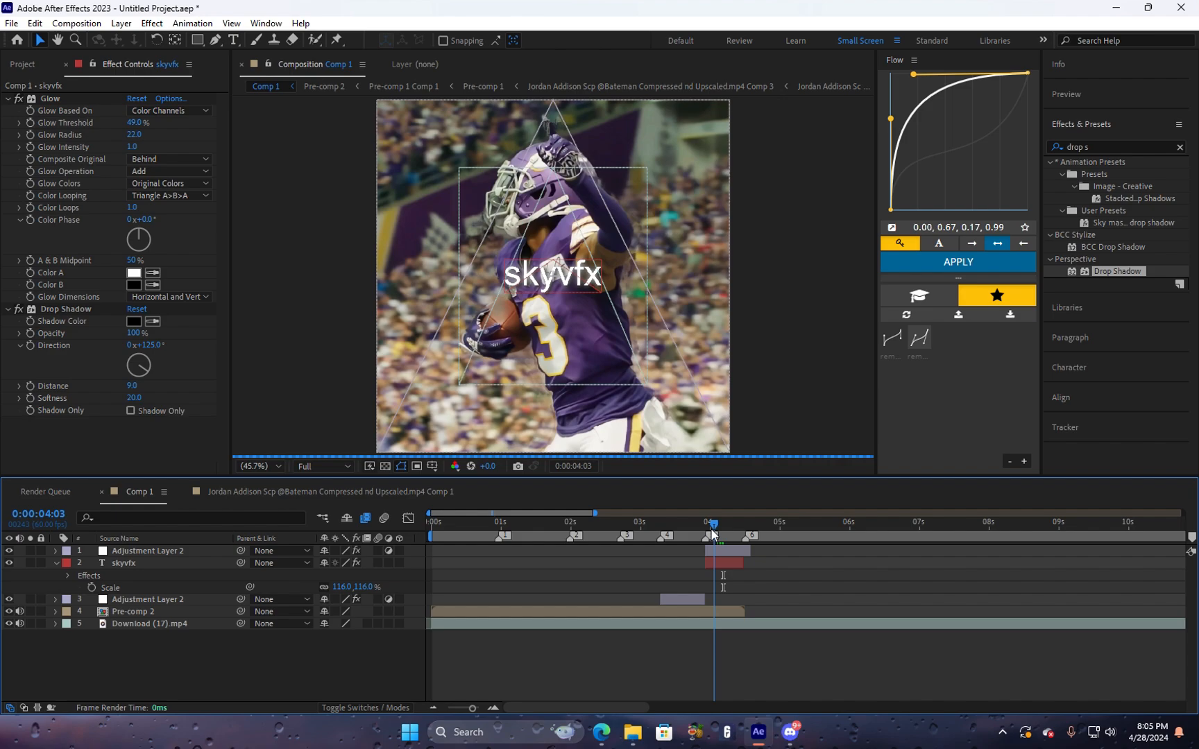
click(149, 551)
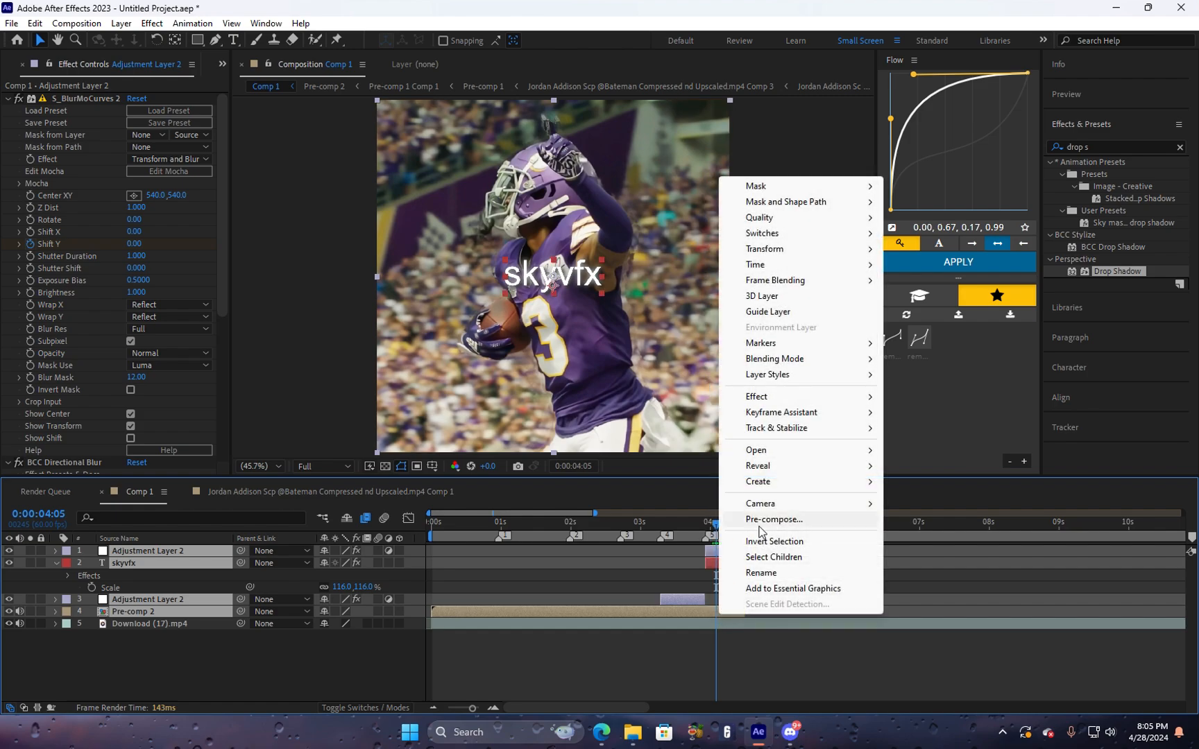
Pre-compose the title layers into Pre-comp 3 and apply the 'sky velo x shake' preset.
click(773, 520)
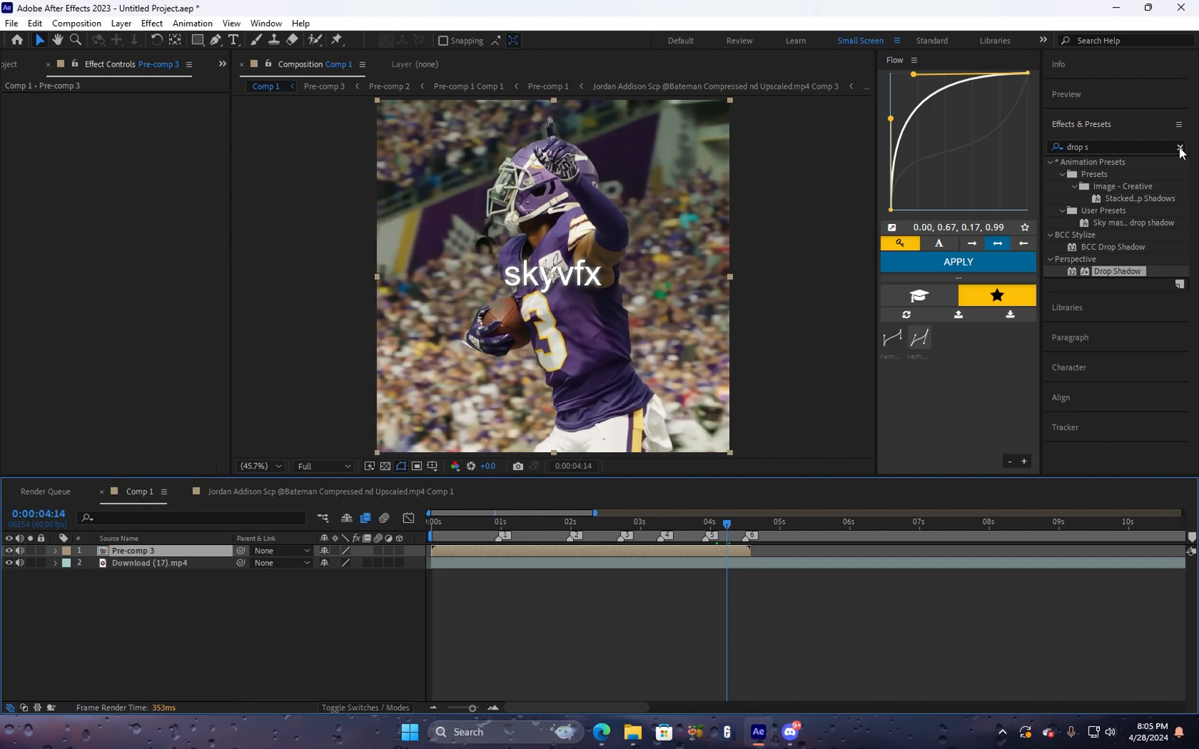
text(sky x)
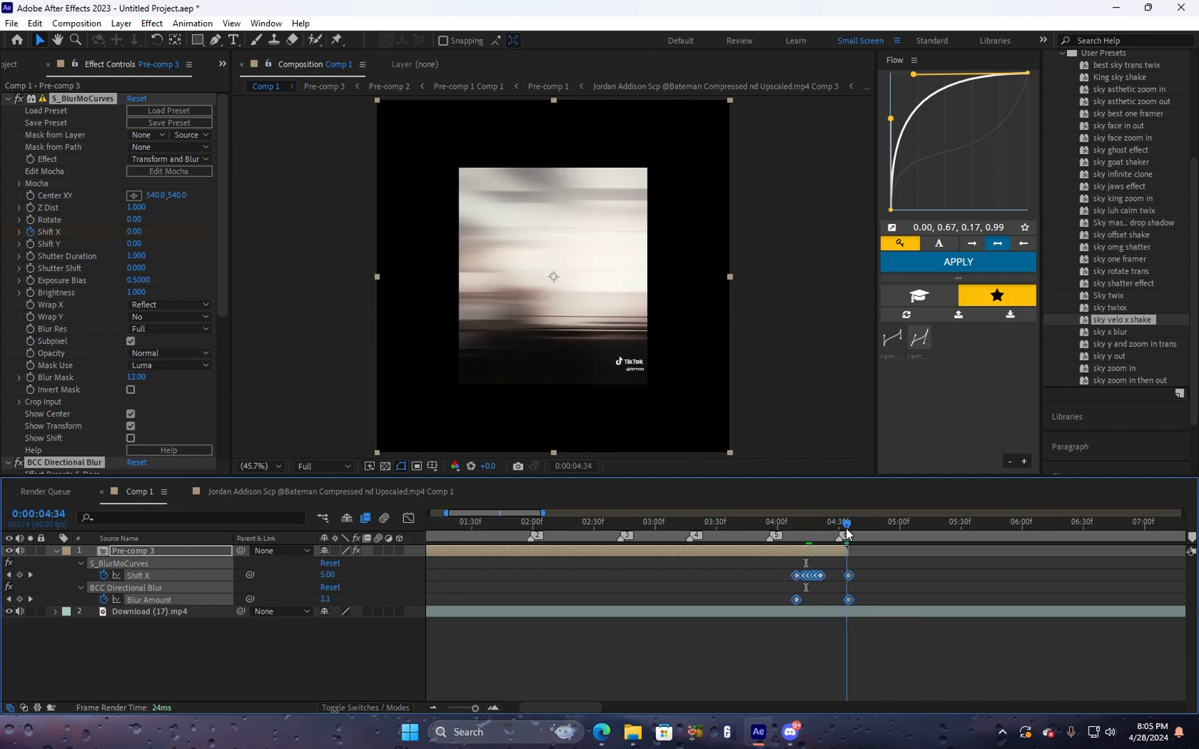
right_click(848, 599)
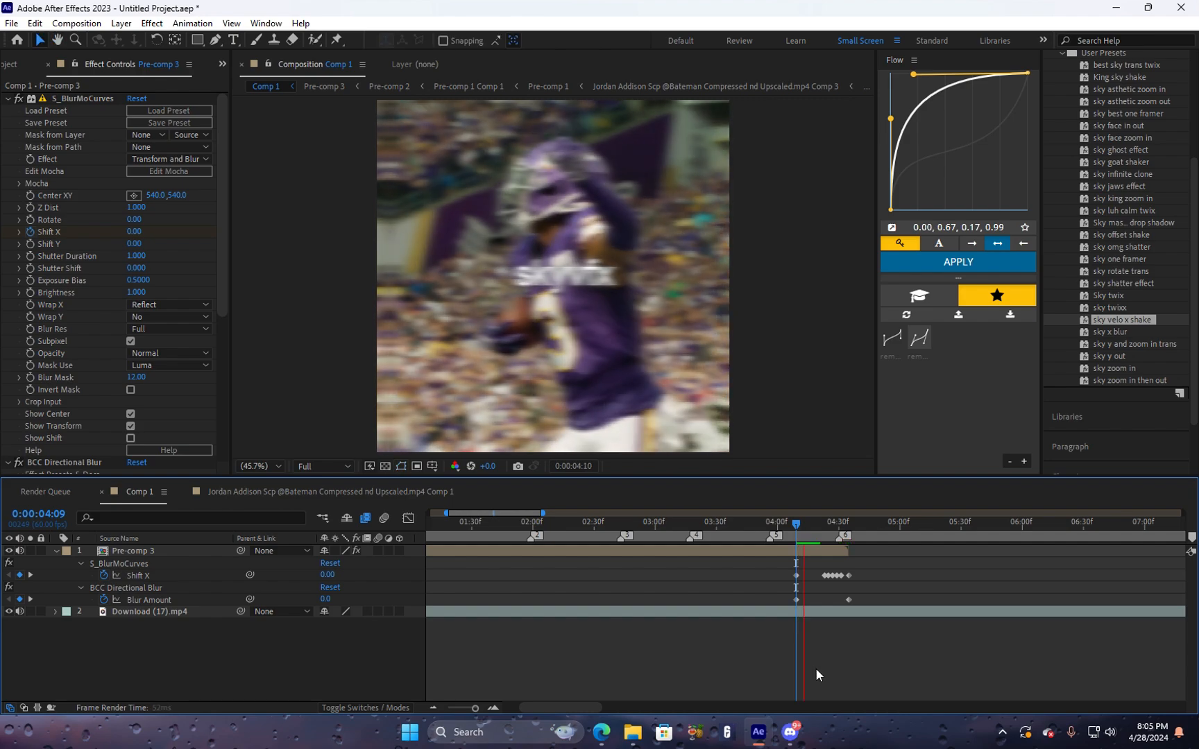
click(795, 524)
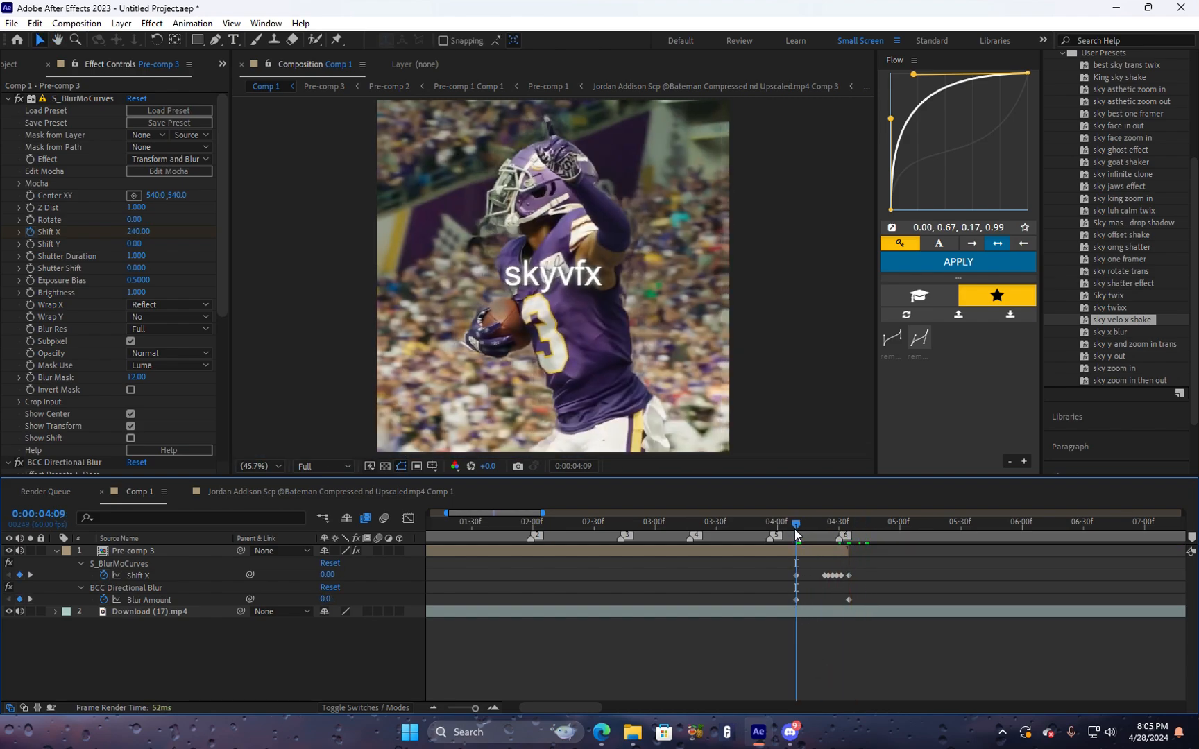